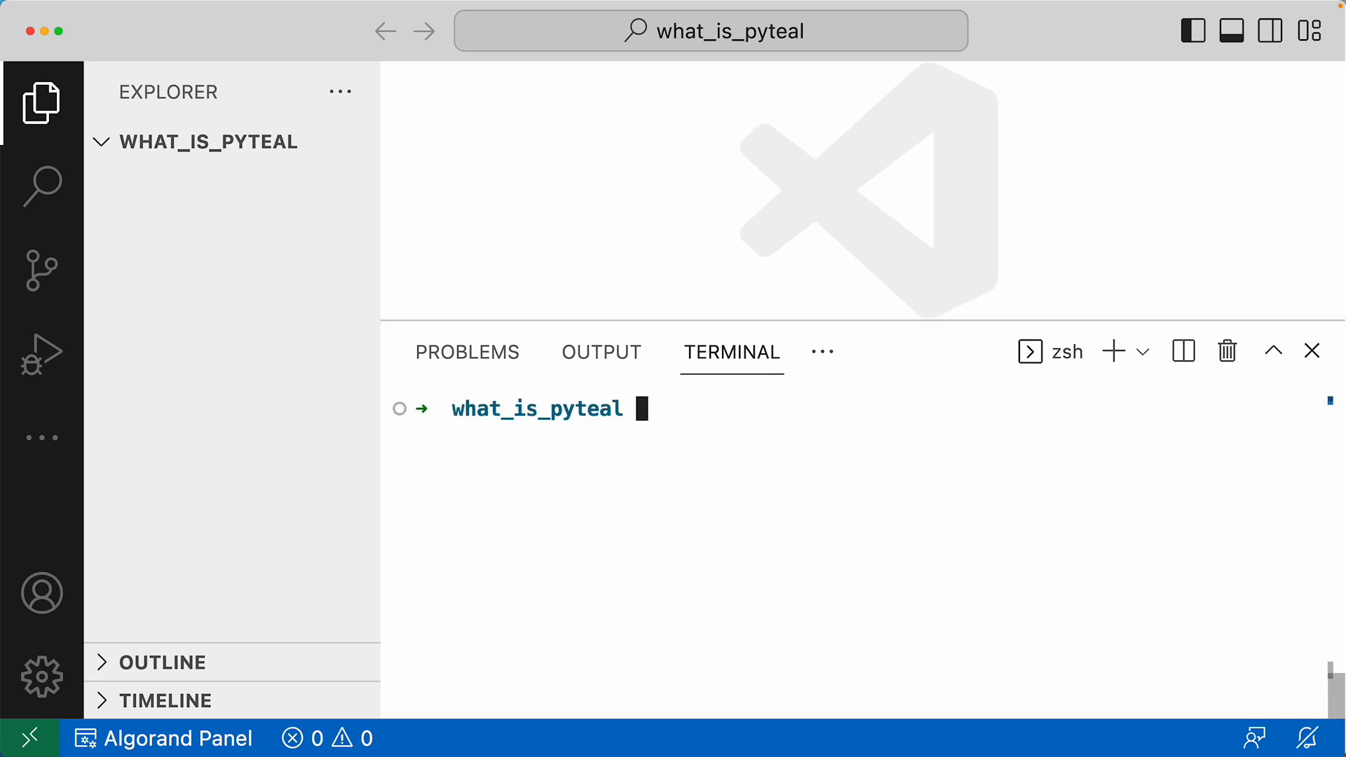
# Create the venv virtual environment, activate it from venv/bin, and list installed packages.
pyautogui.write('python -m venv venv')
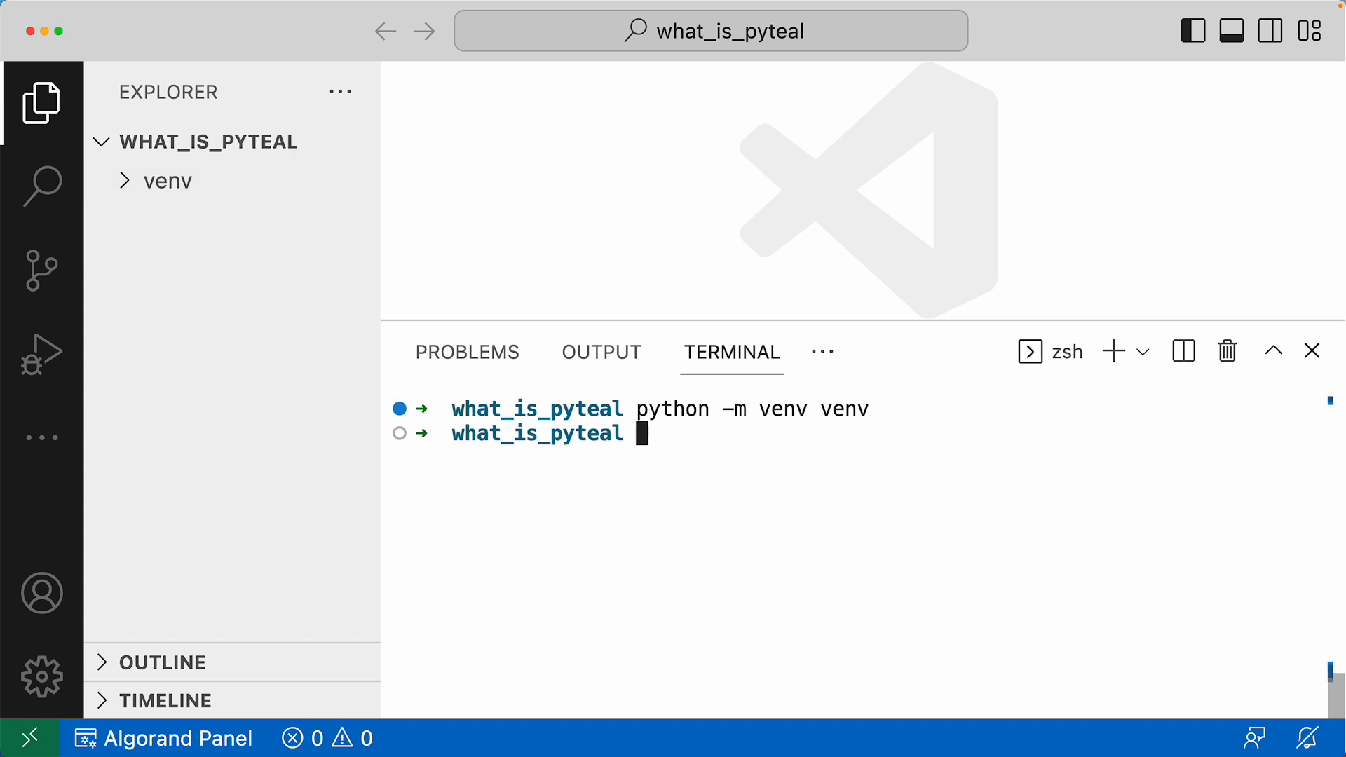
pyautogui.moveTo(758, 466)
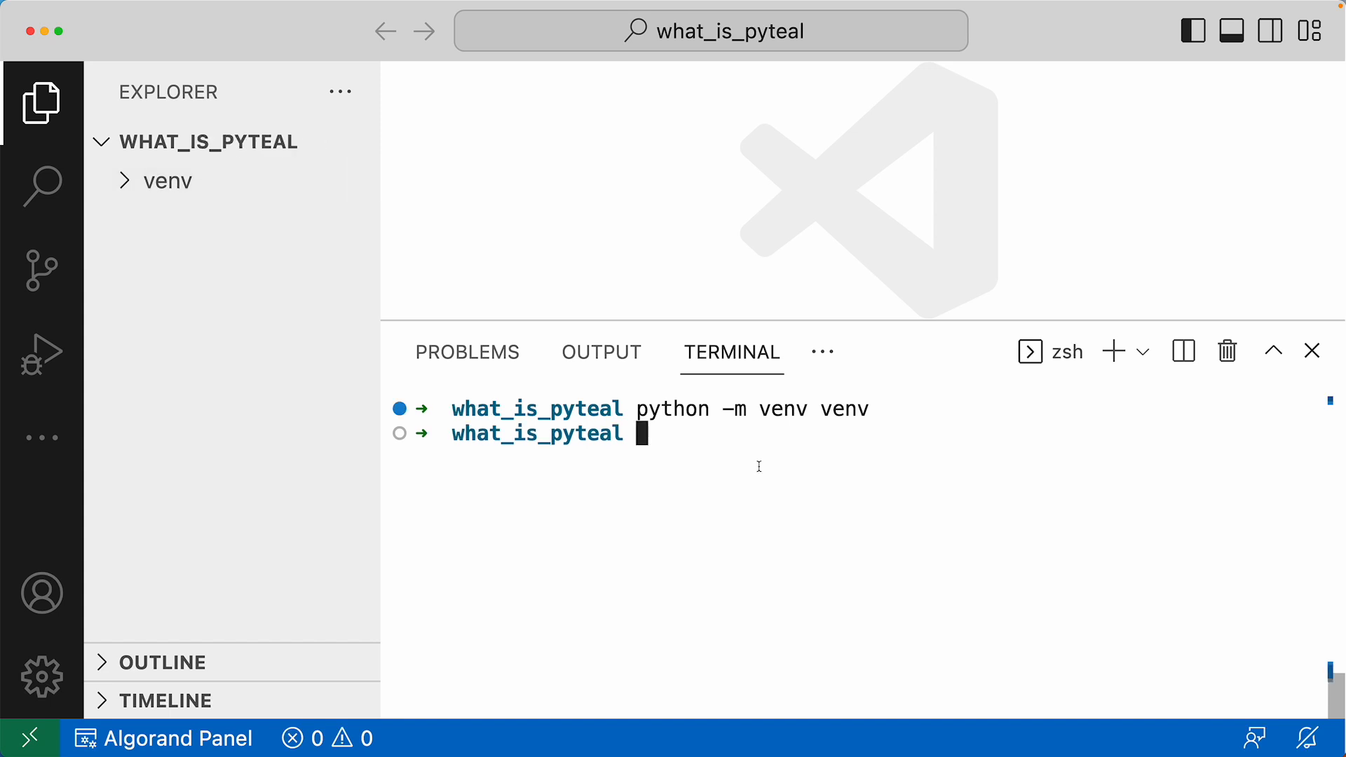
pyautogui.write('source v')
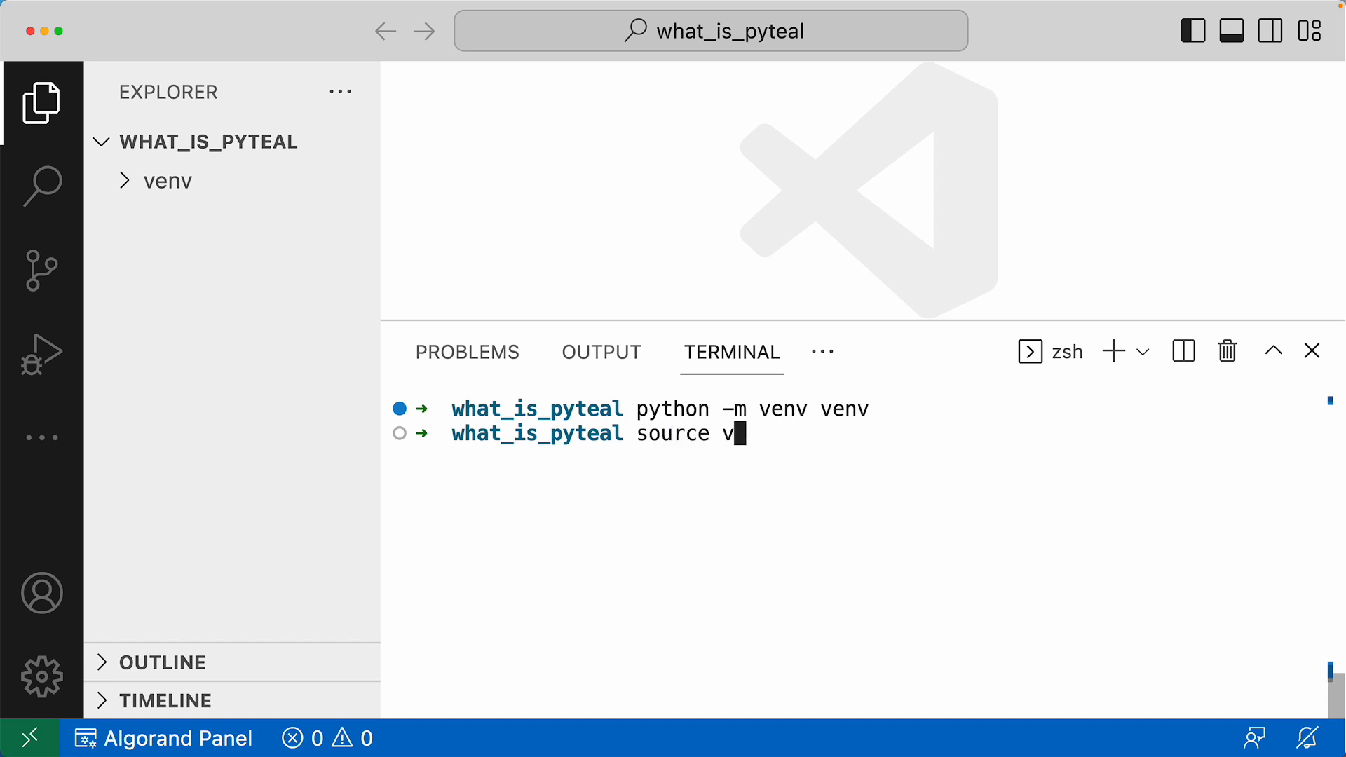
pyautogui.write('env/bin/activate')
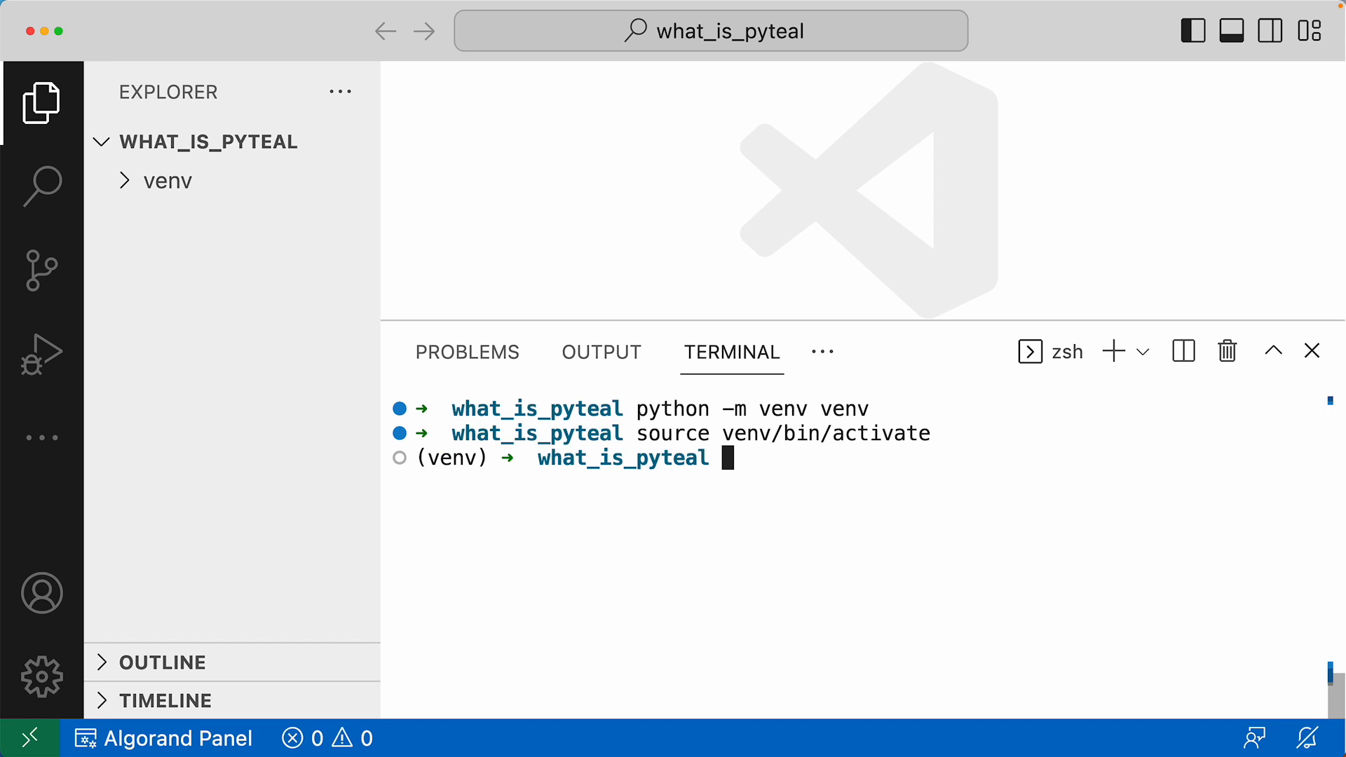
pyautogui.write('pip list')
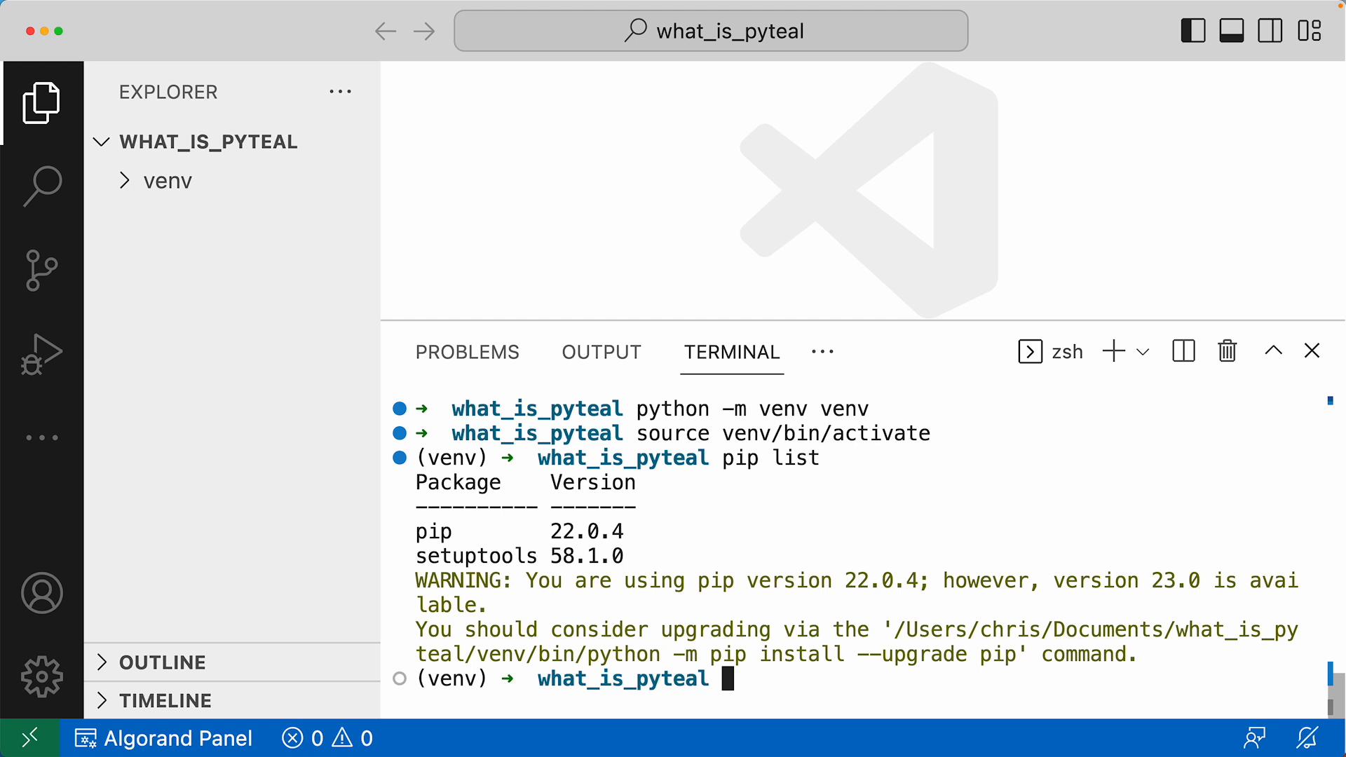
# Install the pyteal package into the active virtual environment with pip.
pyautogui.write('pip install')
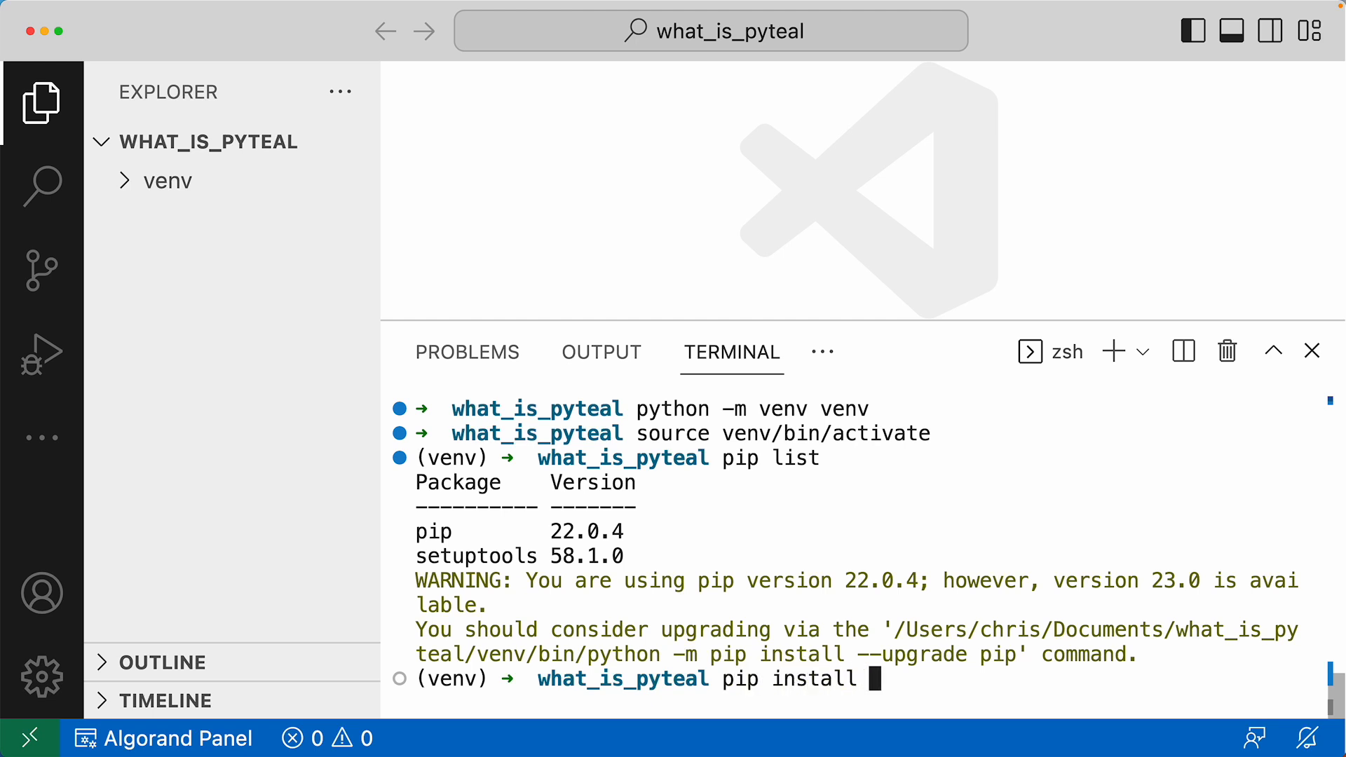
pyautogui.write('pyteal')
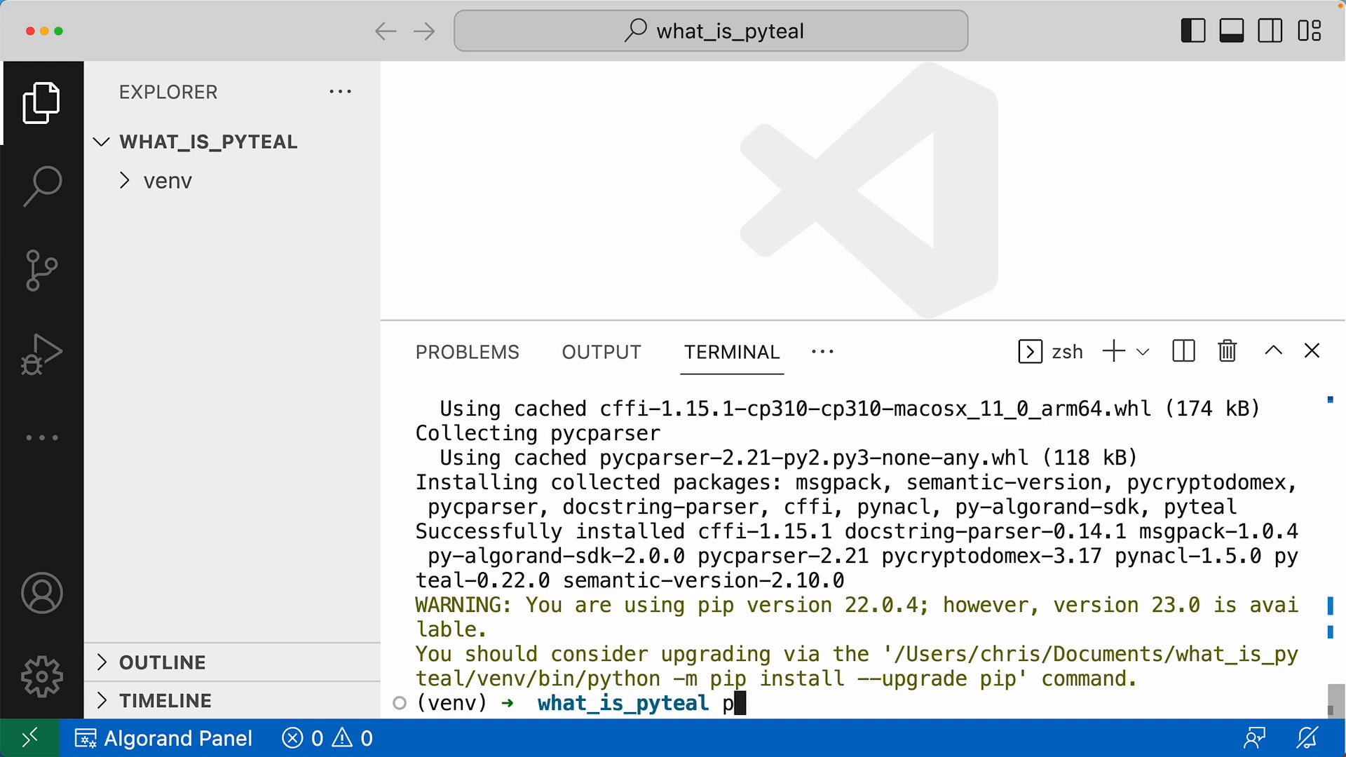
pyautogui.press('Return')
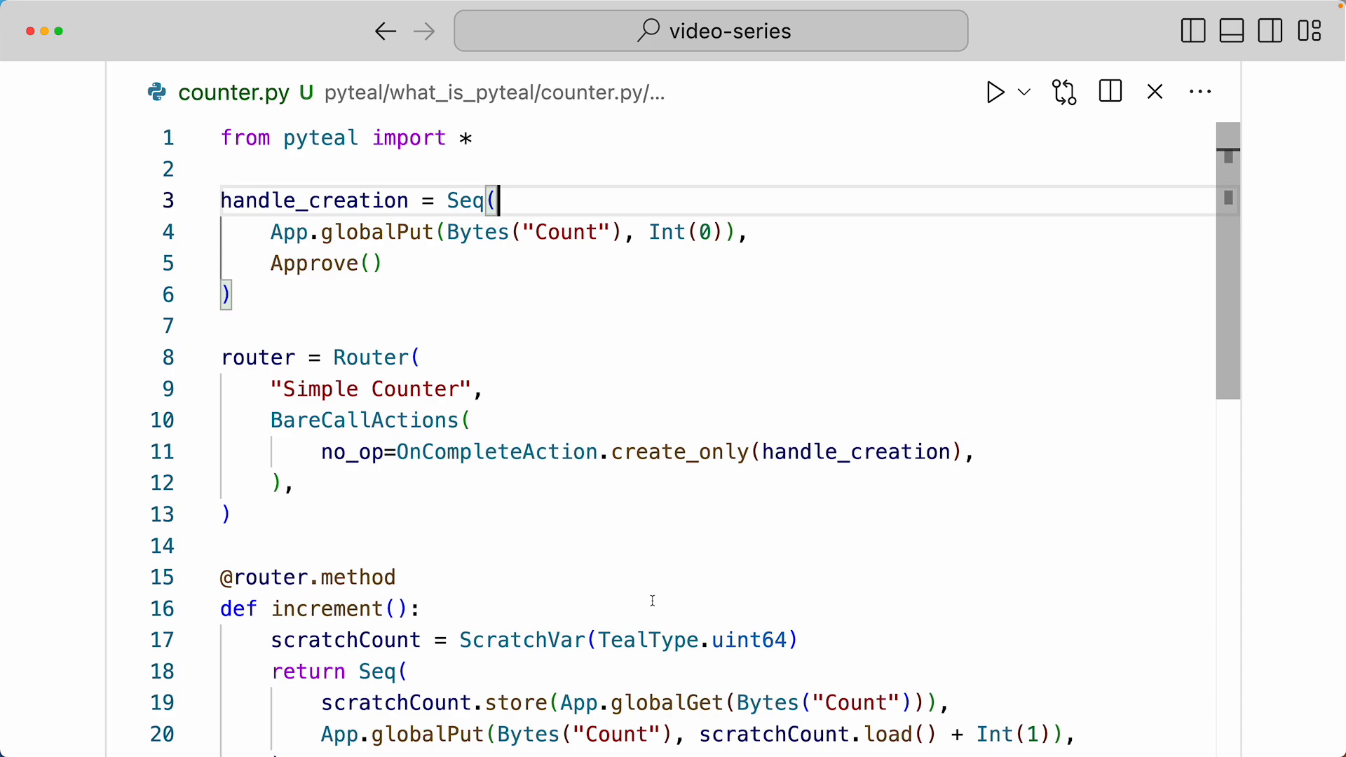
# Show counter.py inside the what_is_pyteal folder in the file tree, then hide the tree again.
pyautogui.click(1192, 30)
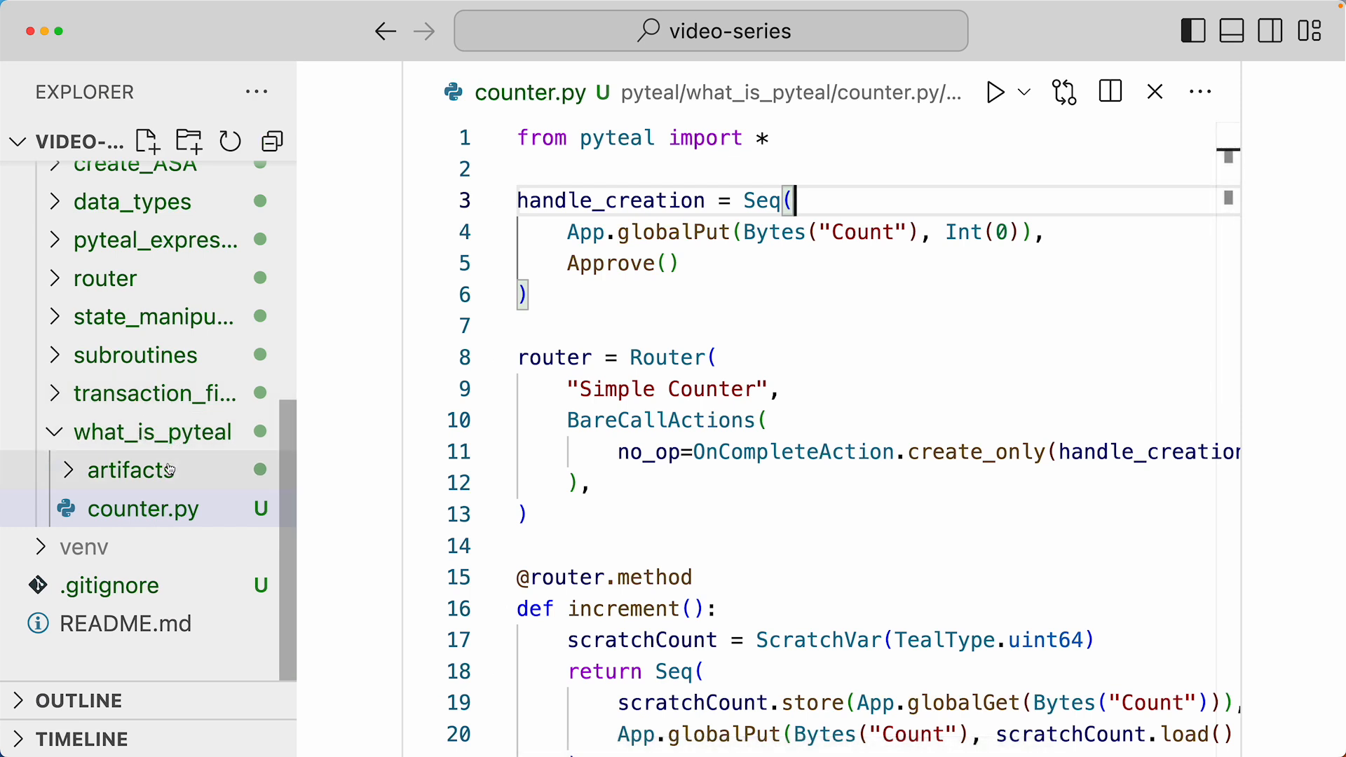
pyautogui.moveTo(196, 525)
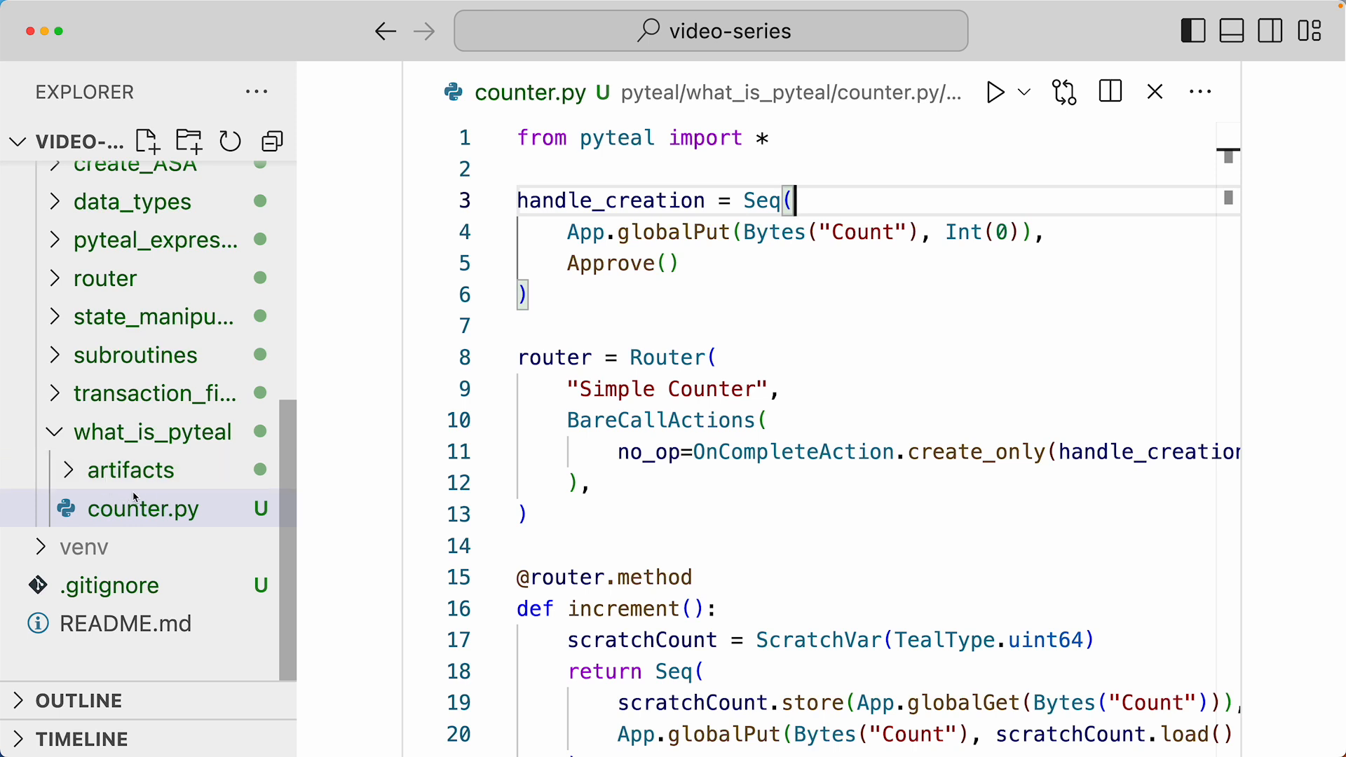
pyautogui.moveTo(179, 495)
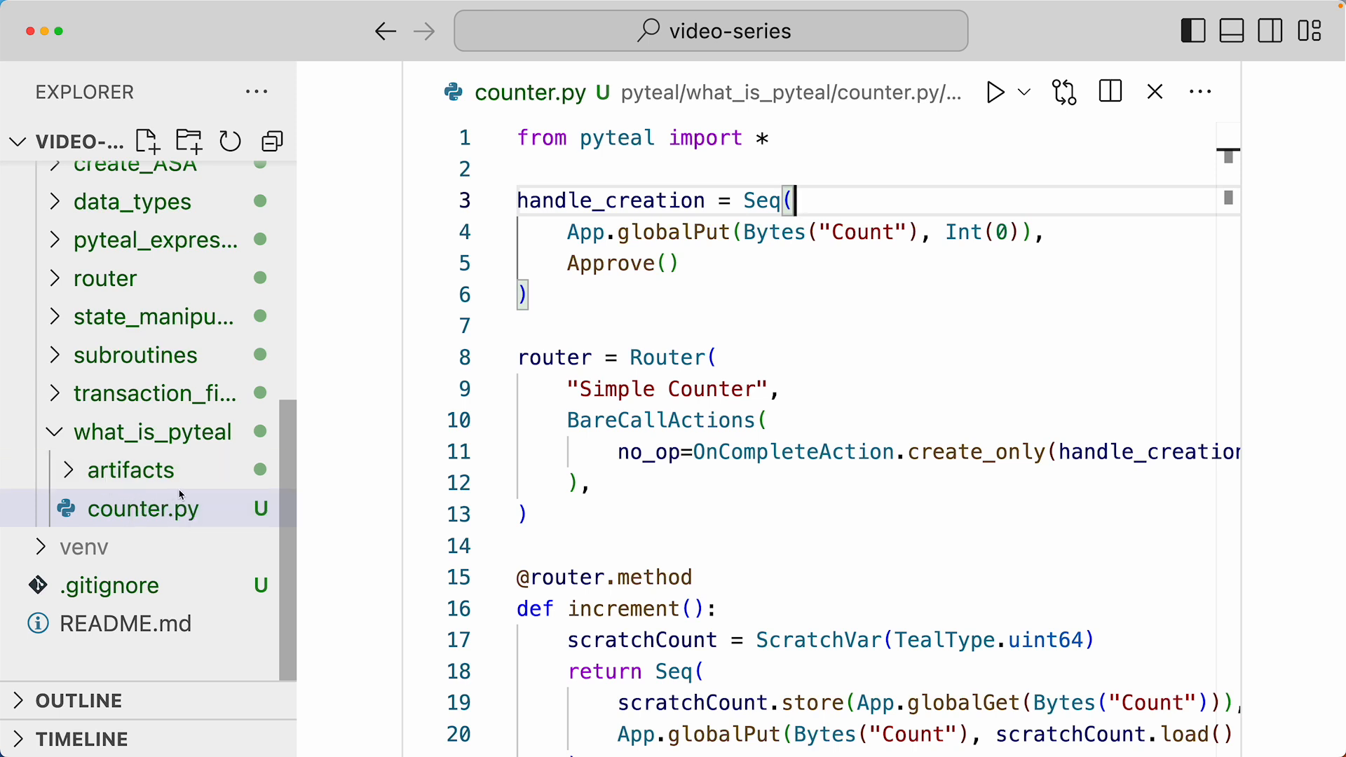
pyautogui.moveTo(130, 470)
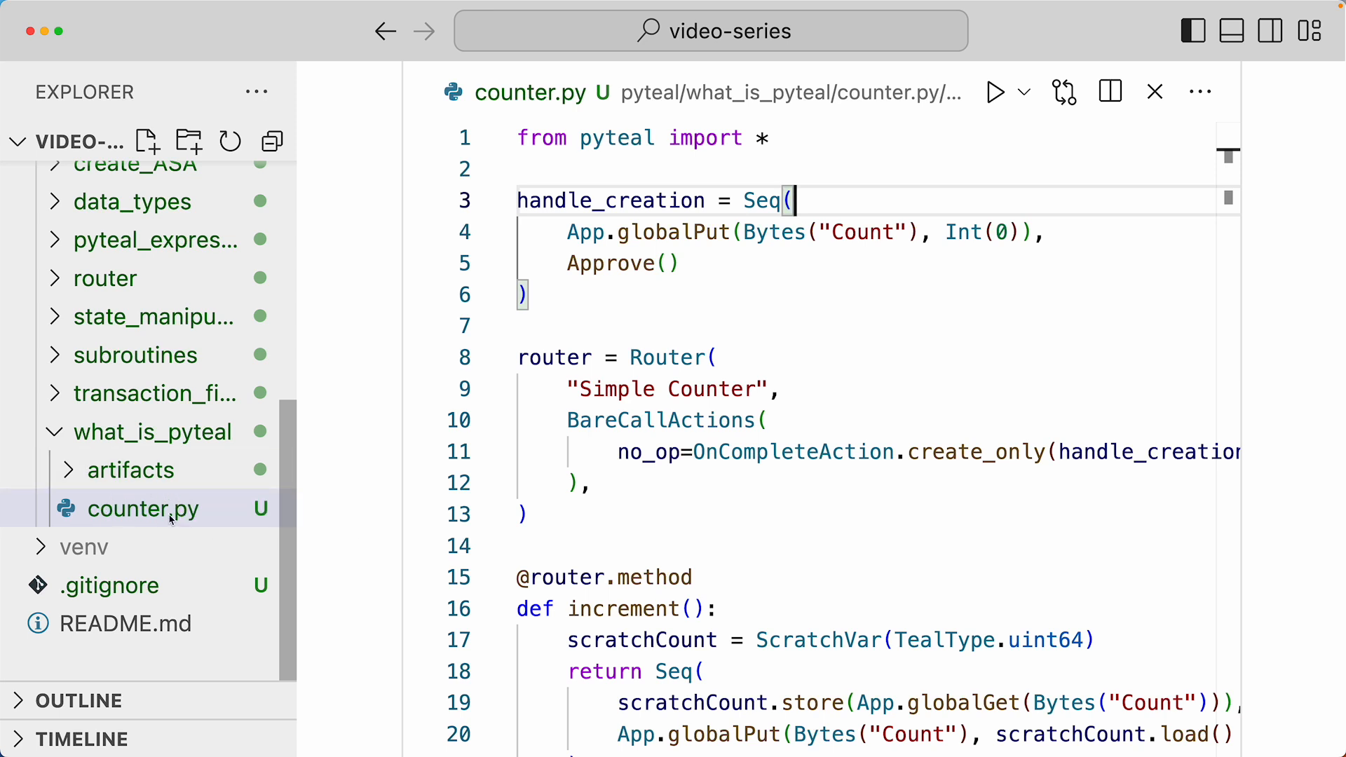
pyautogui.click(1192, 31)
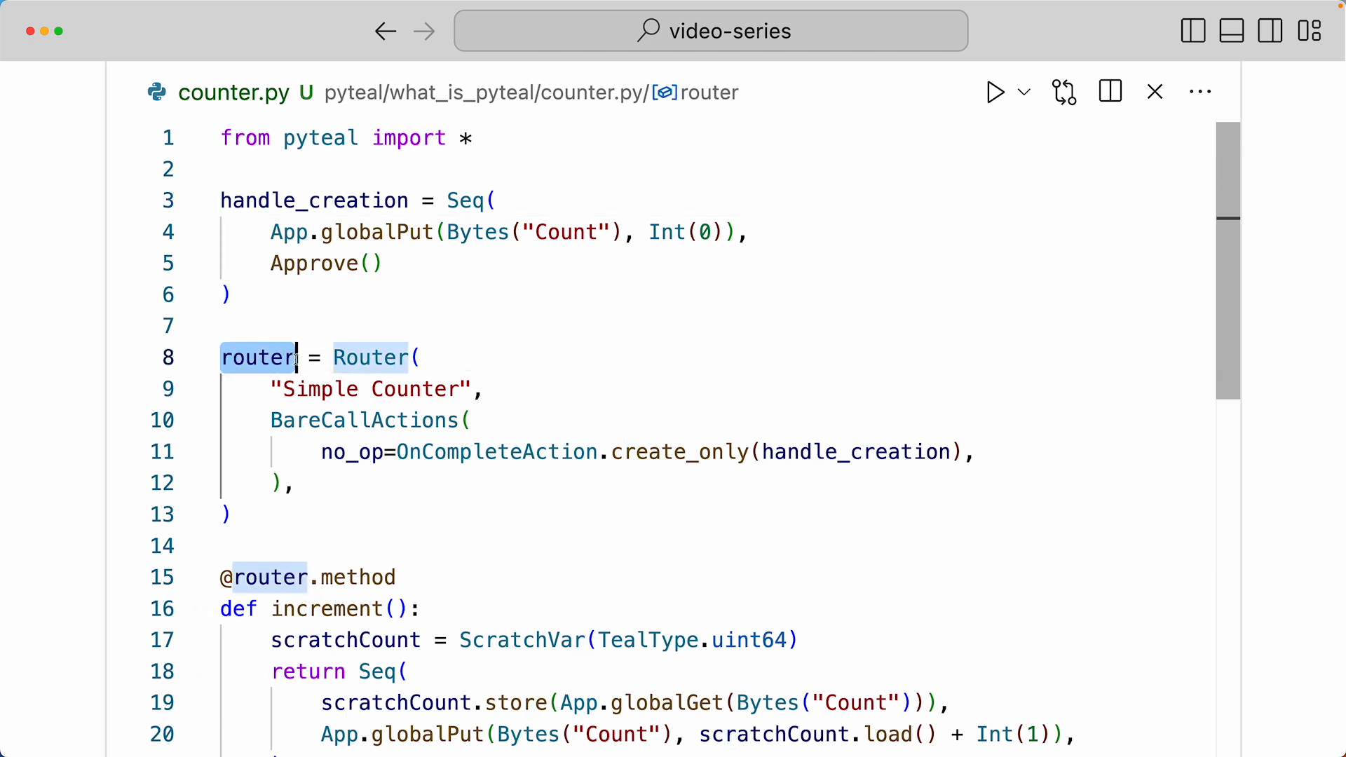
pyautogui.moveTo(258, 358)
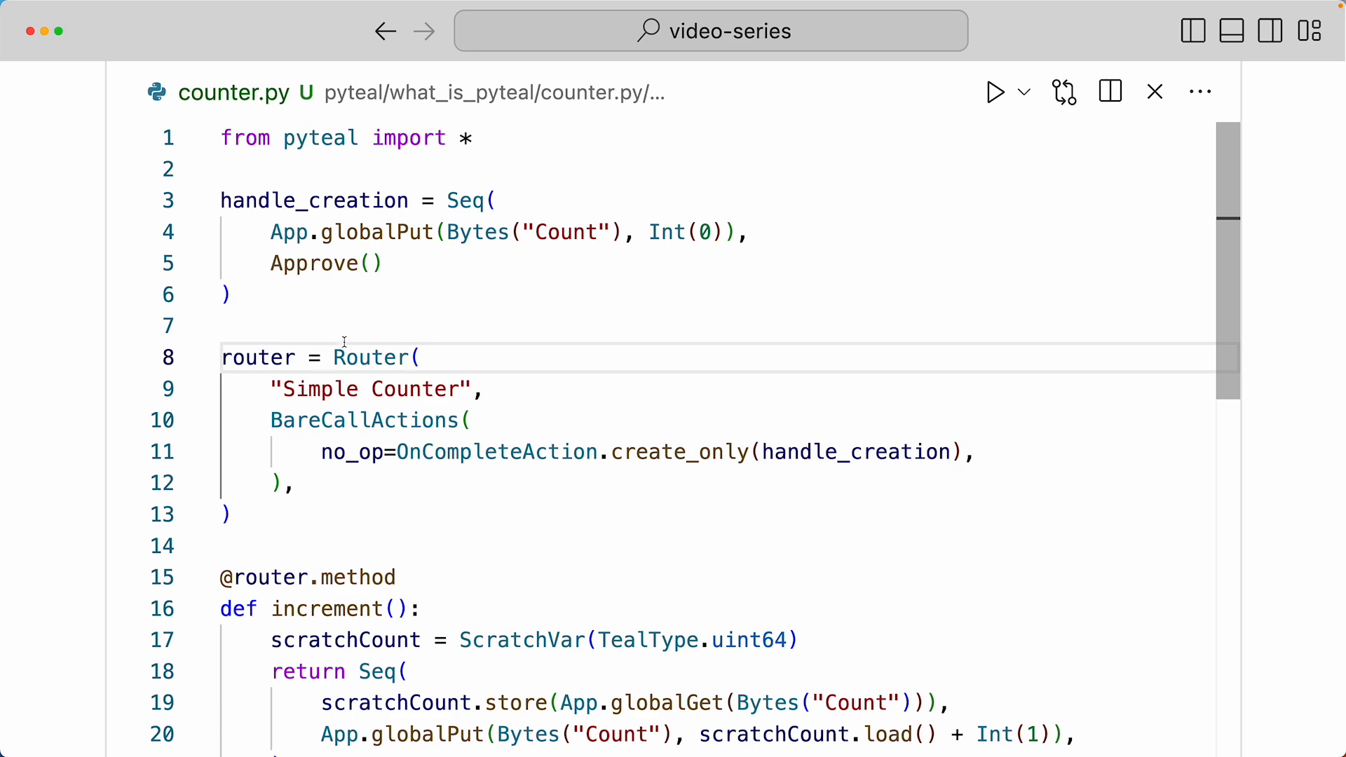
pyautogui.moveTo(372, 357)
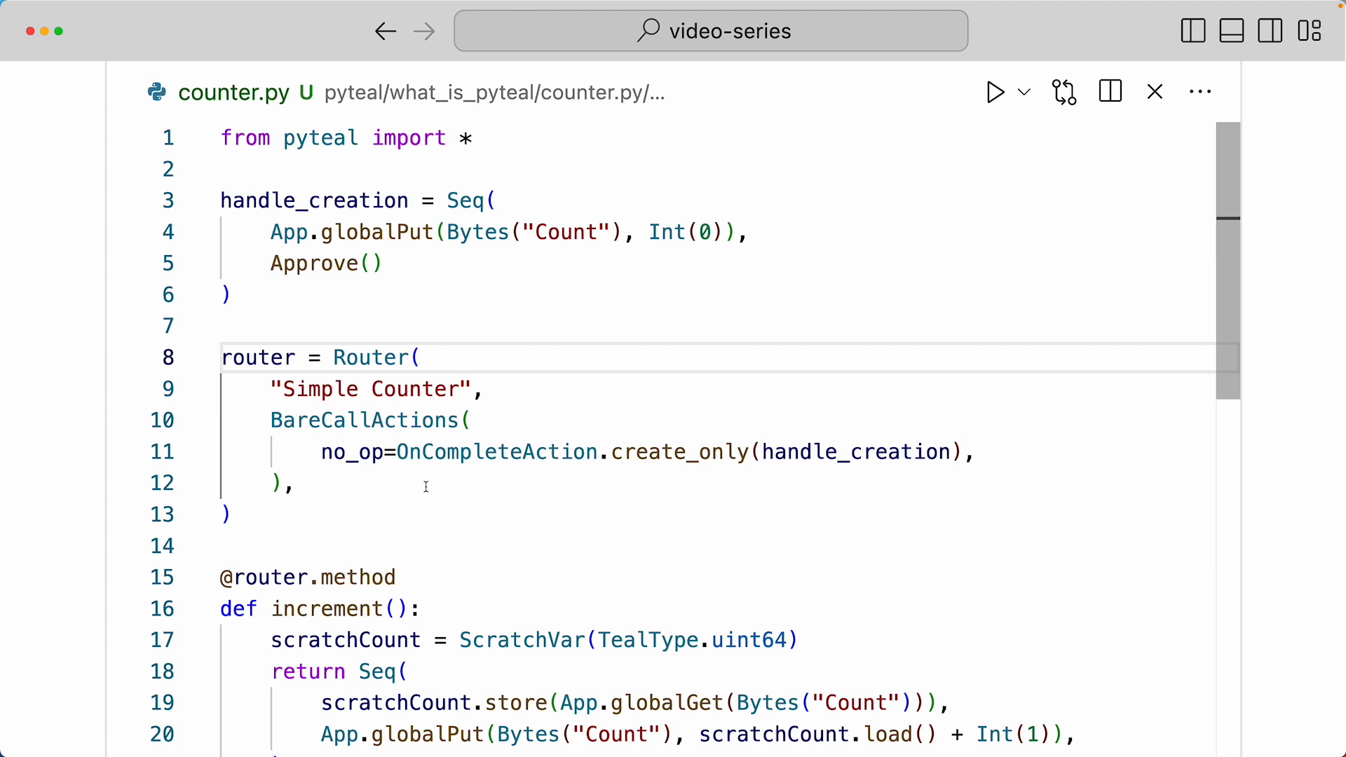
pyautogui.click(311, 357)
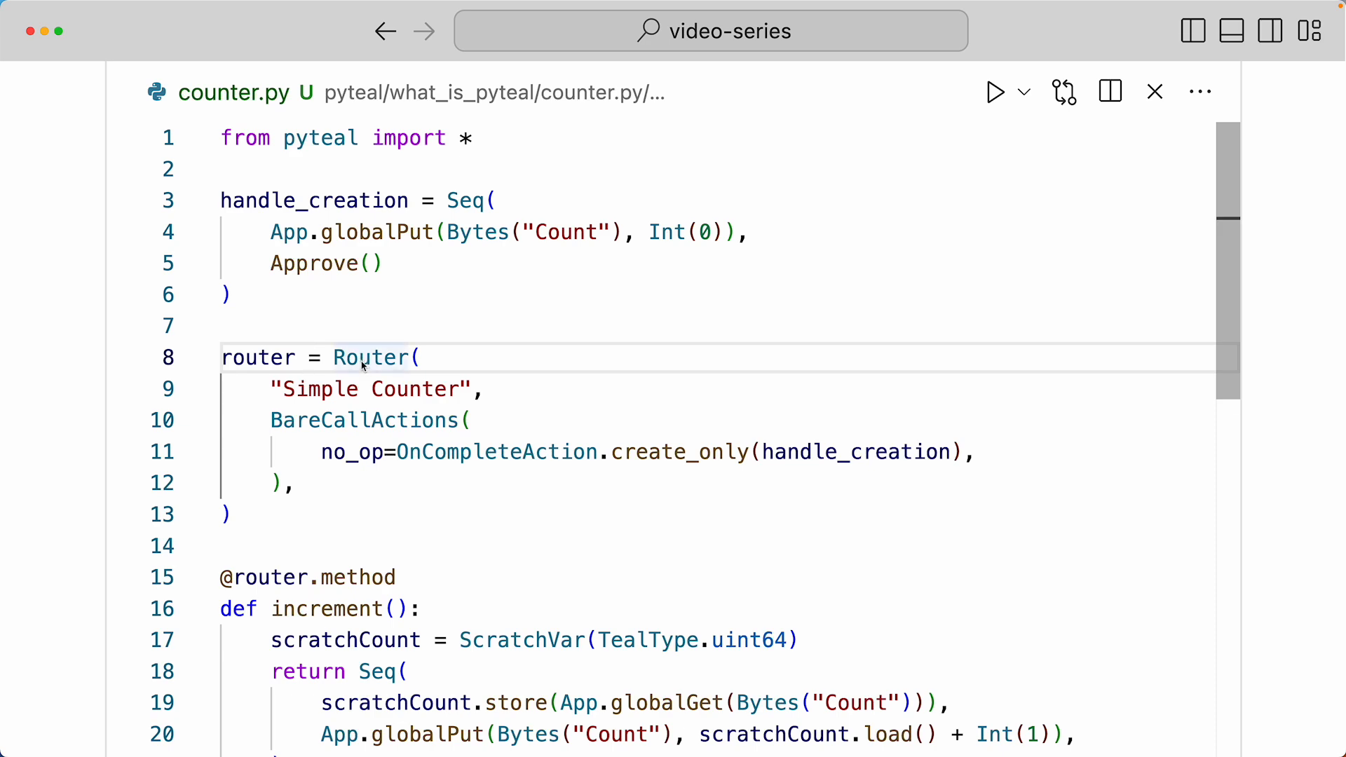
pyautogui.moveTo(369, 357)
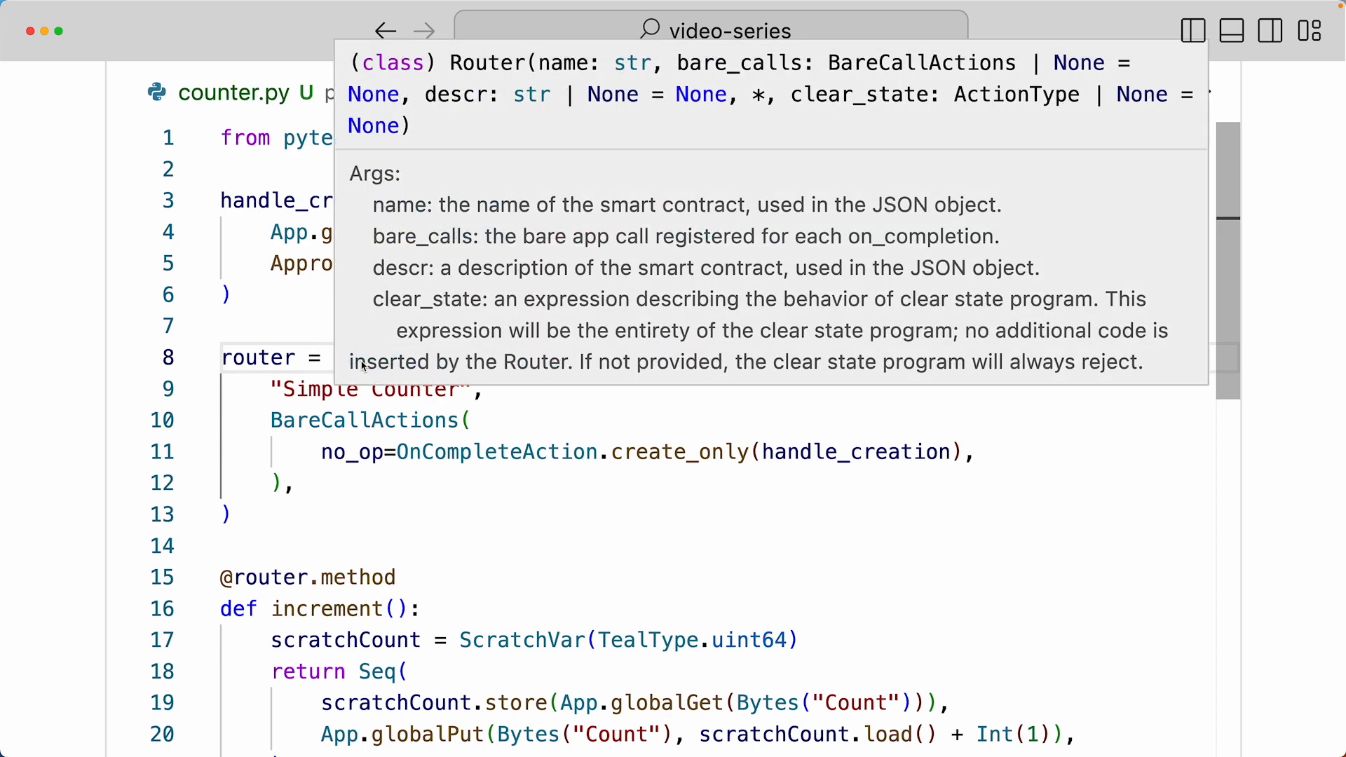
pyautogui.moveTo(283, 388)
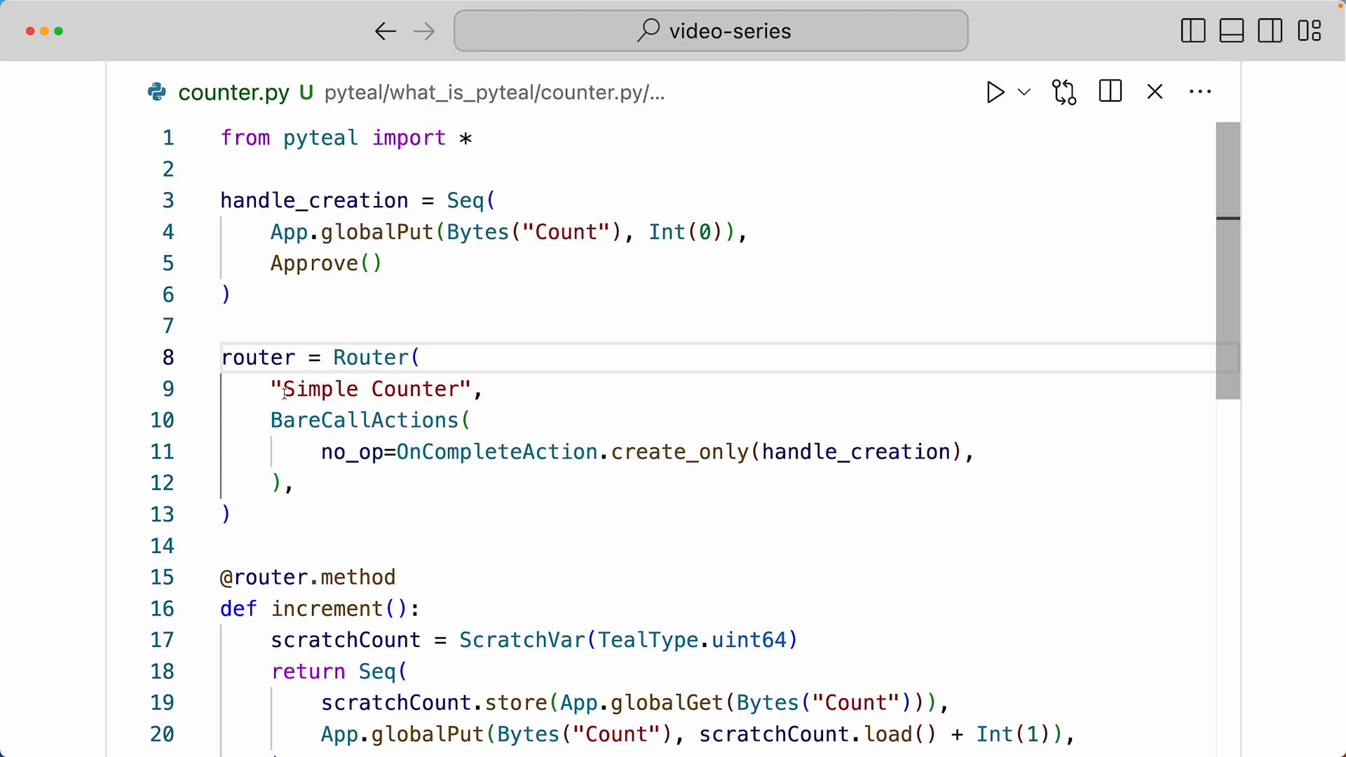
pyautogui.moveTo(295, 420)
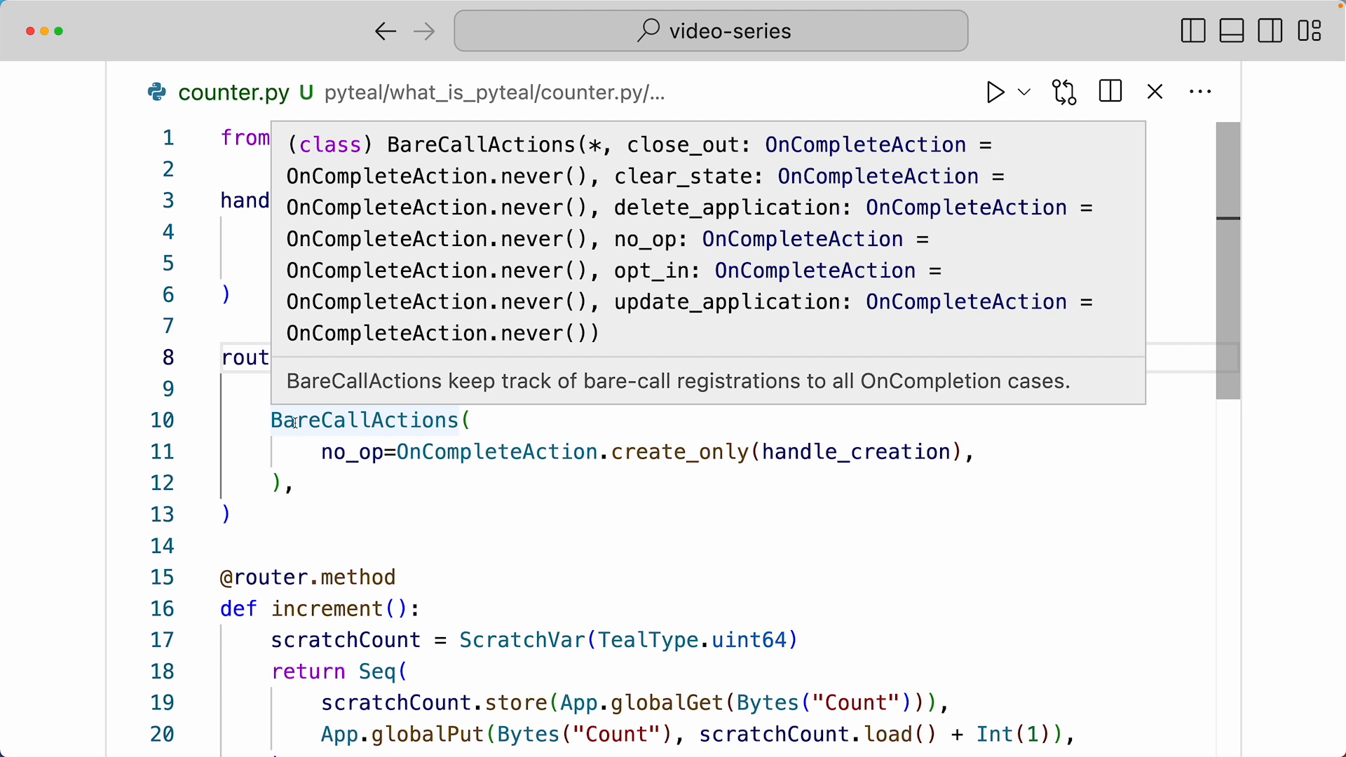
pyautogui.moveTo(704, 454)
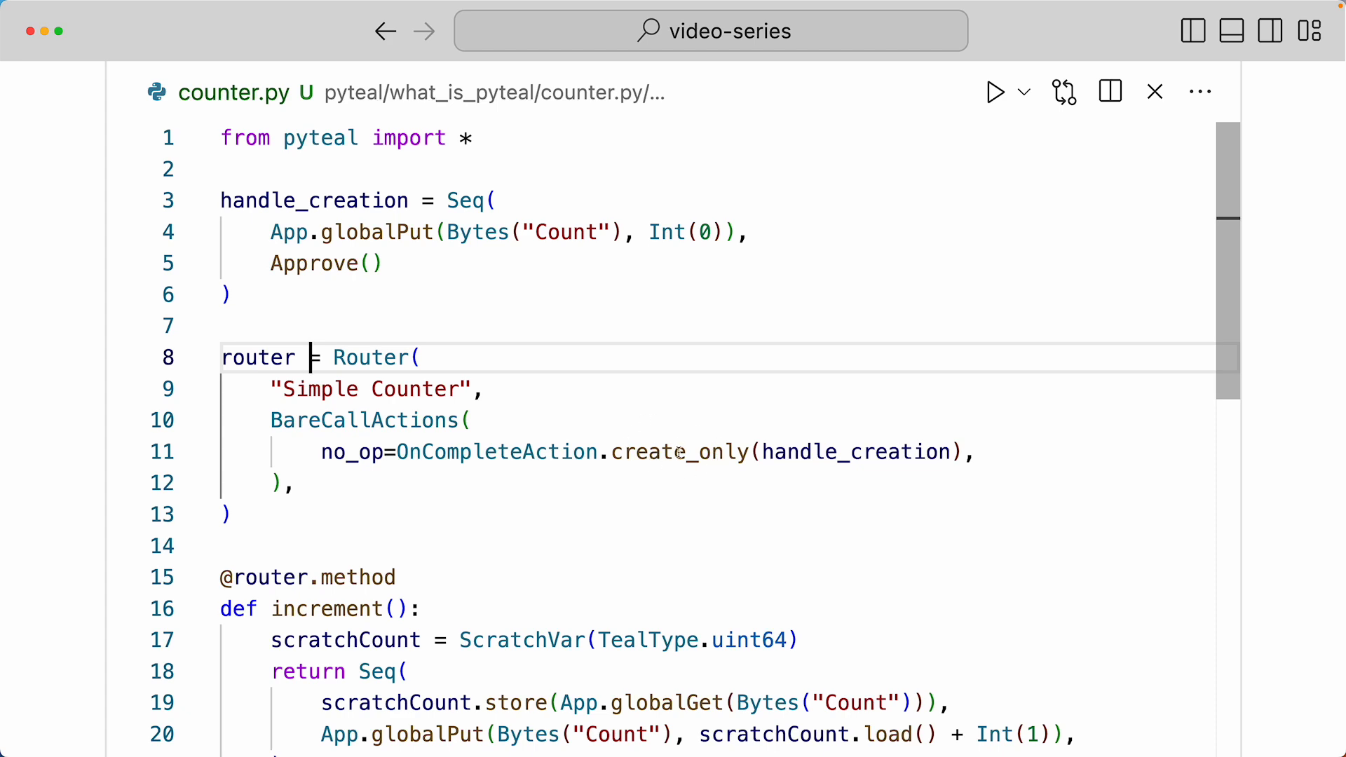
pyautogui.moveTo(367, 419)
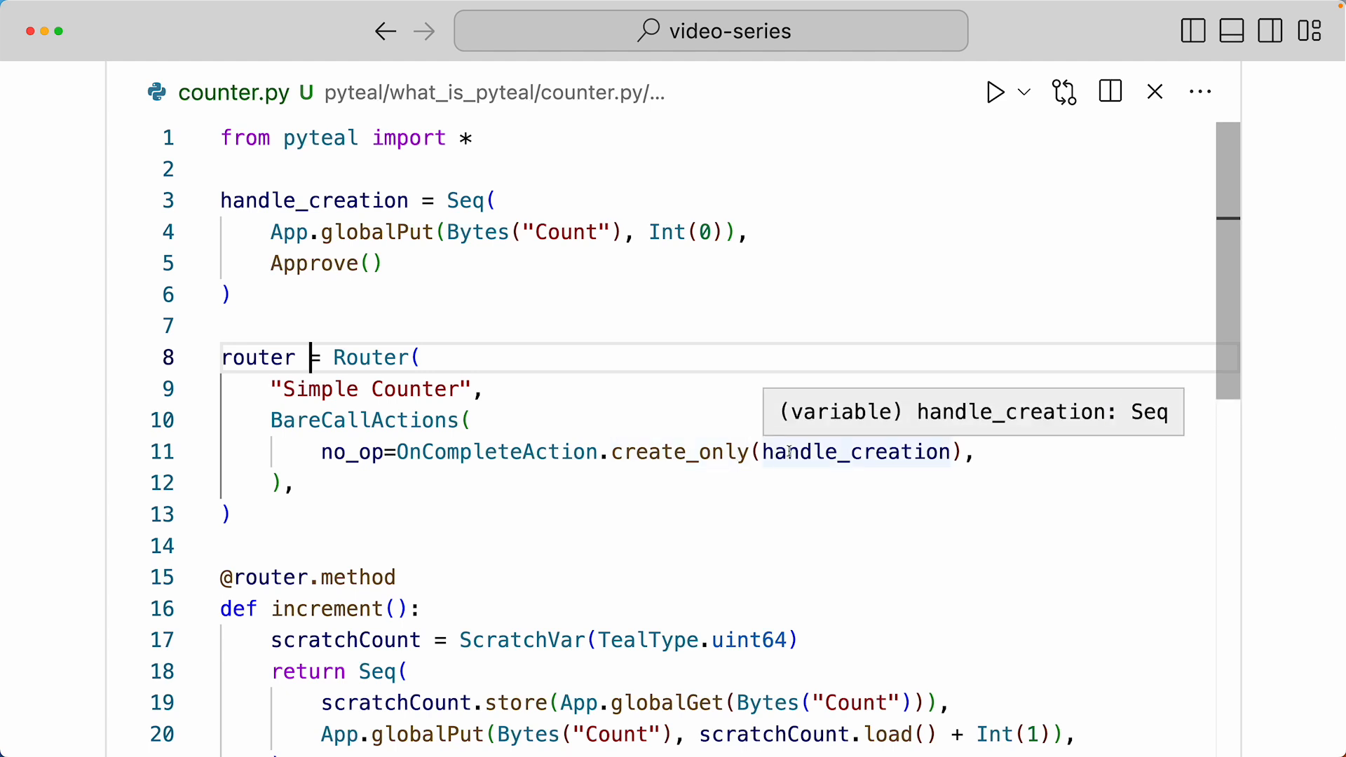
pyautogui.moveTo(400, 243)
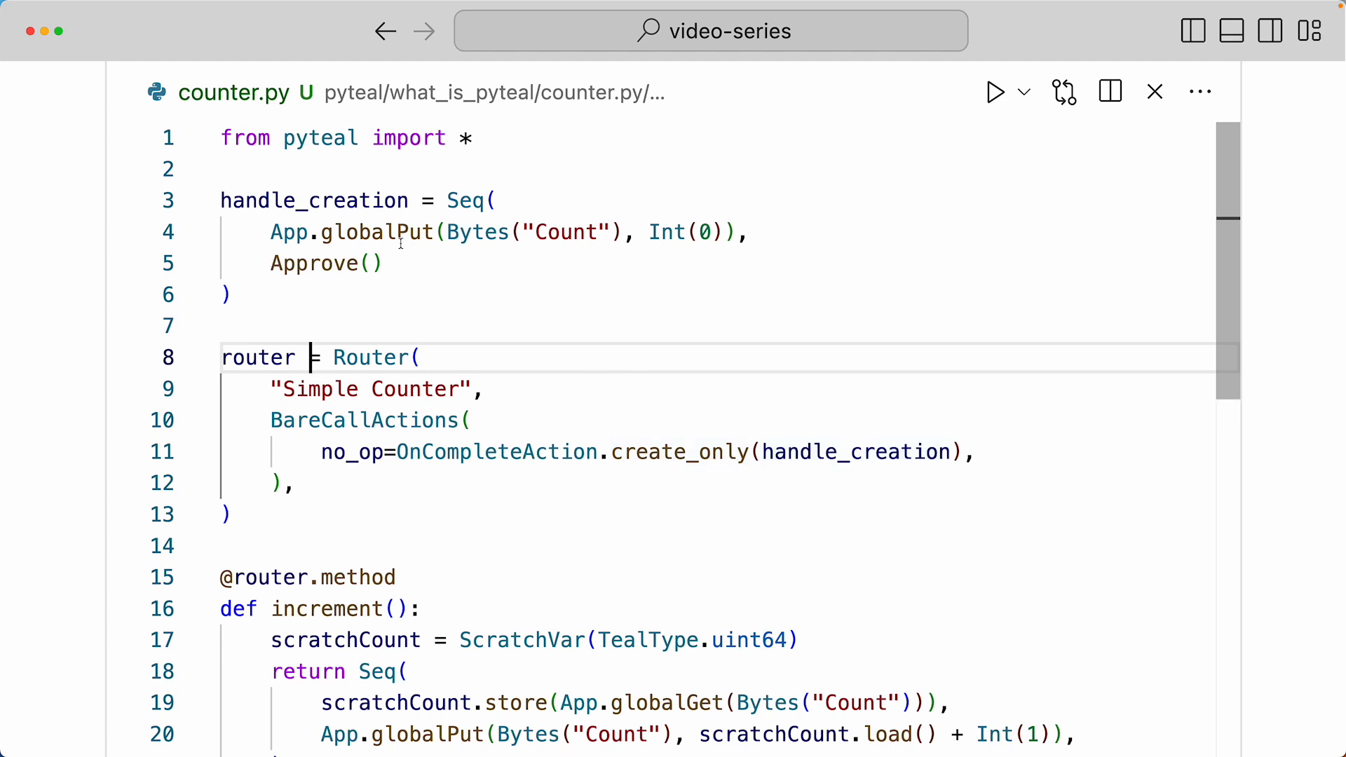
pyautogui.doubleClick(314, 200)
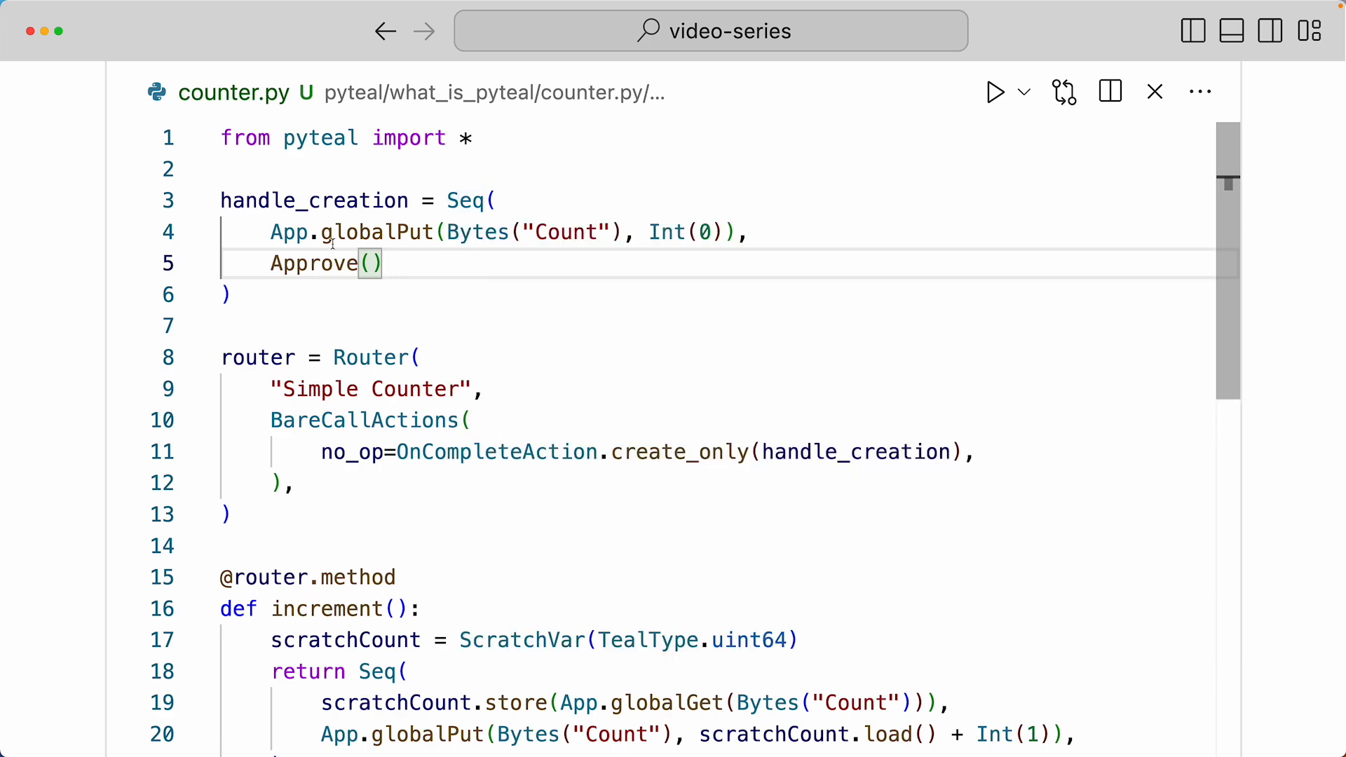
pyautogui.moveTo(381, 231)
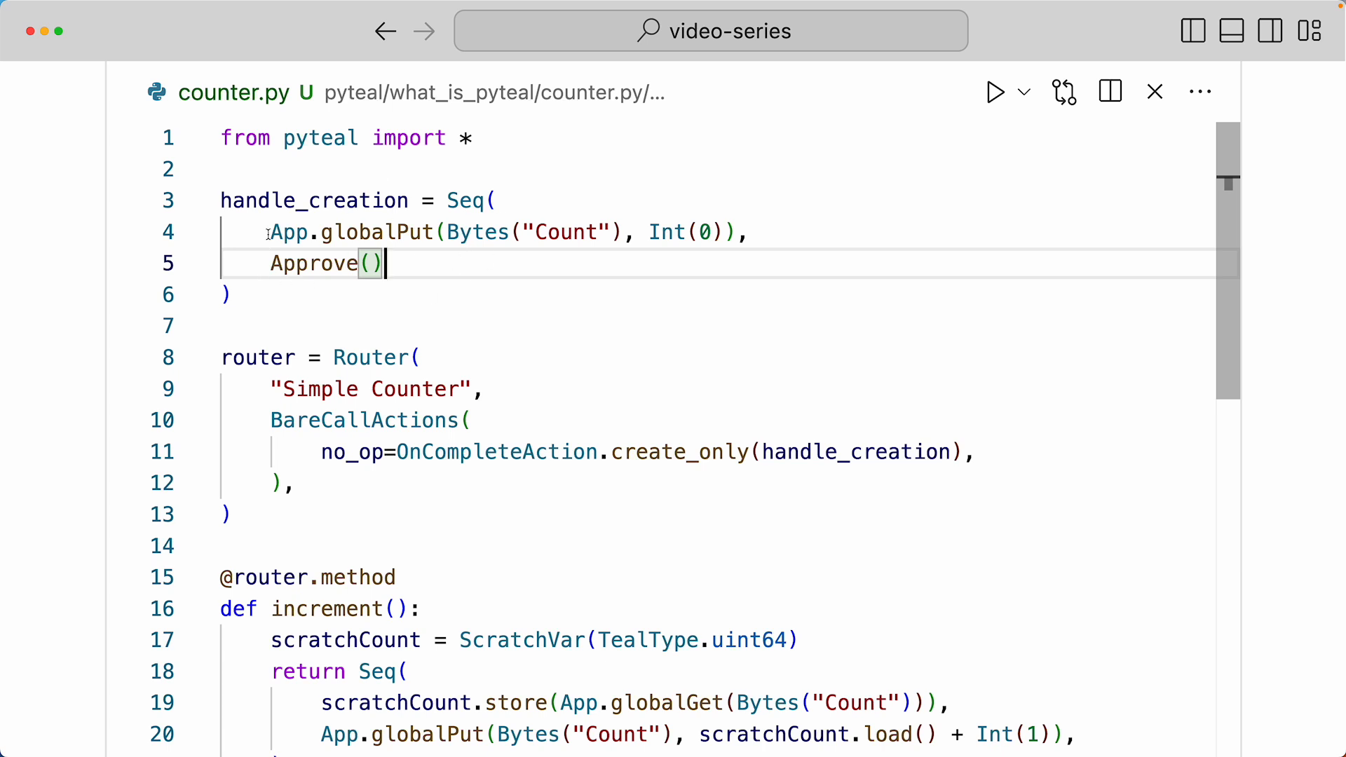
pyautogui.moveTo(391, 243)
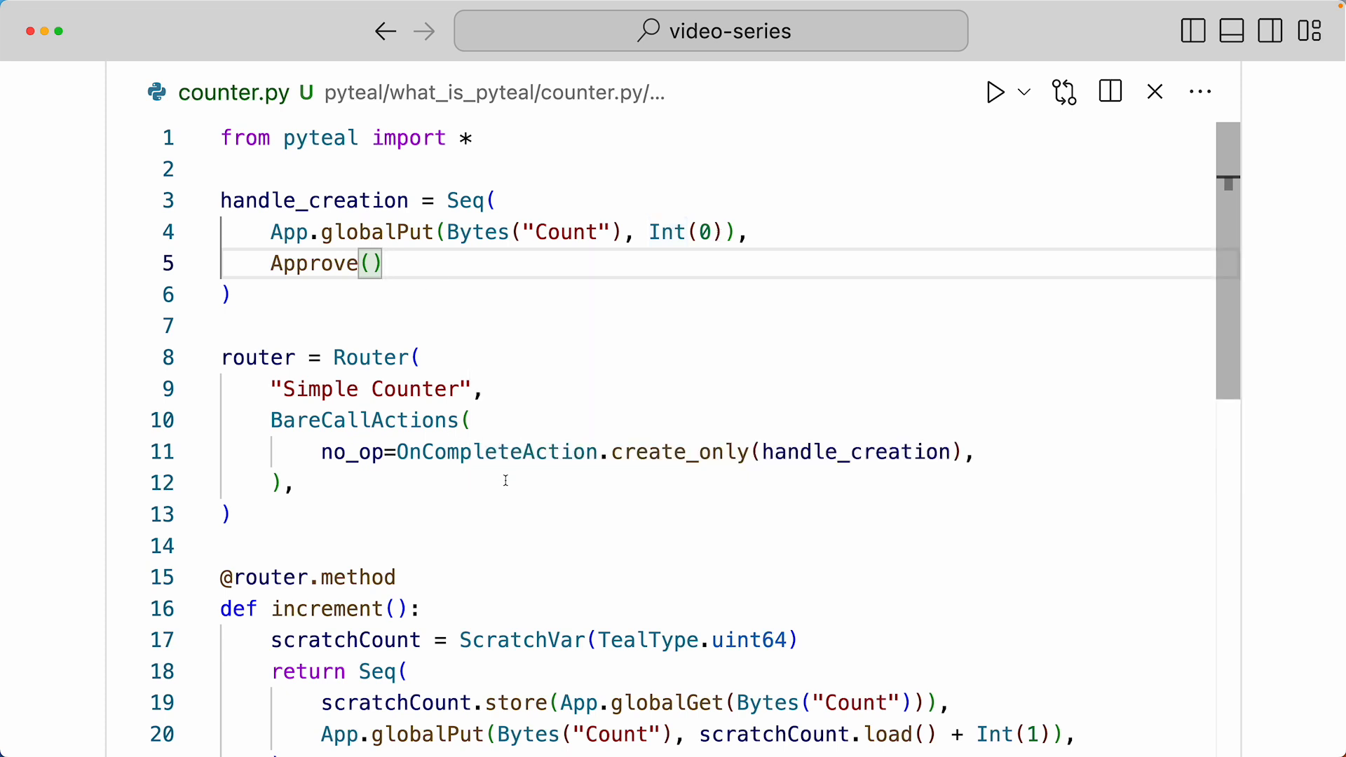
pyautogui.moveTo(643, 477)
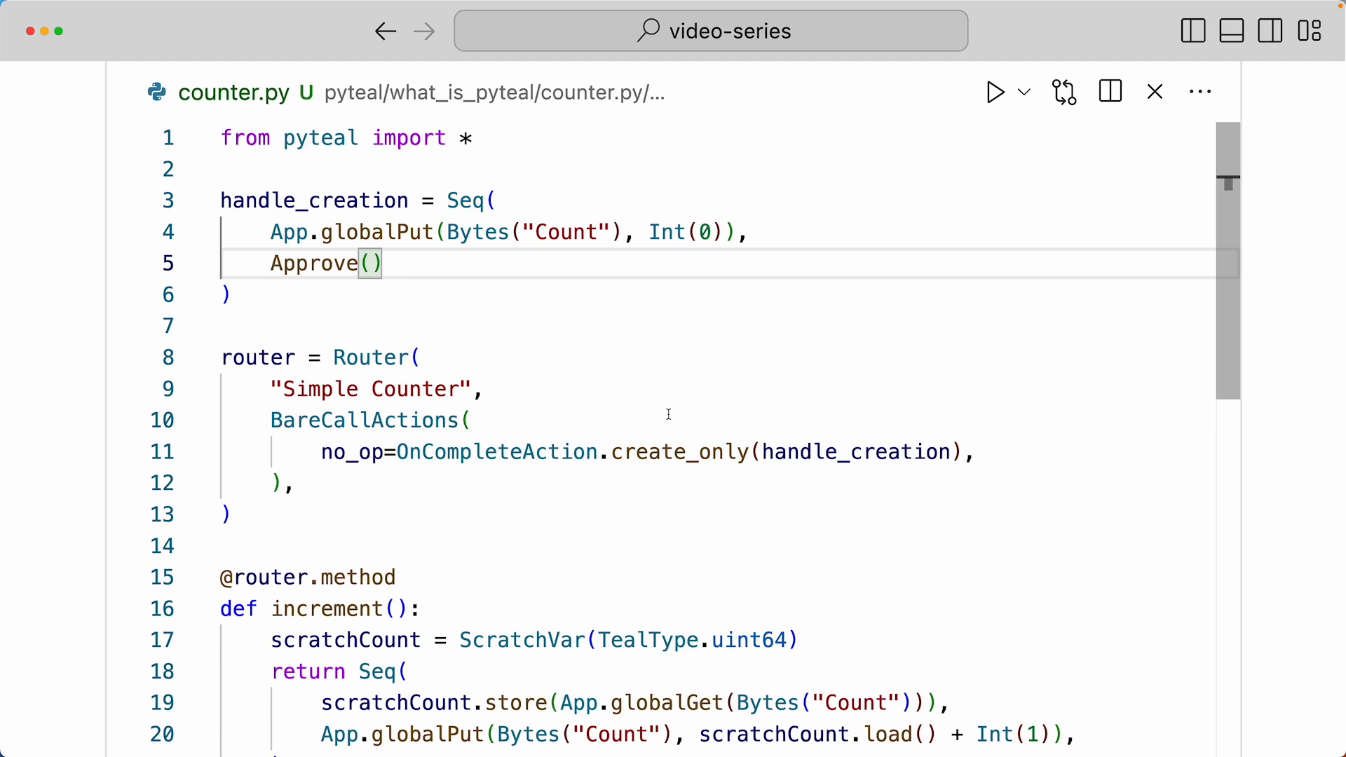
pyautogui.moveTo(701, 252)
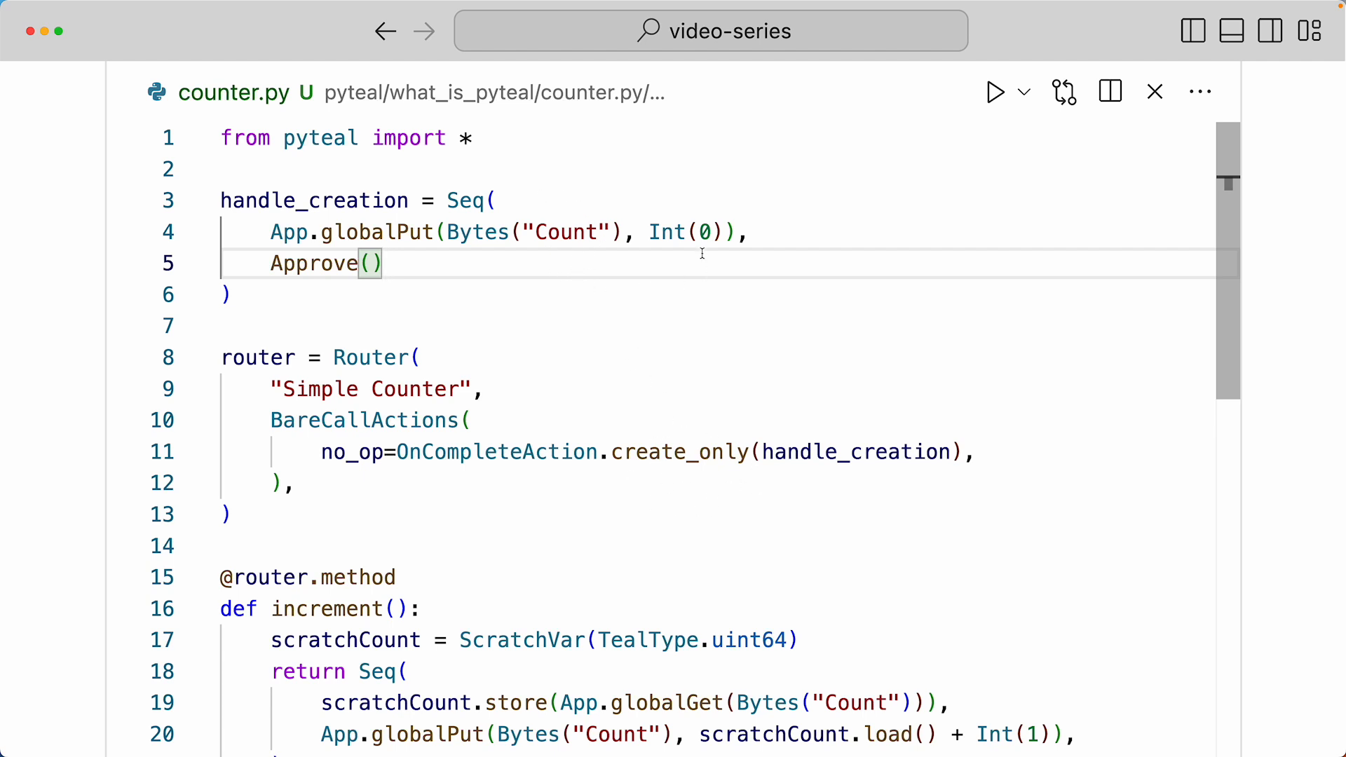
pyautogui.scroll(-3)
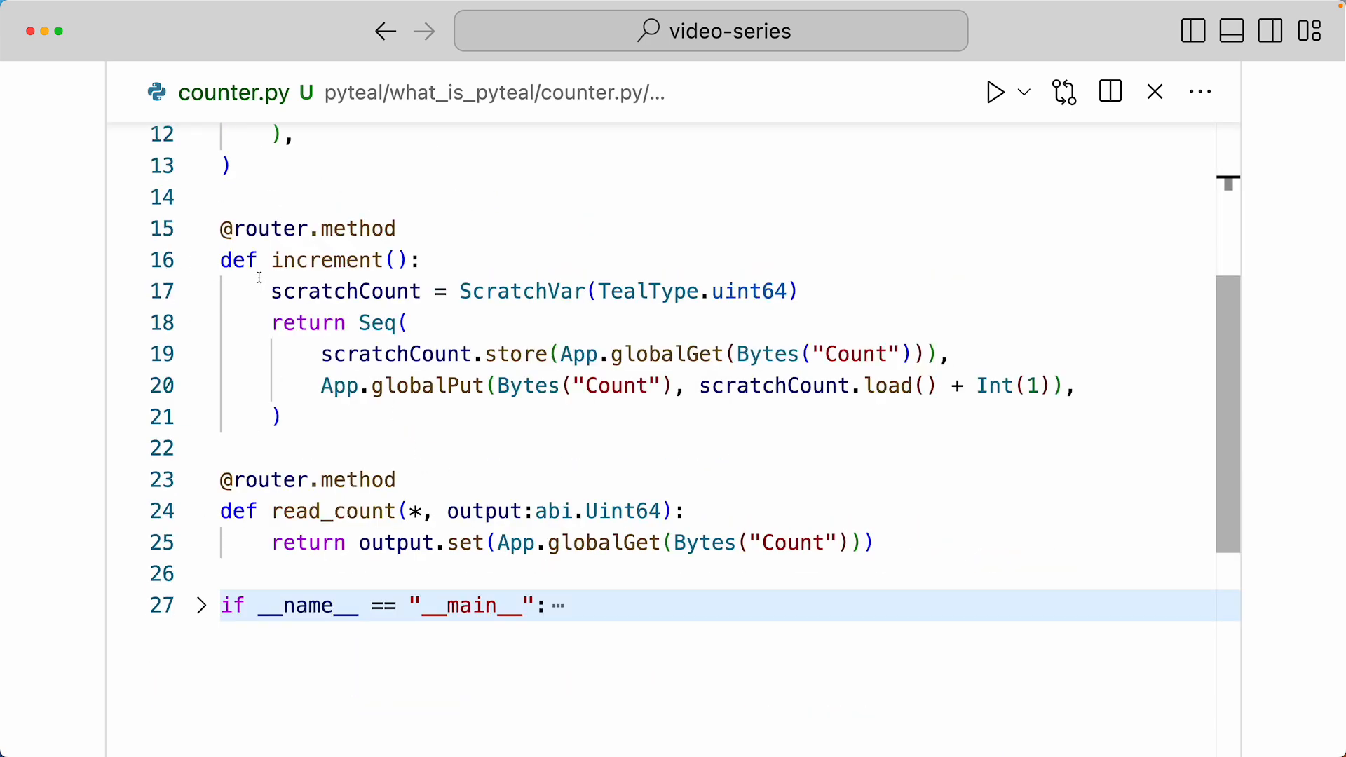
pyautogui.moveTo(461, 262)
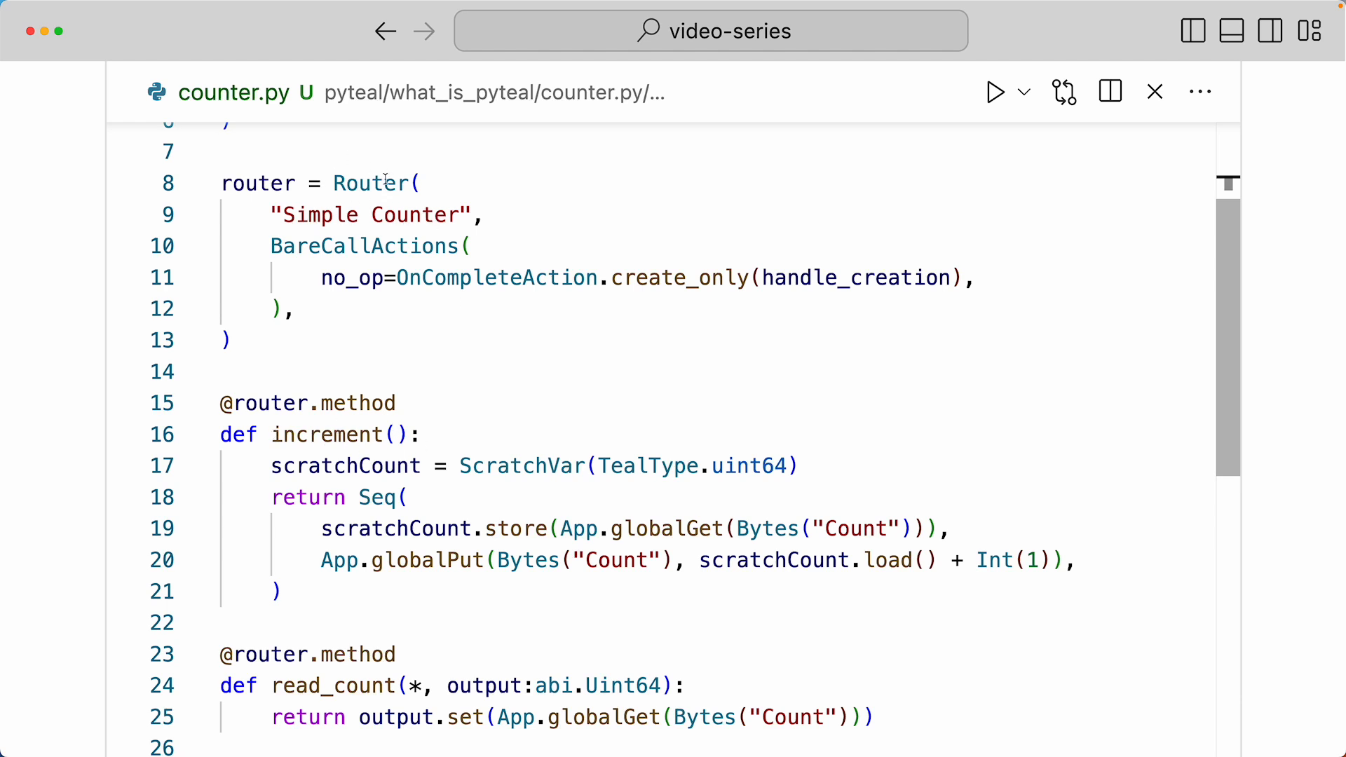
pyautogui.moveTo(436, 395)
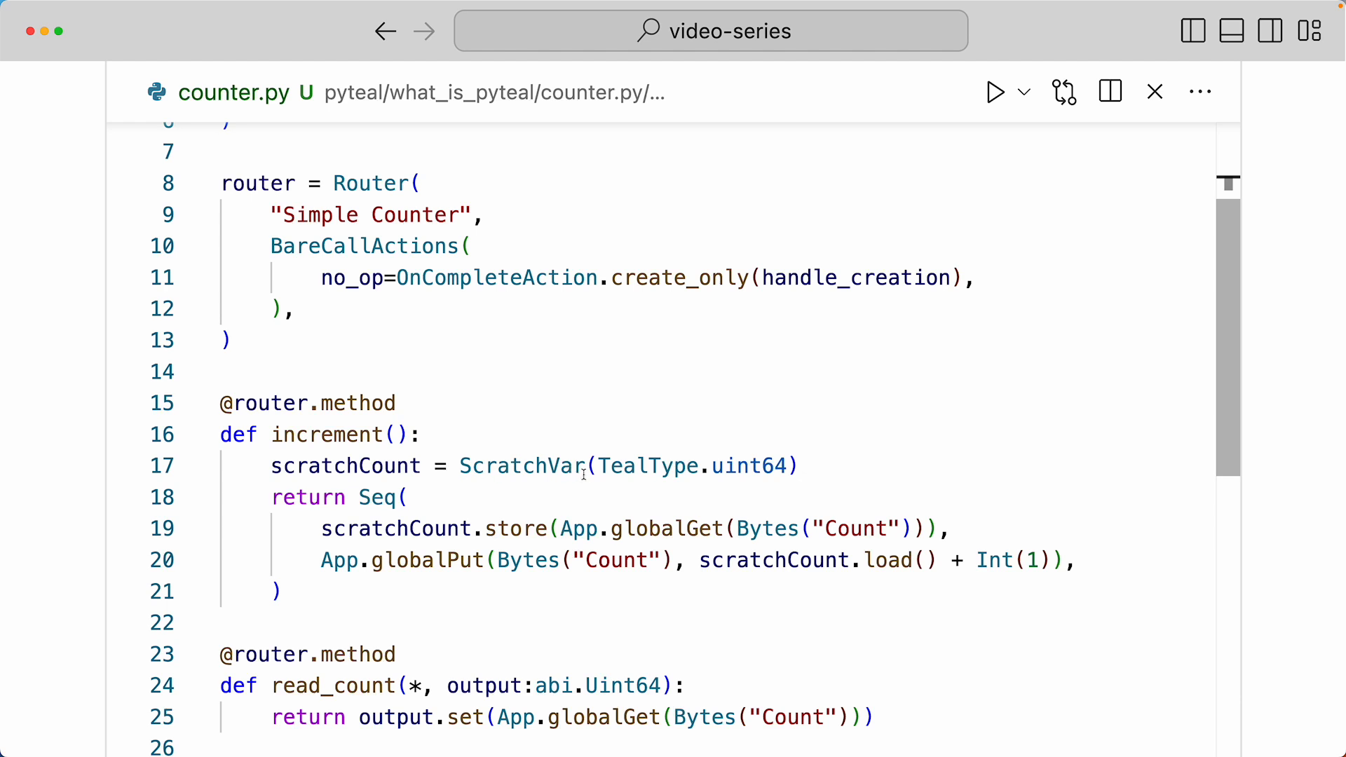
pyautogui.moveTo(794, 482)
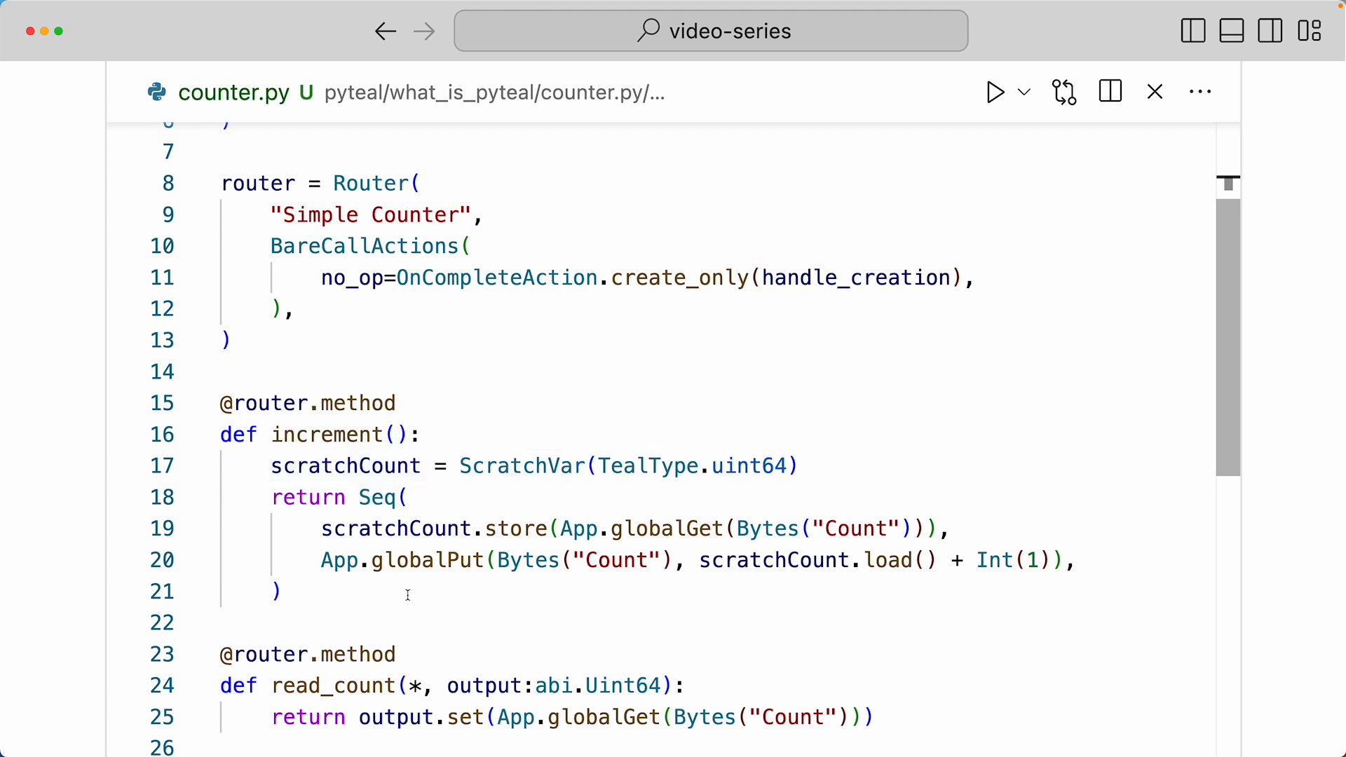
pyautogui.moveTo(620, 513)
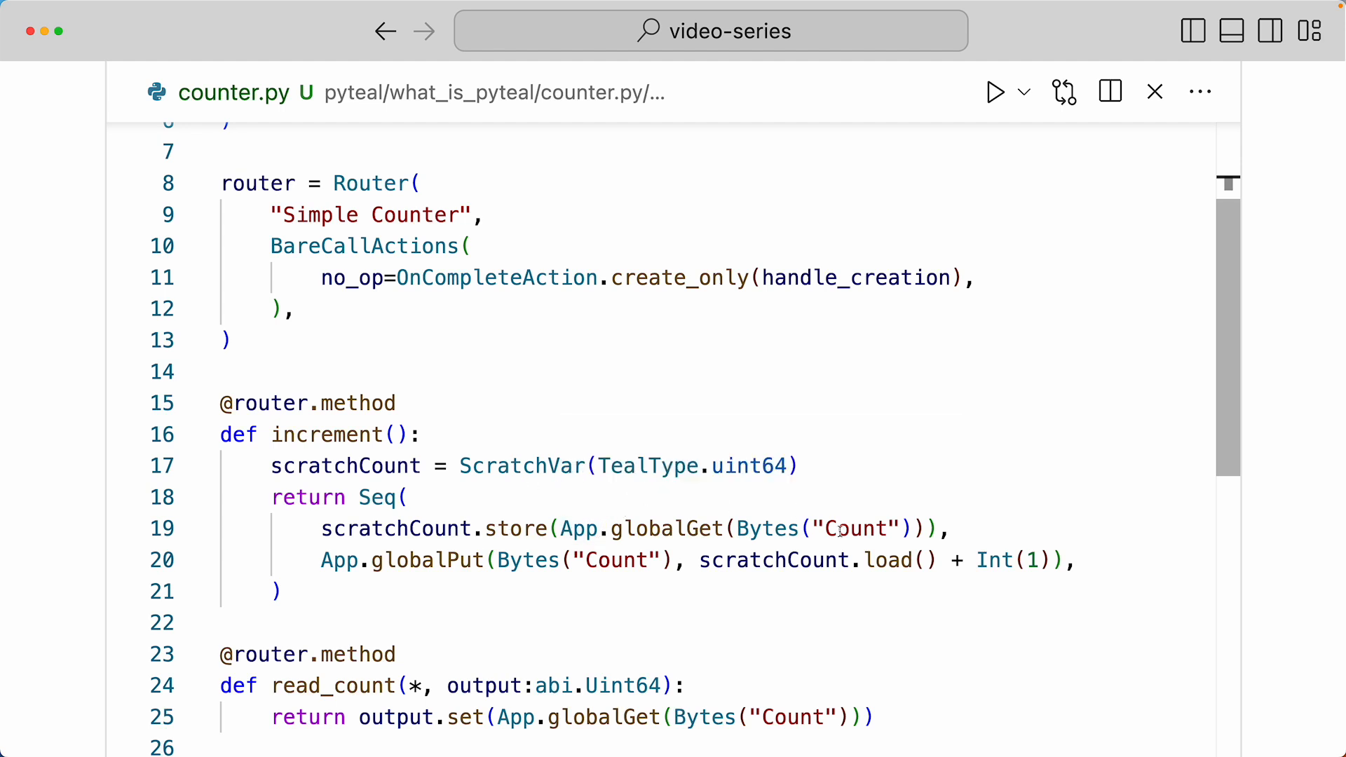
pyautogui.moveTo(671, 528)
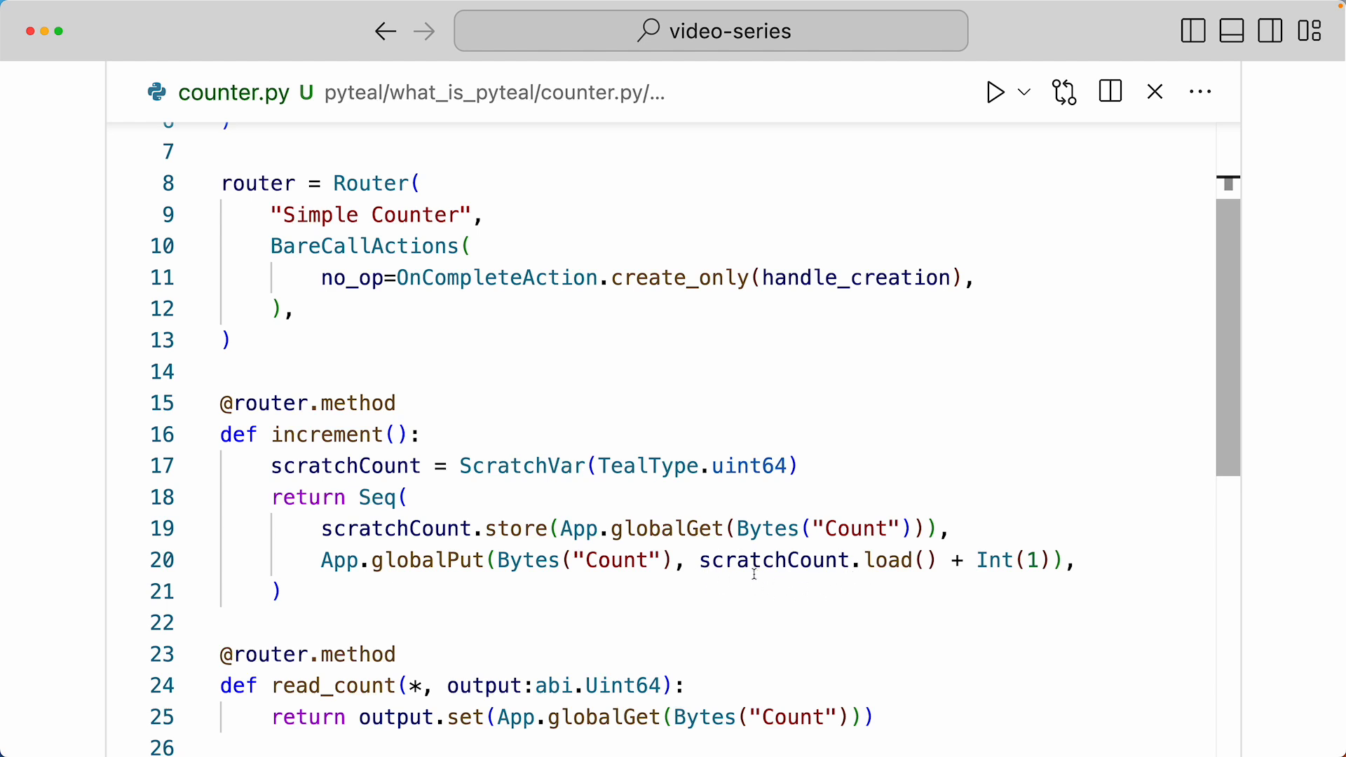
pyautogui.moveTo(931, 574)
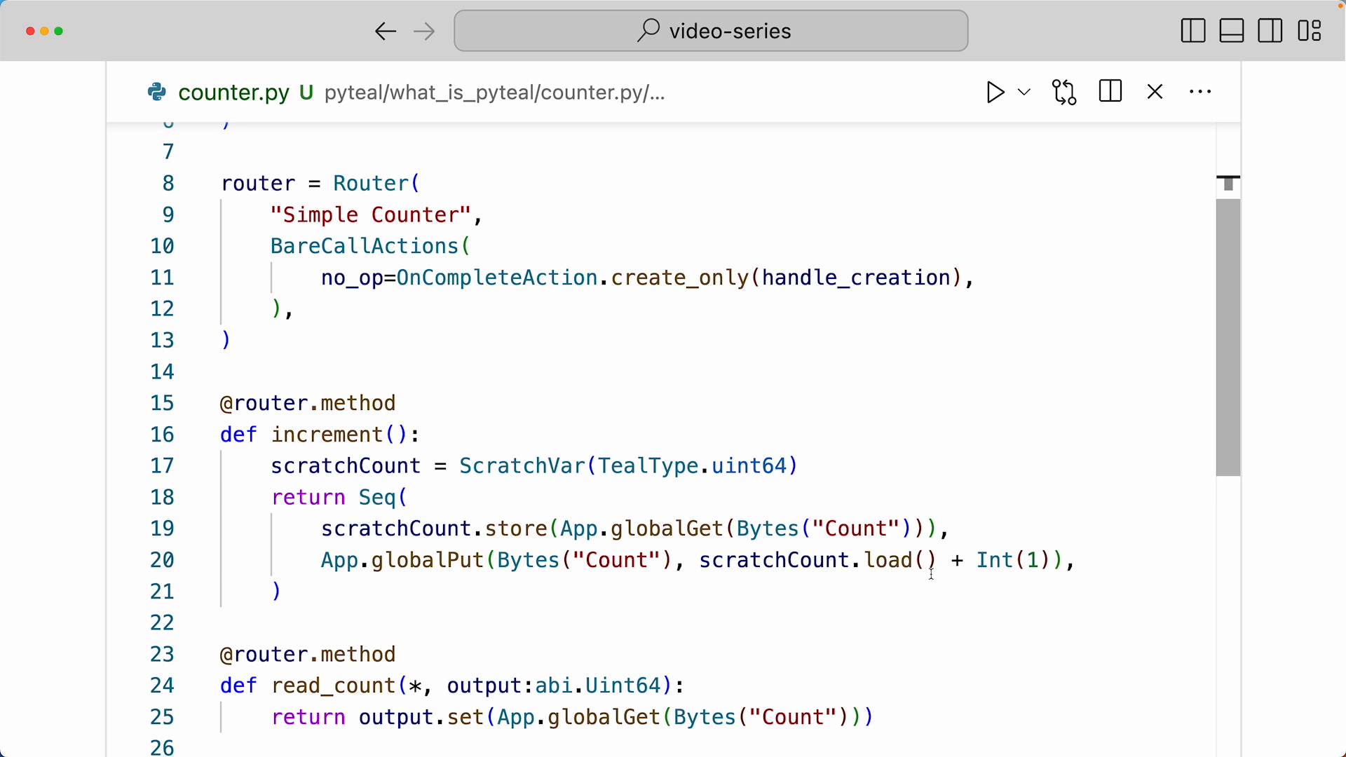
pyautogui.moveTo(1042, 582)
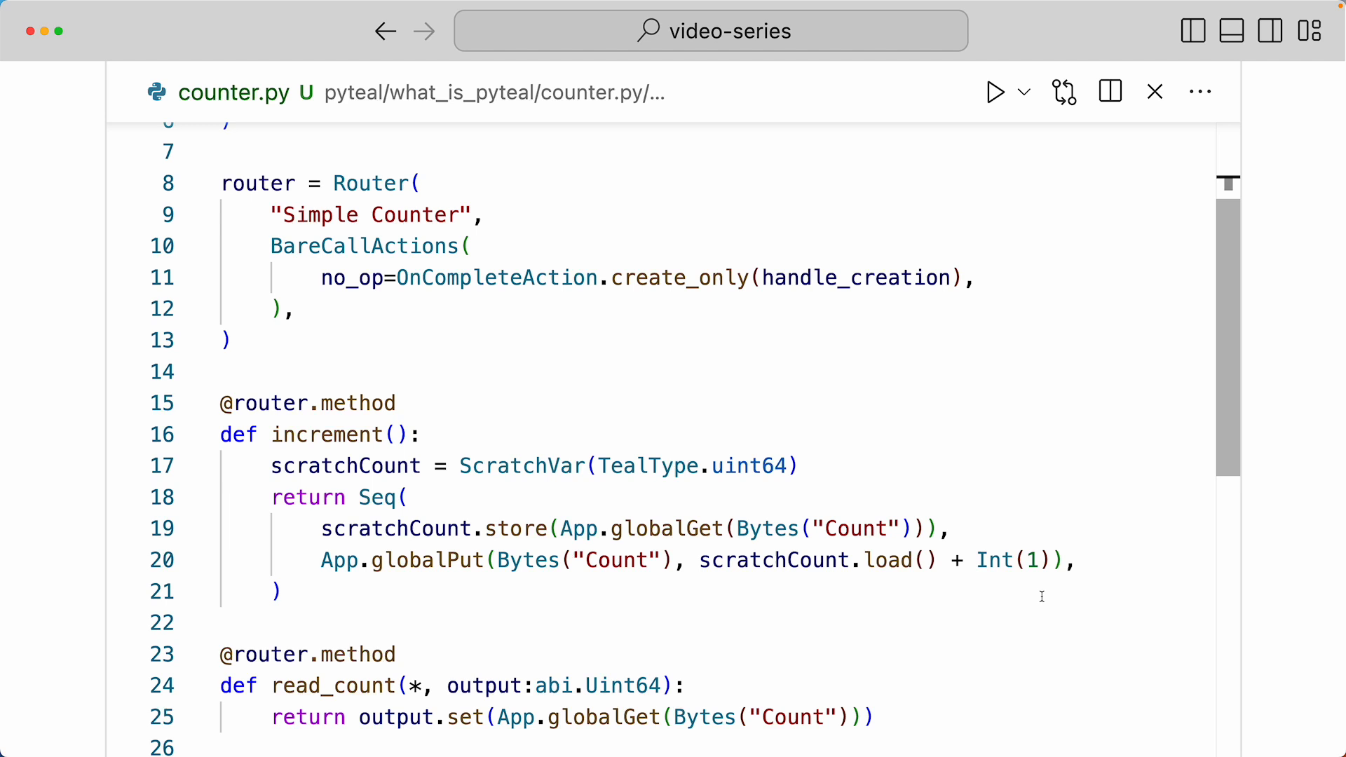
pyautogui.moveTo(1042, 602)
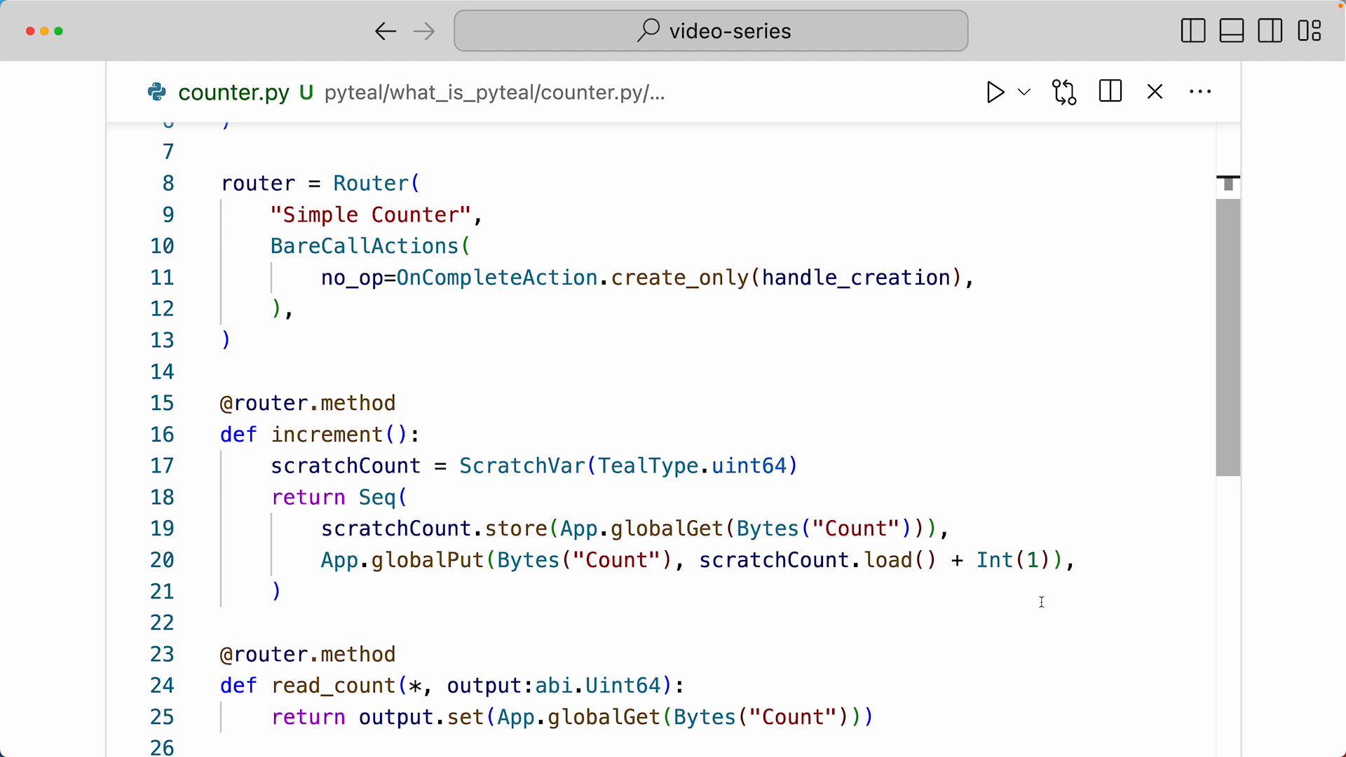
pyautogui.scroll(-3)
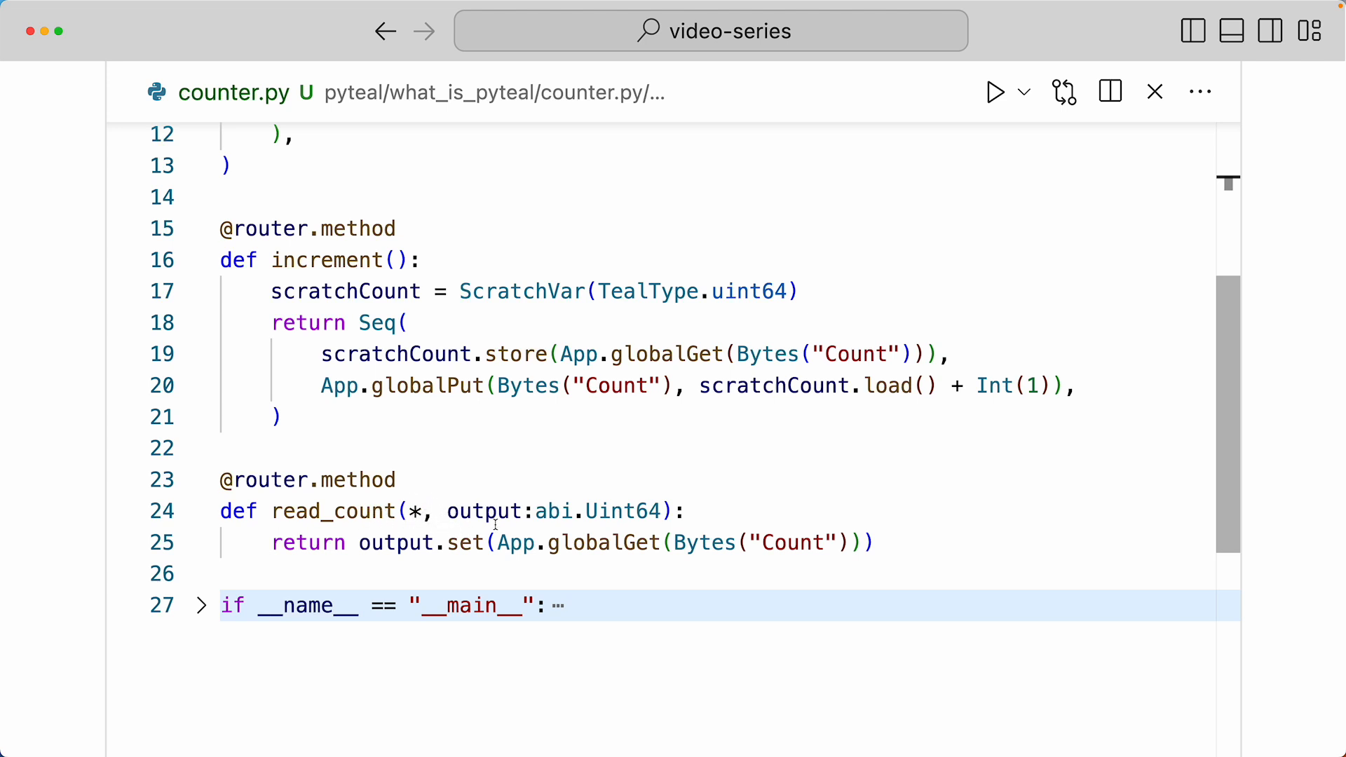
pyautogui.moveTo(485, 510)
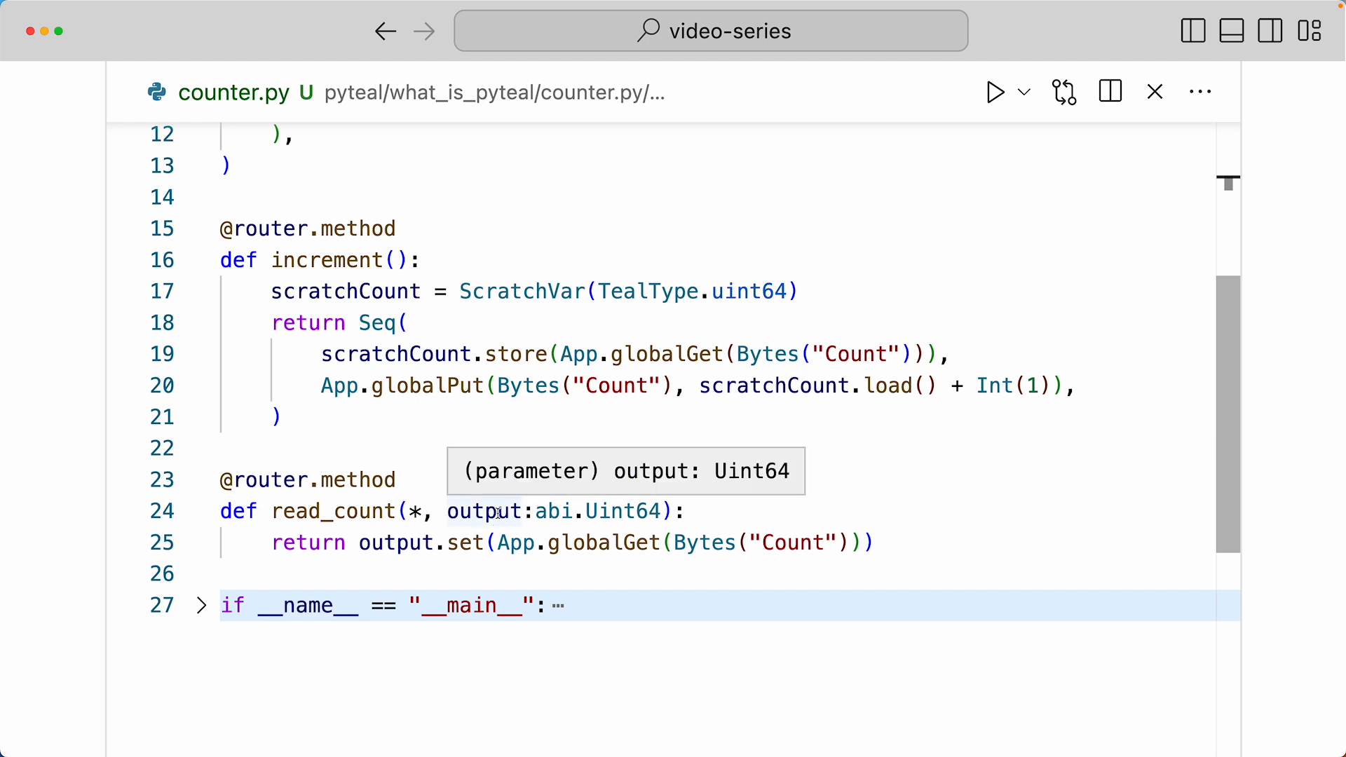
pyautogui.moveTo(561, 519)
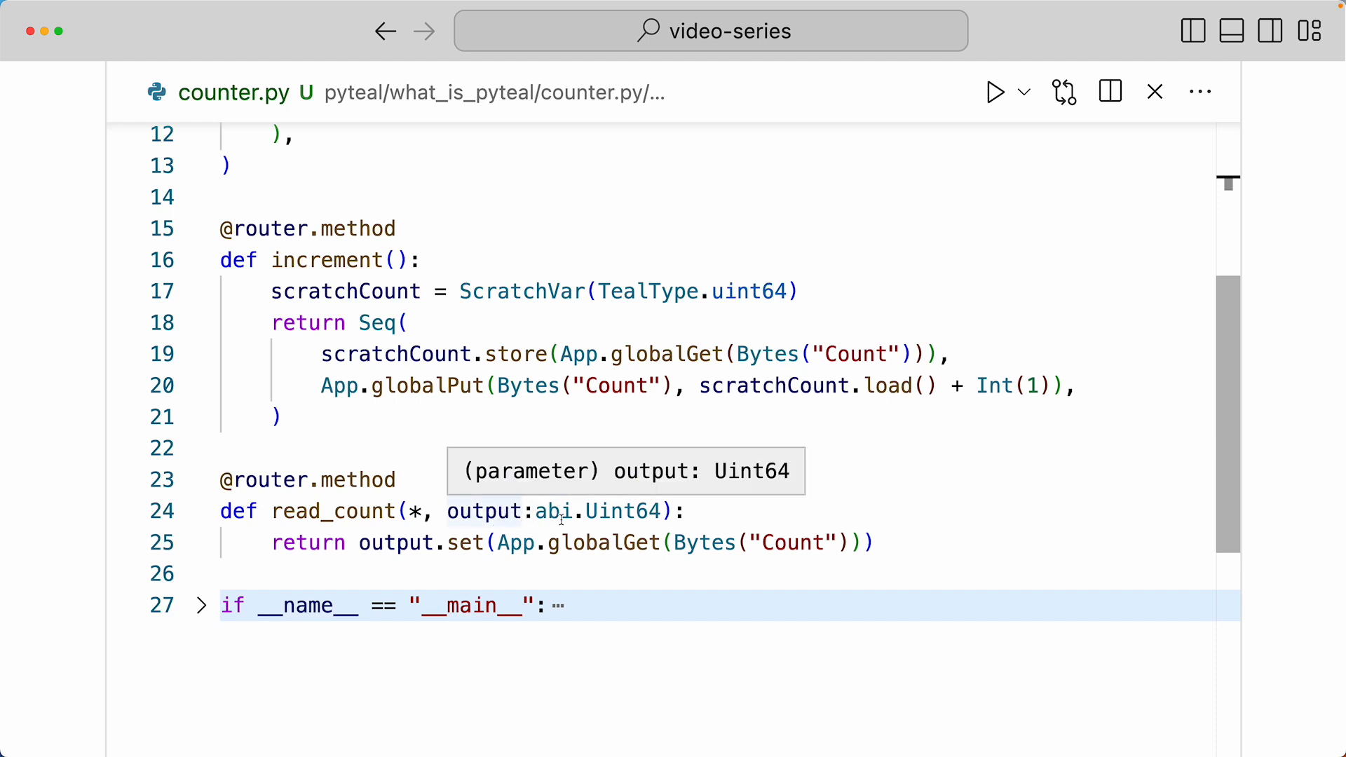
pyautogui.moveTo(333, 565)
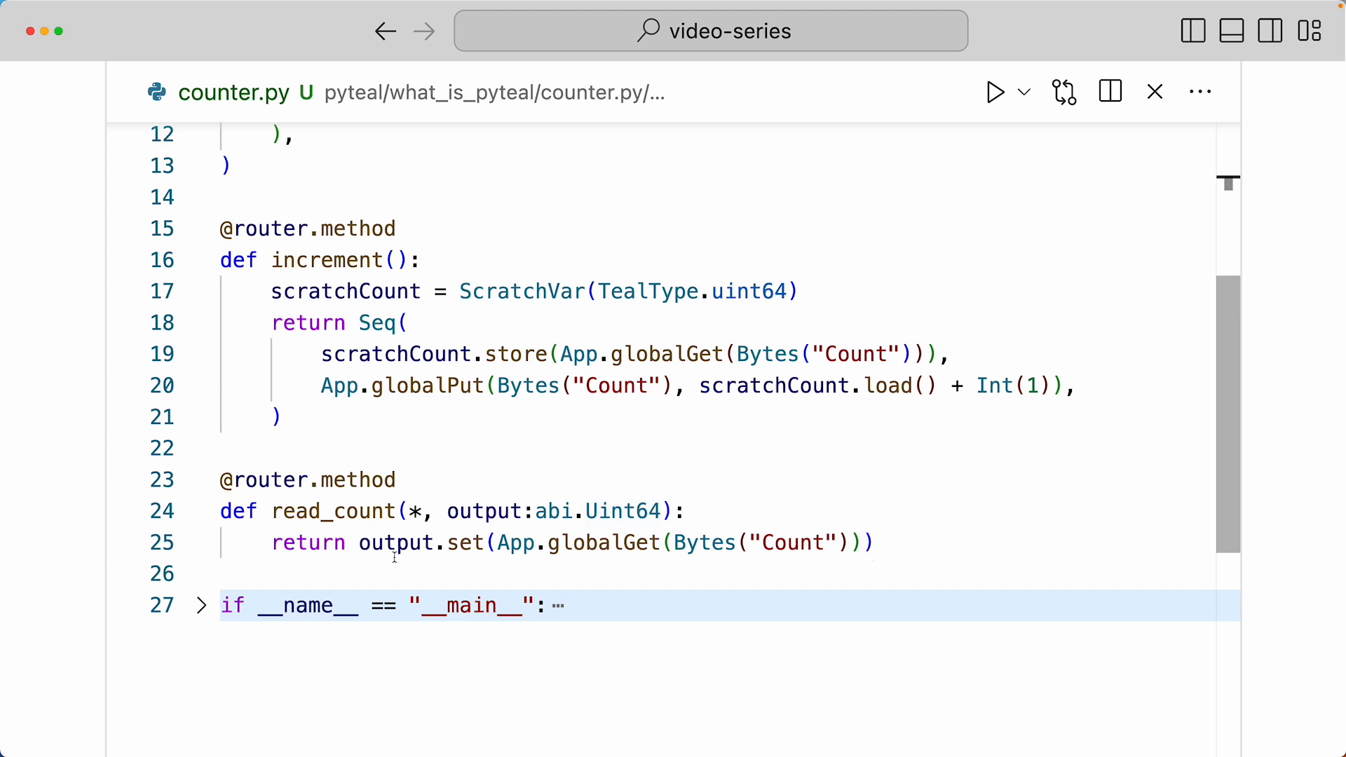
pyautogui.moveTo(711, 534)
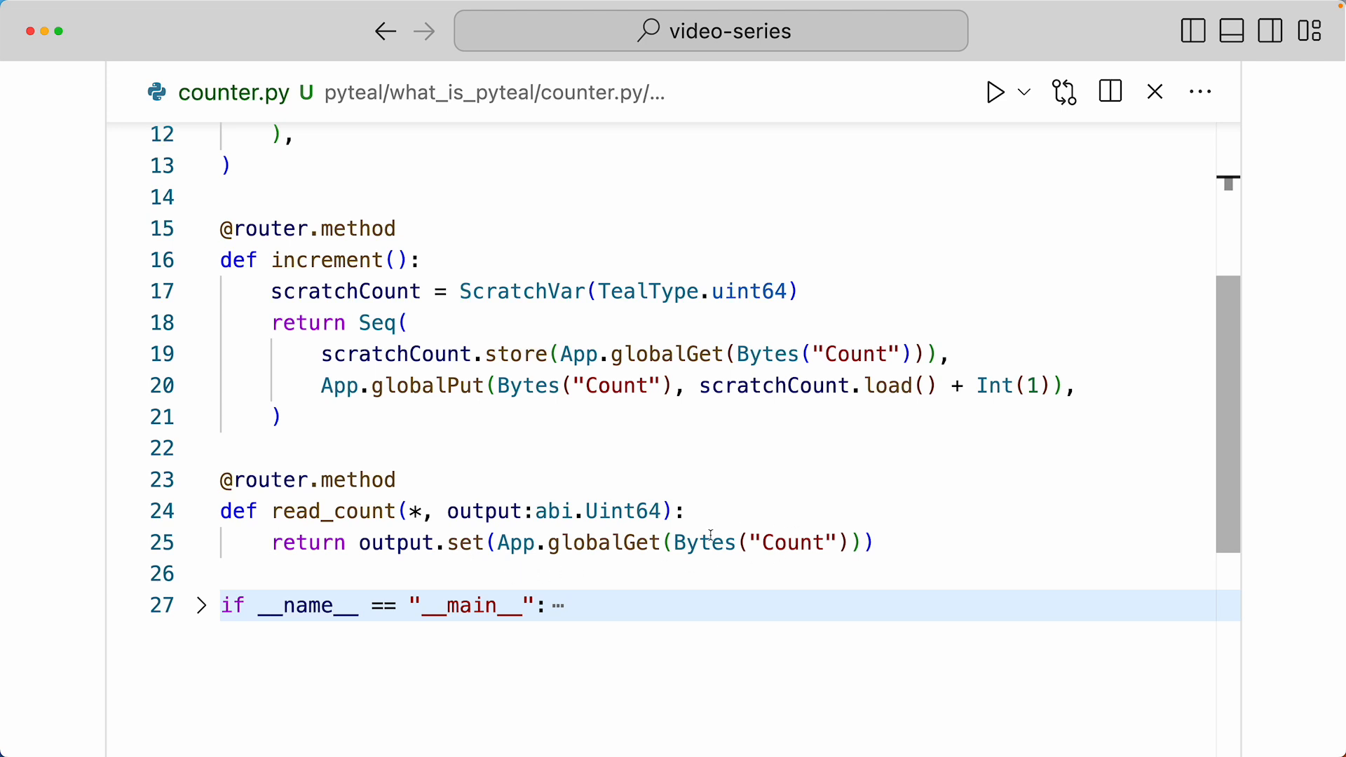
pyautogui.moveTo(528, 561)
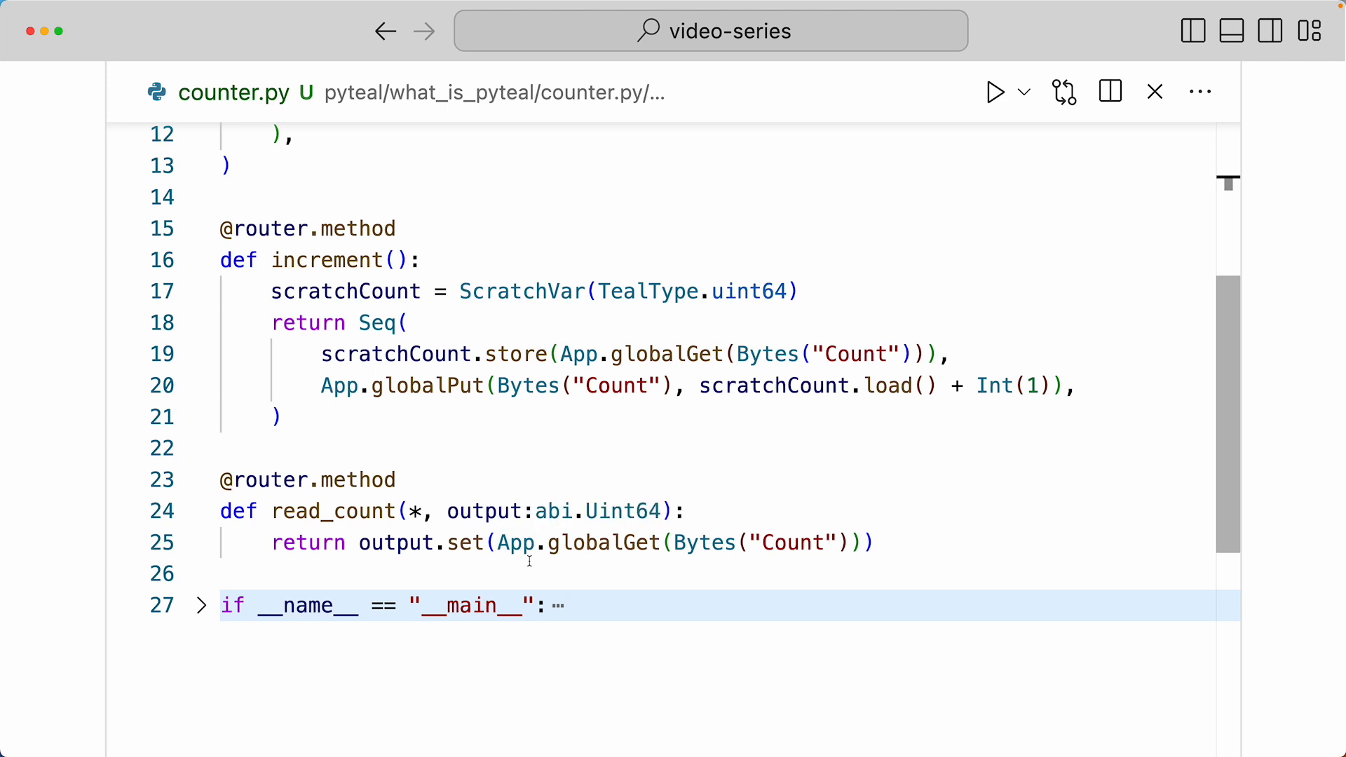
pyautogui.moveTo(674, 565)
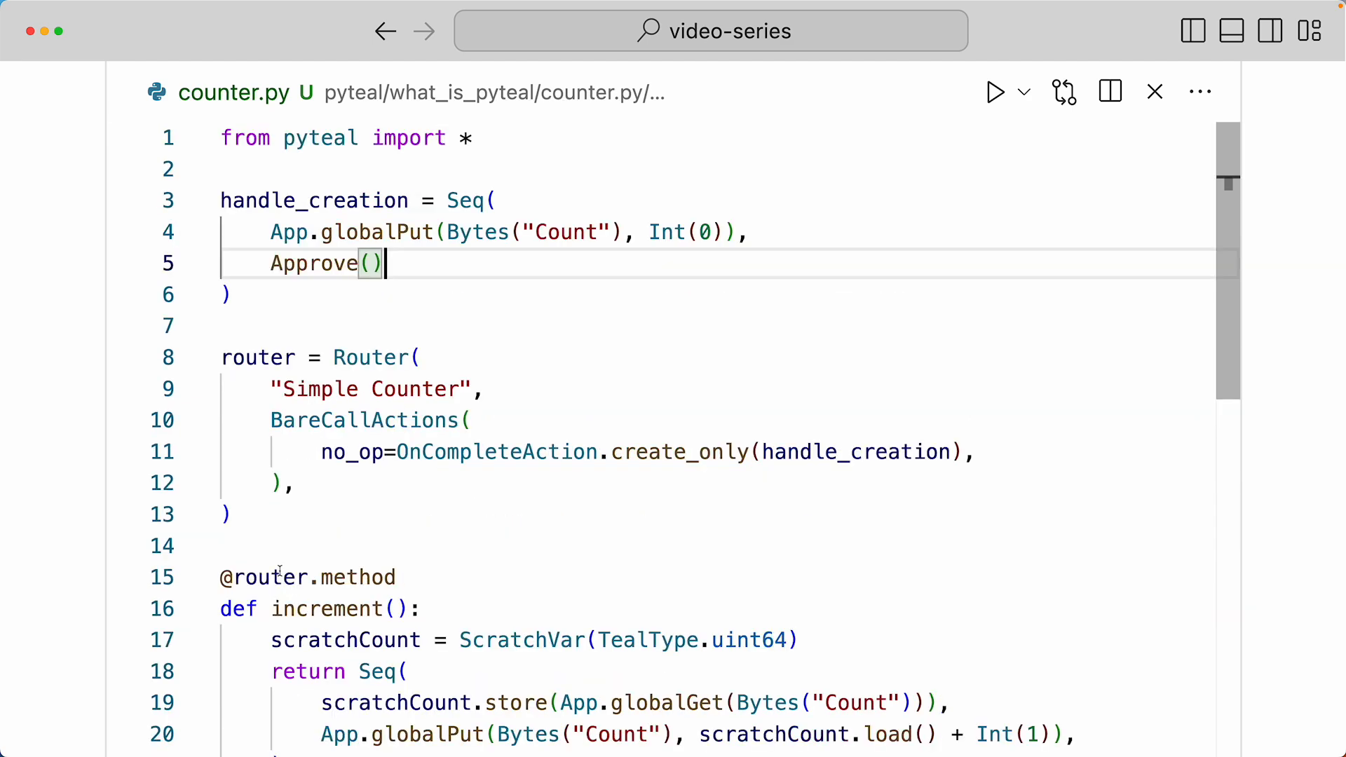
# Reveal the __main__ block, highlighting router.compile_program(version=6) and the artifact-writing code.
pyautogui.scroll(-3)
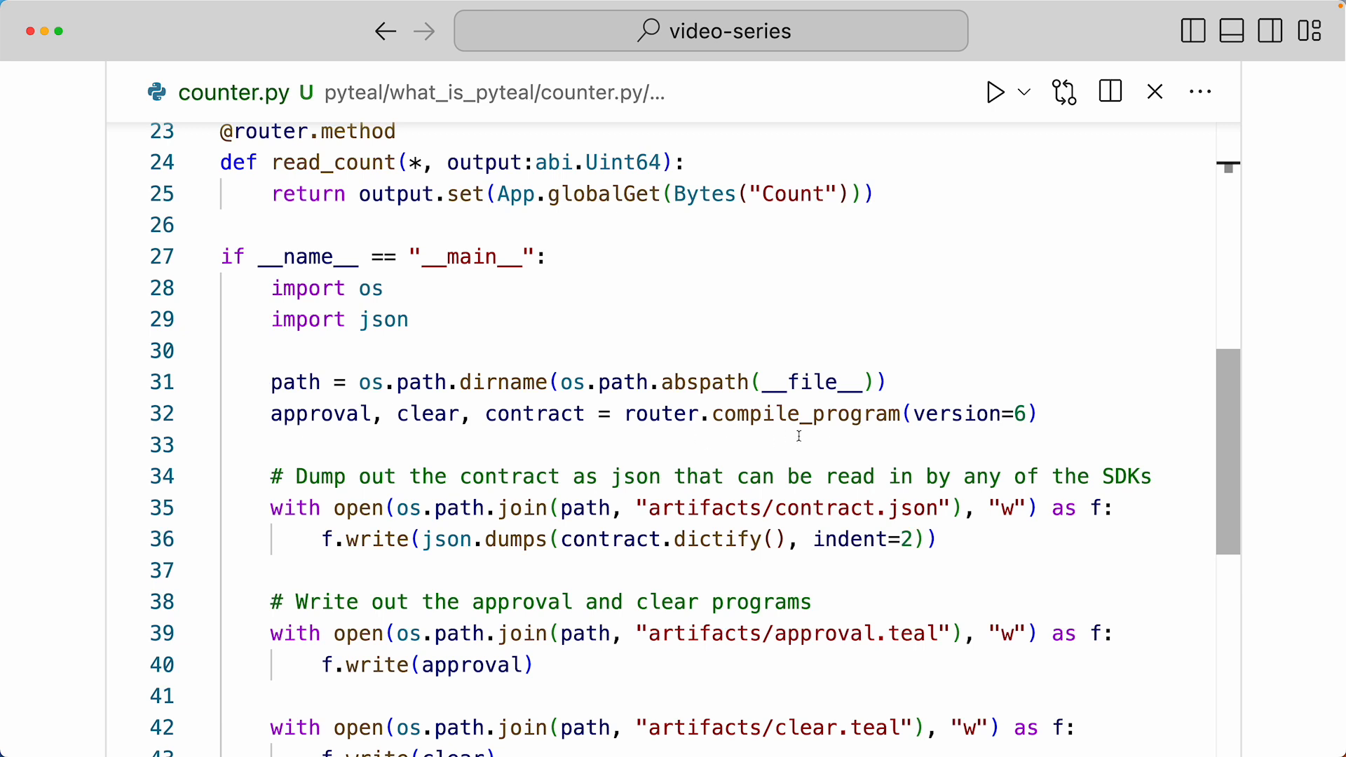
pyautogui.doubleClick(660, 414)
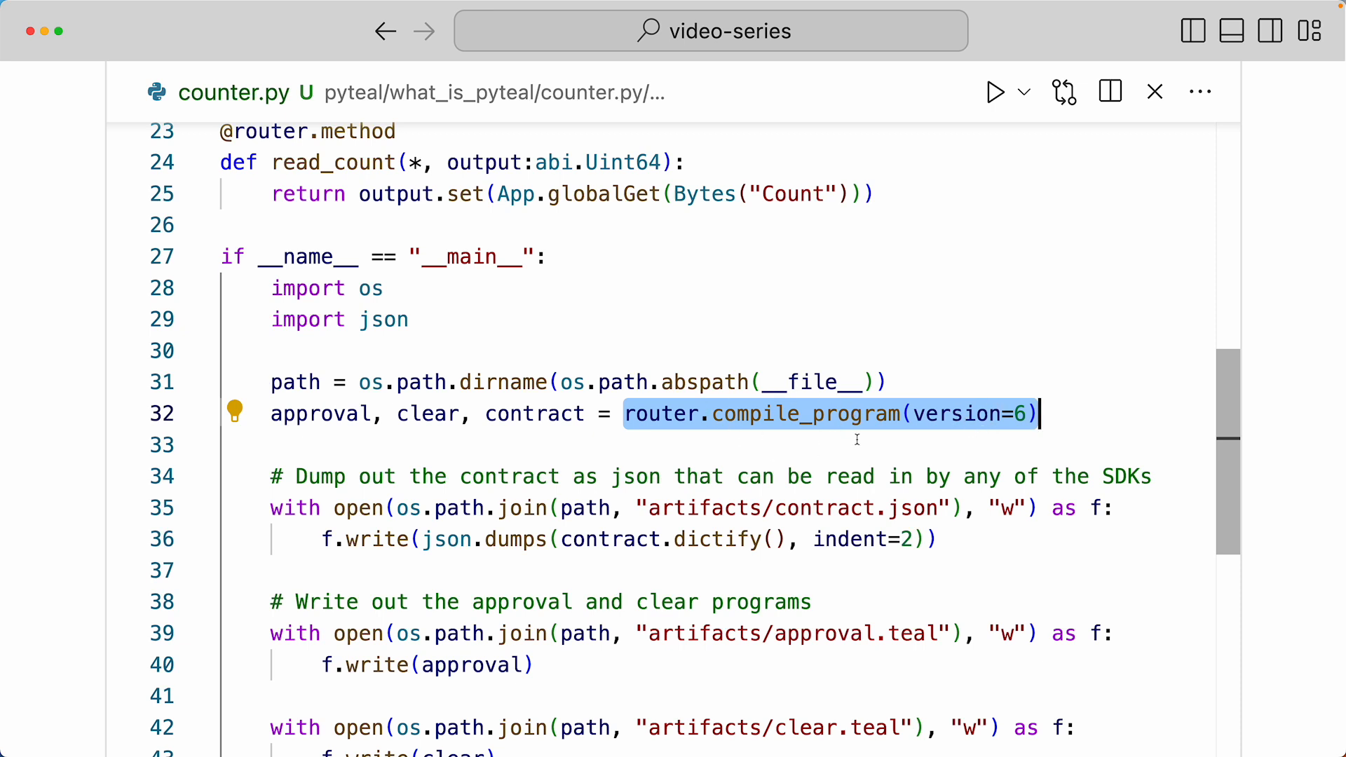
pyautogui.moveTo(335, 431)
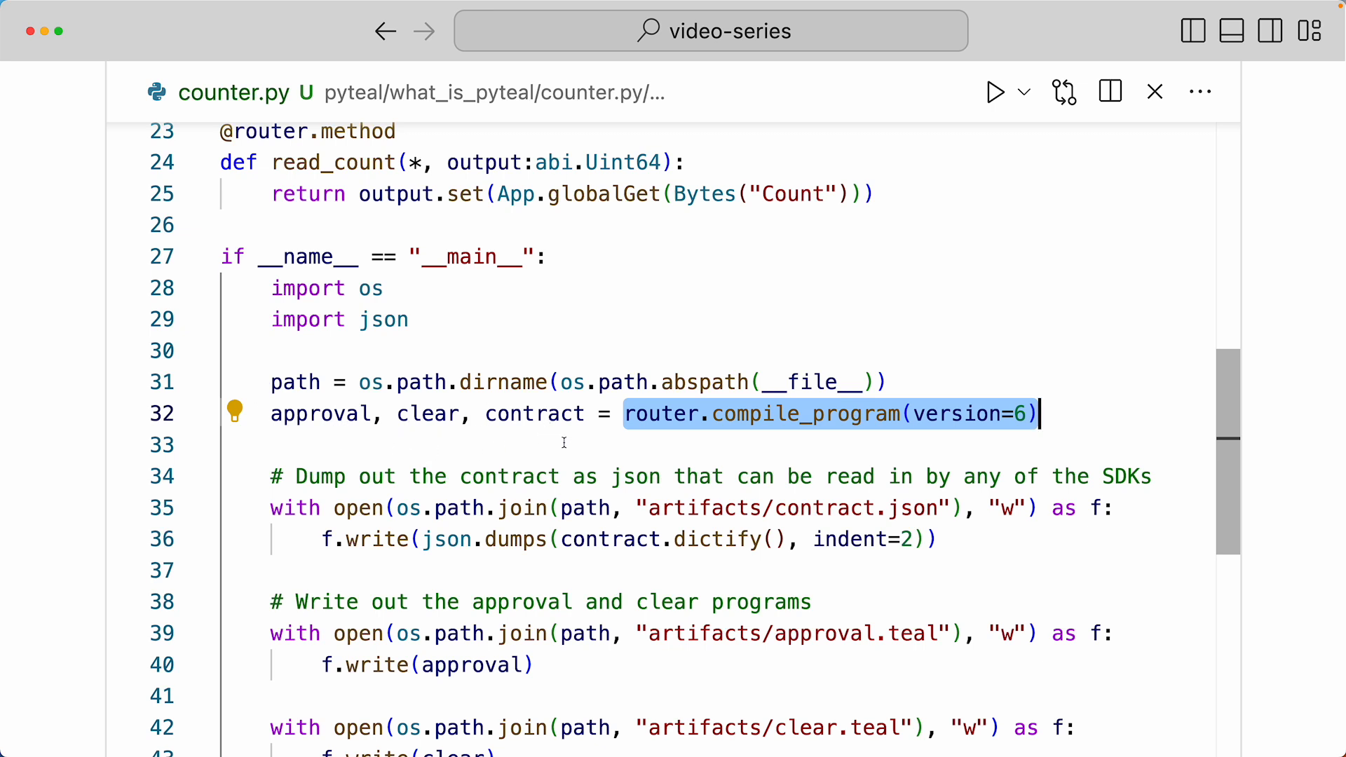
pyautogui.scroll(-3)
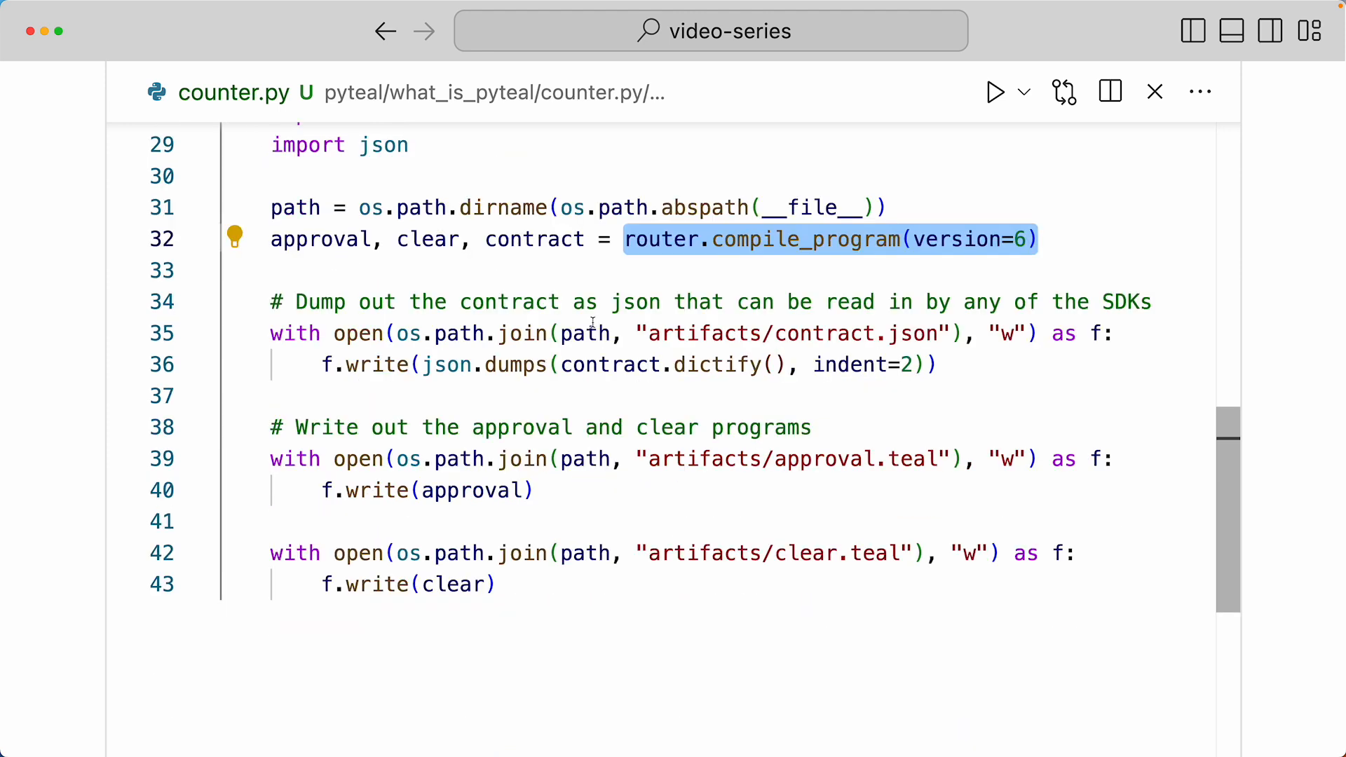
pyautogui.moveTo(627, 239); pyautogui.dragTo(626, 552)
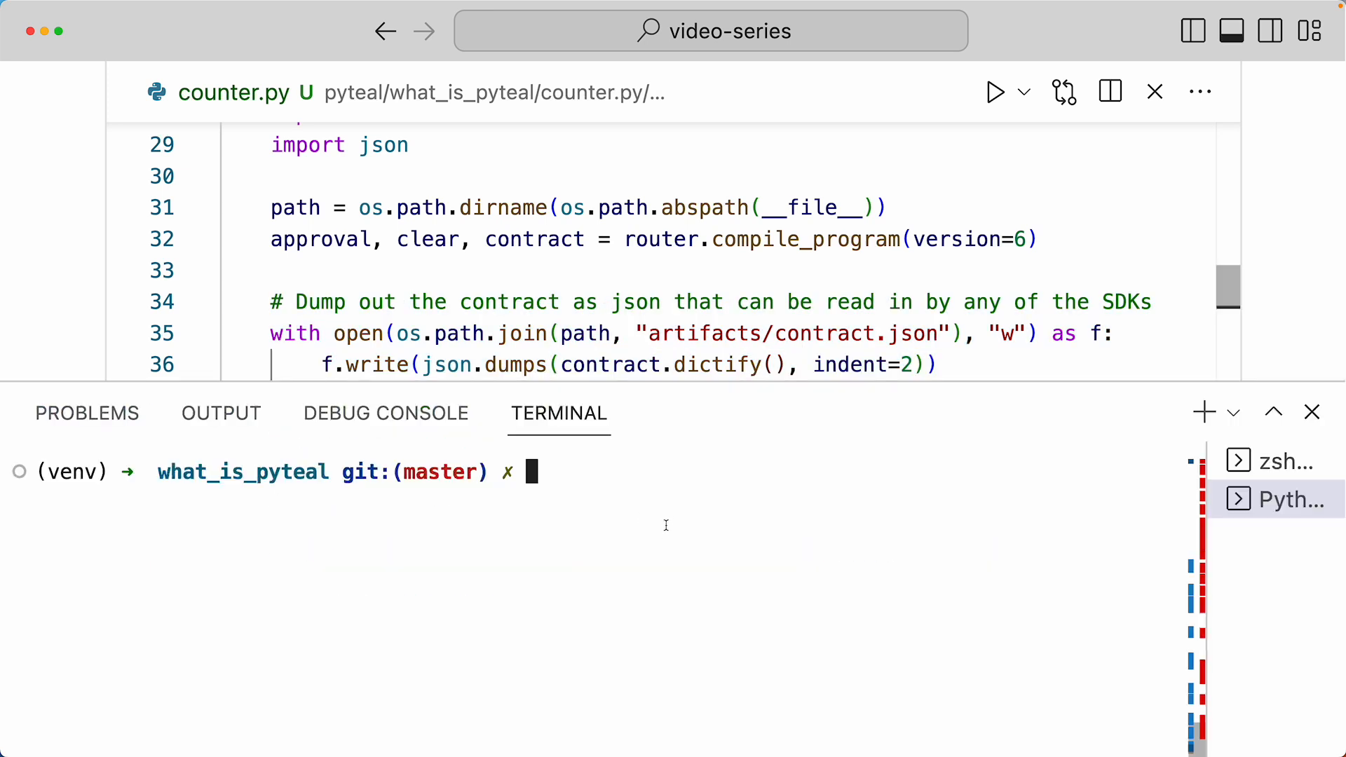
# Run counter.py with python, then view the generated approval.teal in the artifacts folder.
pyautogui.write('python')
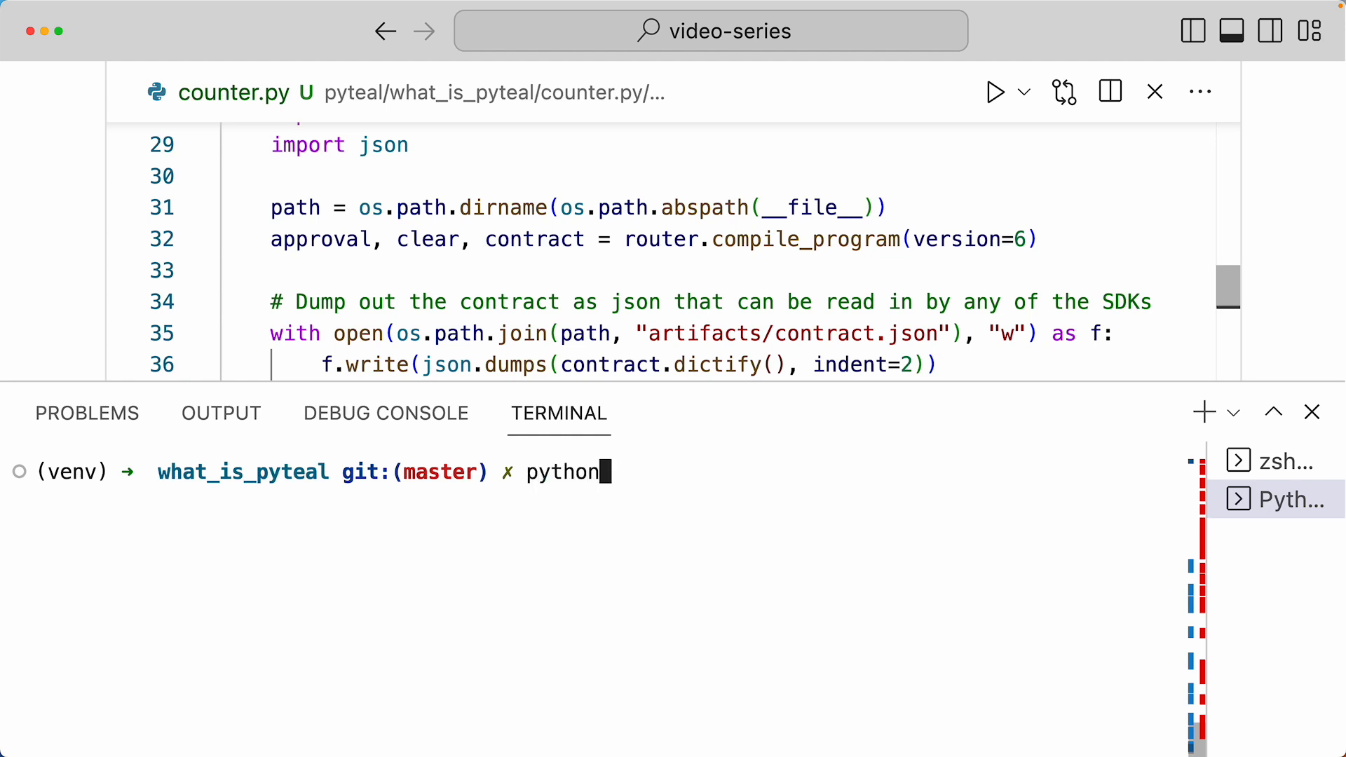
pyautogui.write('cou')
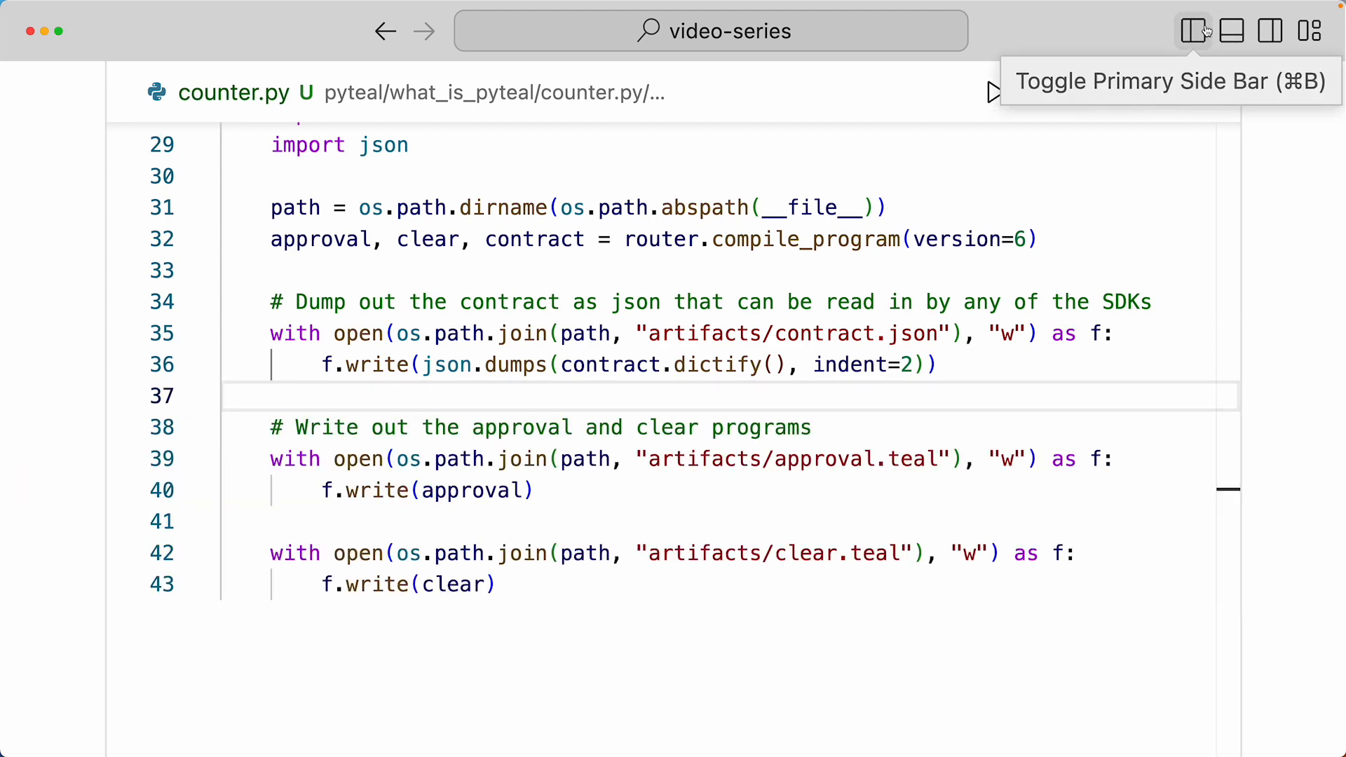
pyautogui.click(1194, 29)
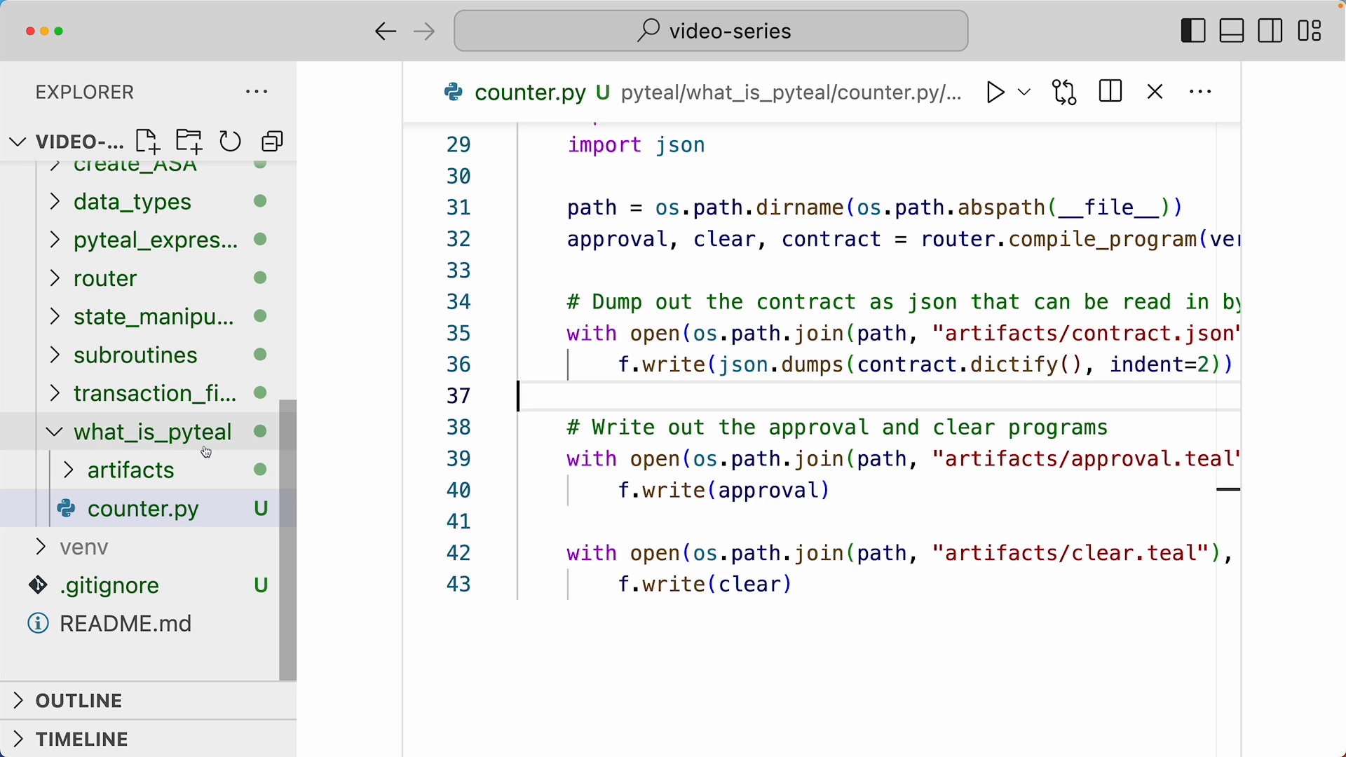
pyautogui.click(129, 469)
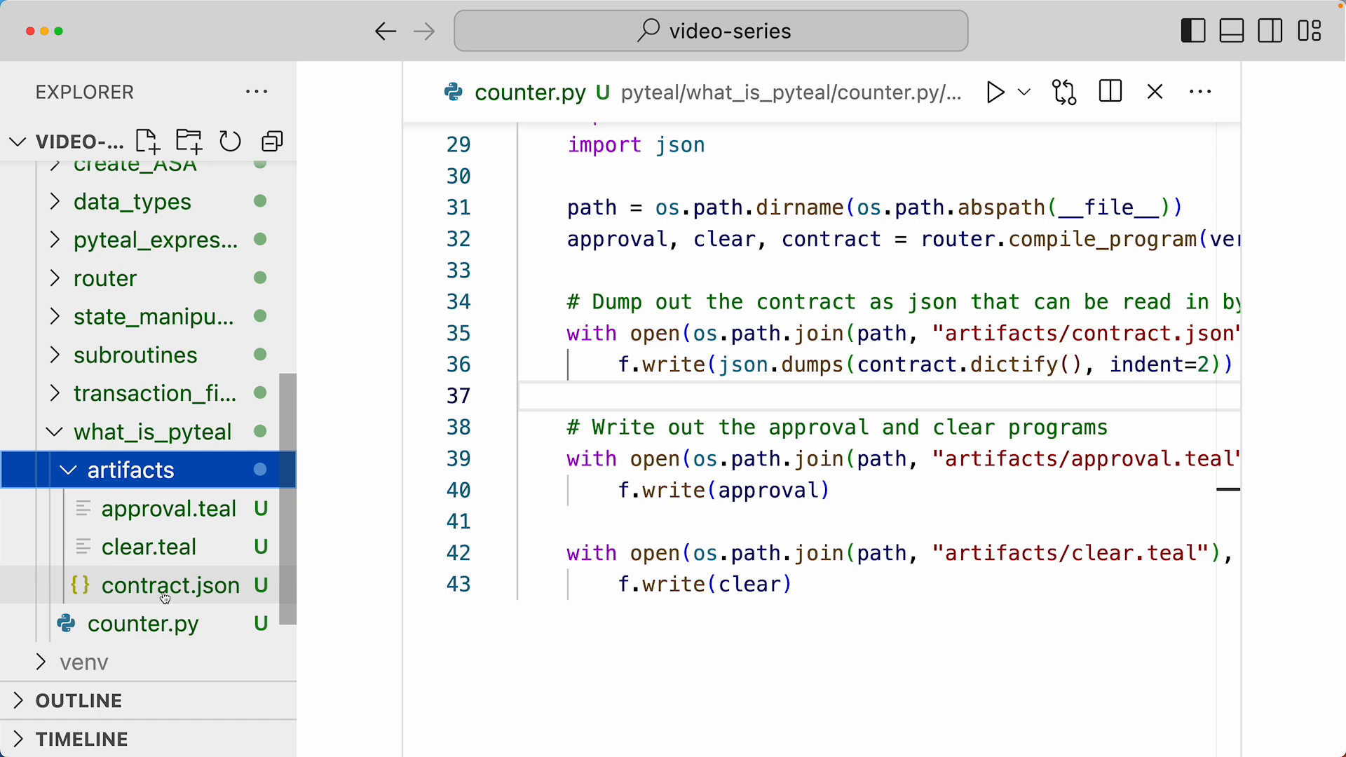
pyautogui.click(166, 508)
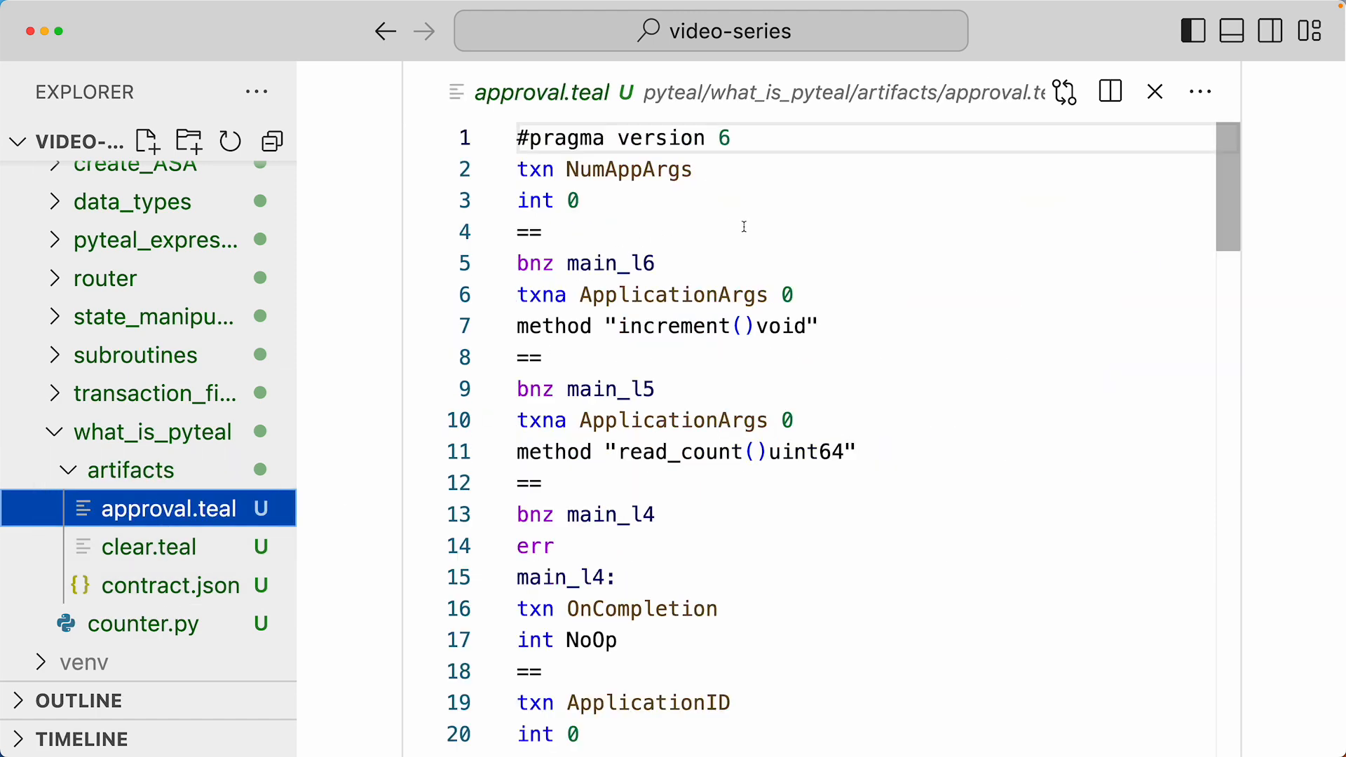
pyautogui.scroll(-3)
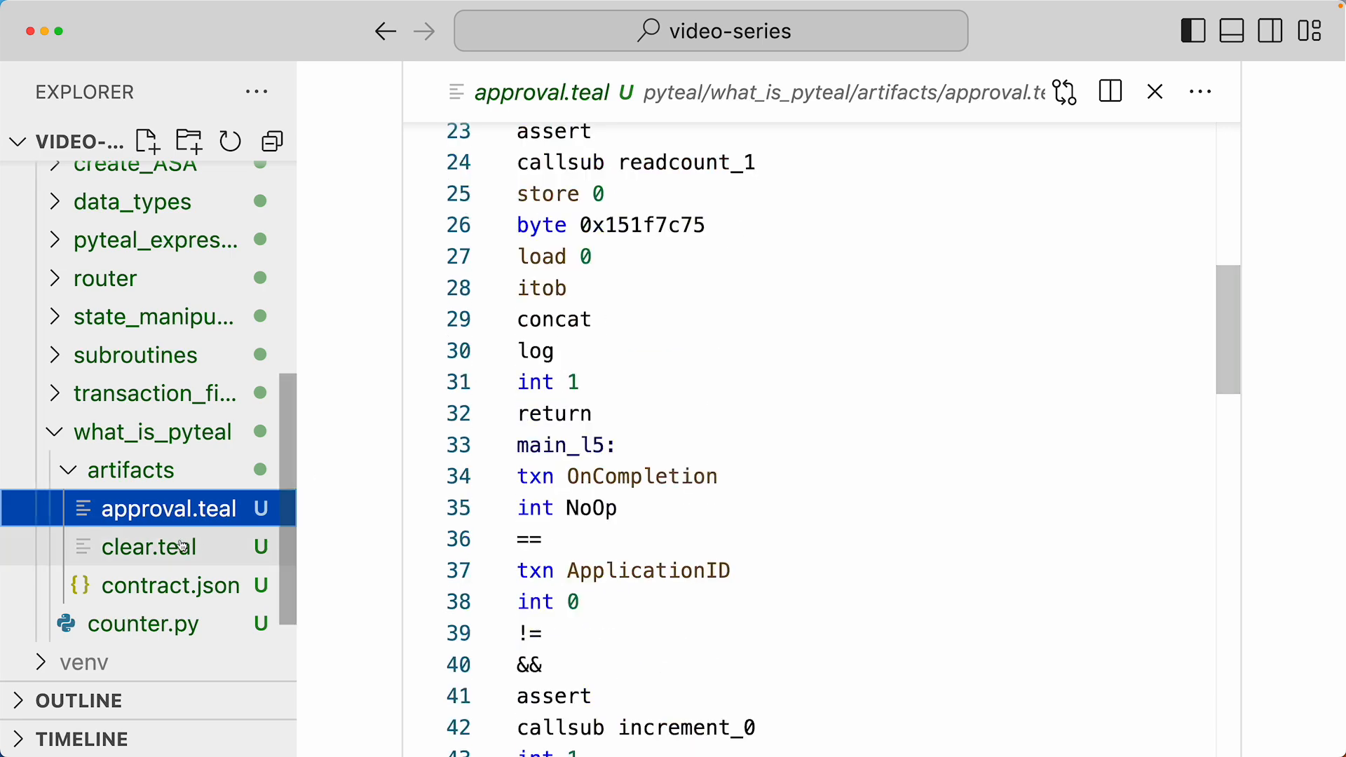
# View the generated clear.teal and the Simple Counter contract.json ABI.
pyautogui.click(149, 547)
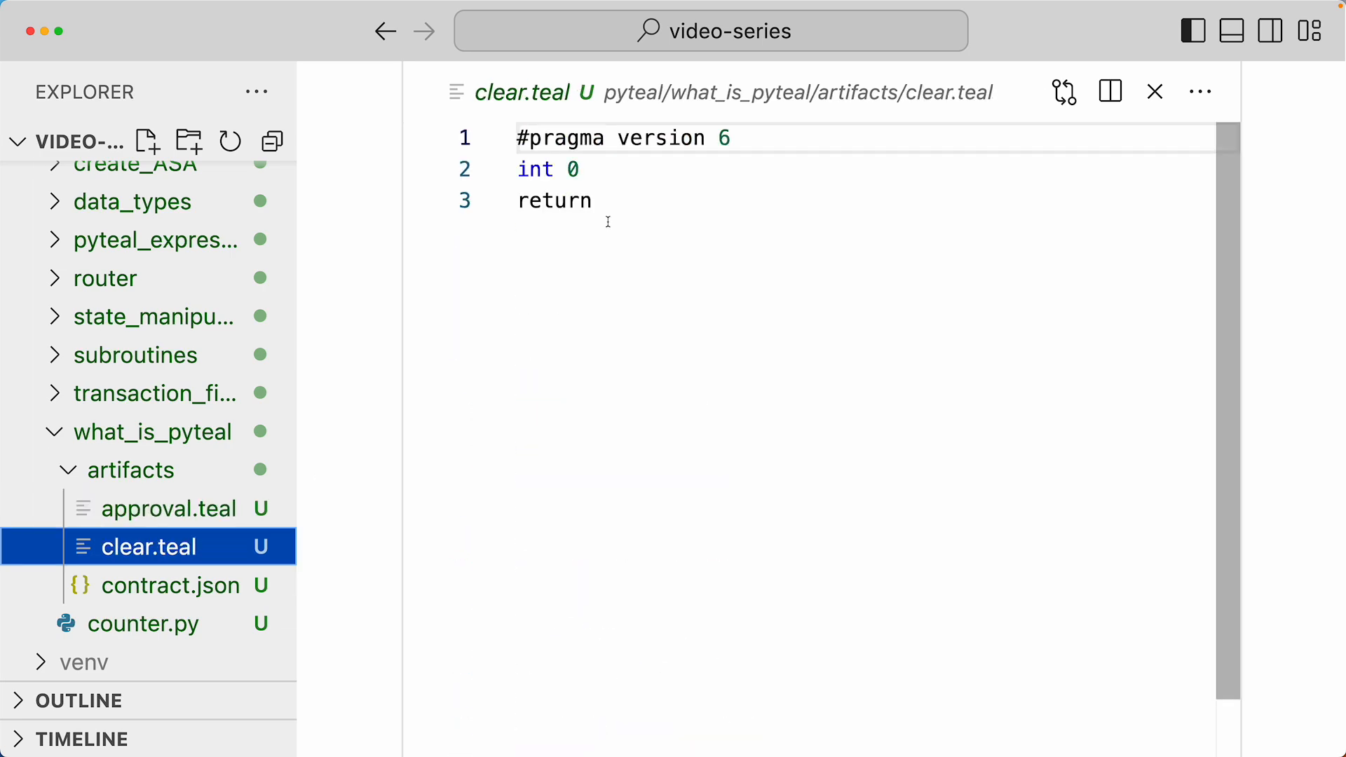
pyautogui.click(169, 586)
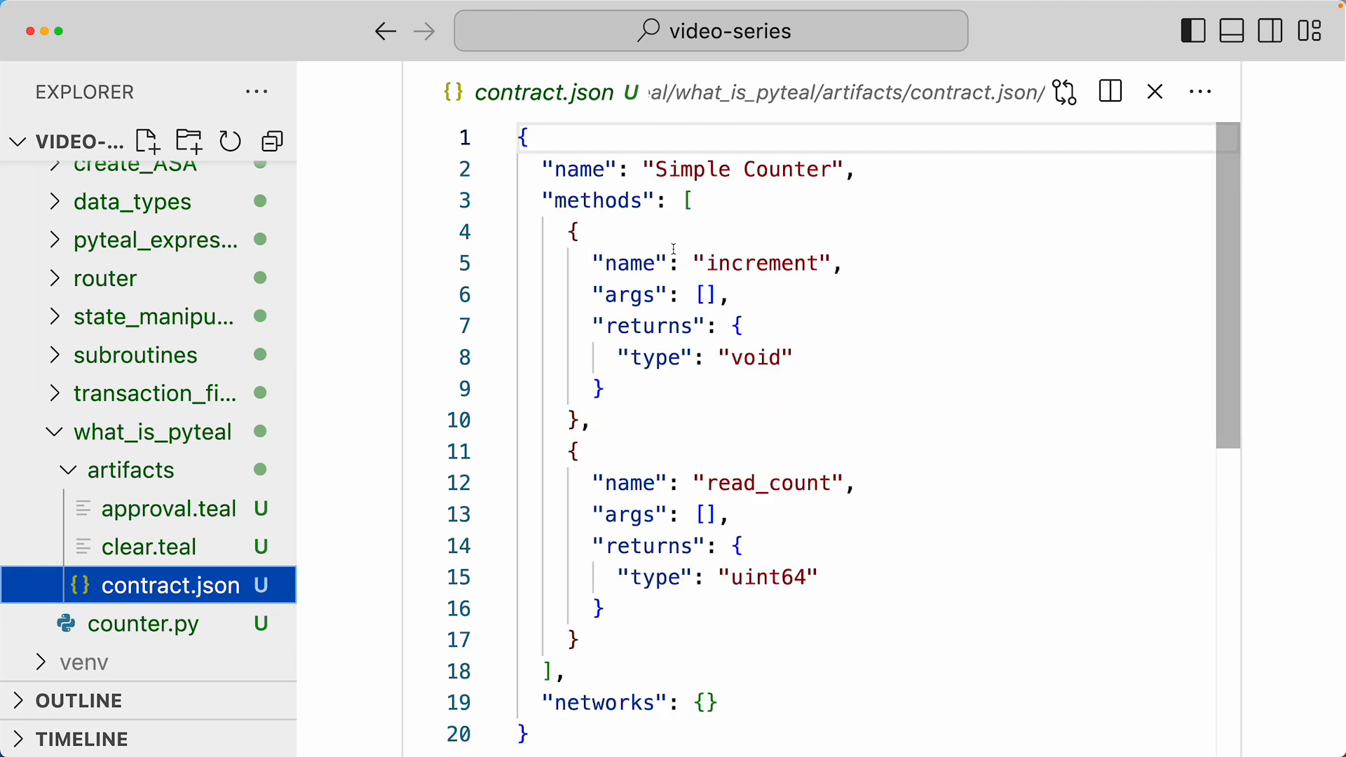
pyautogui.click(145, 624)
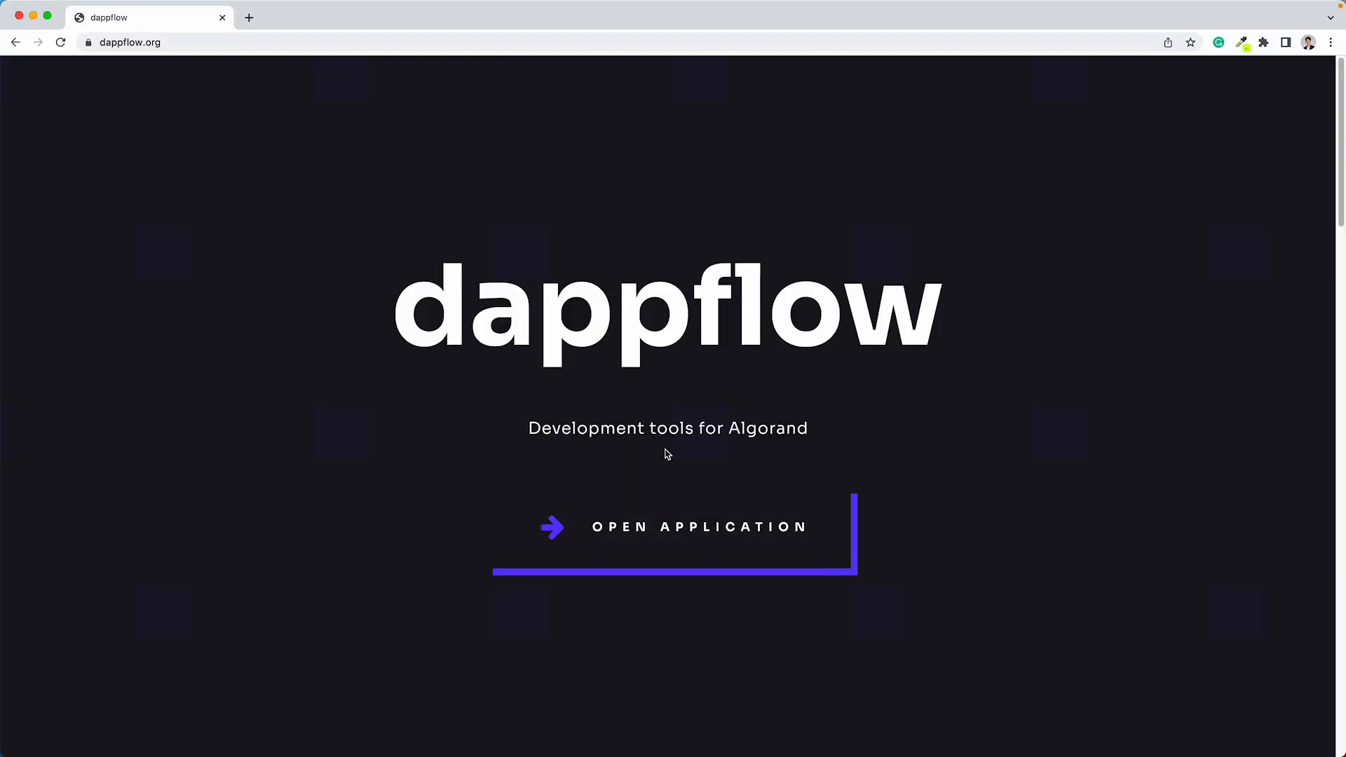
pyautogui.moveTo(221, 104)
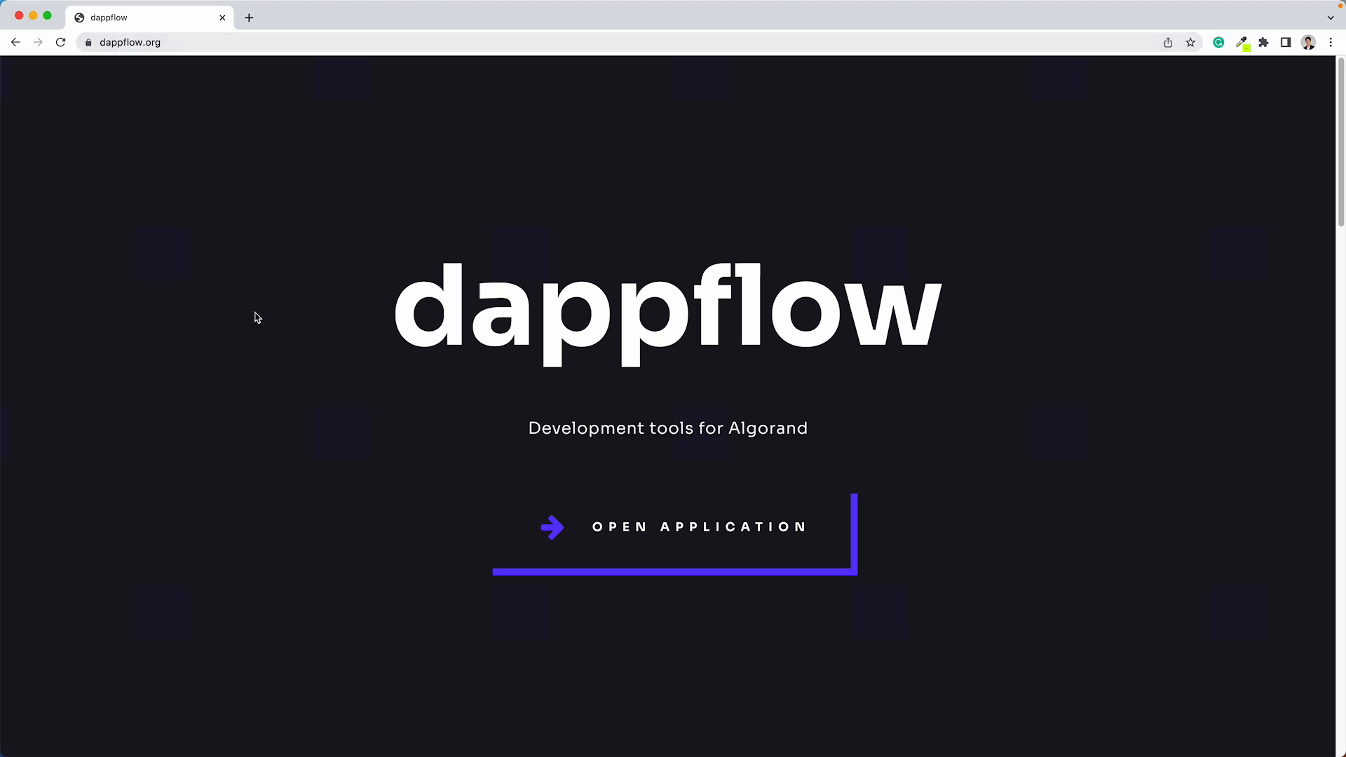
# Launch the Dappflow web app and save the localhost Sandbox node settings.
pyautogui.click(698, 526)
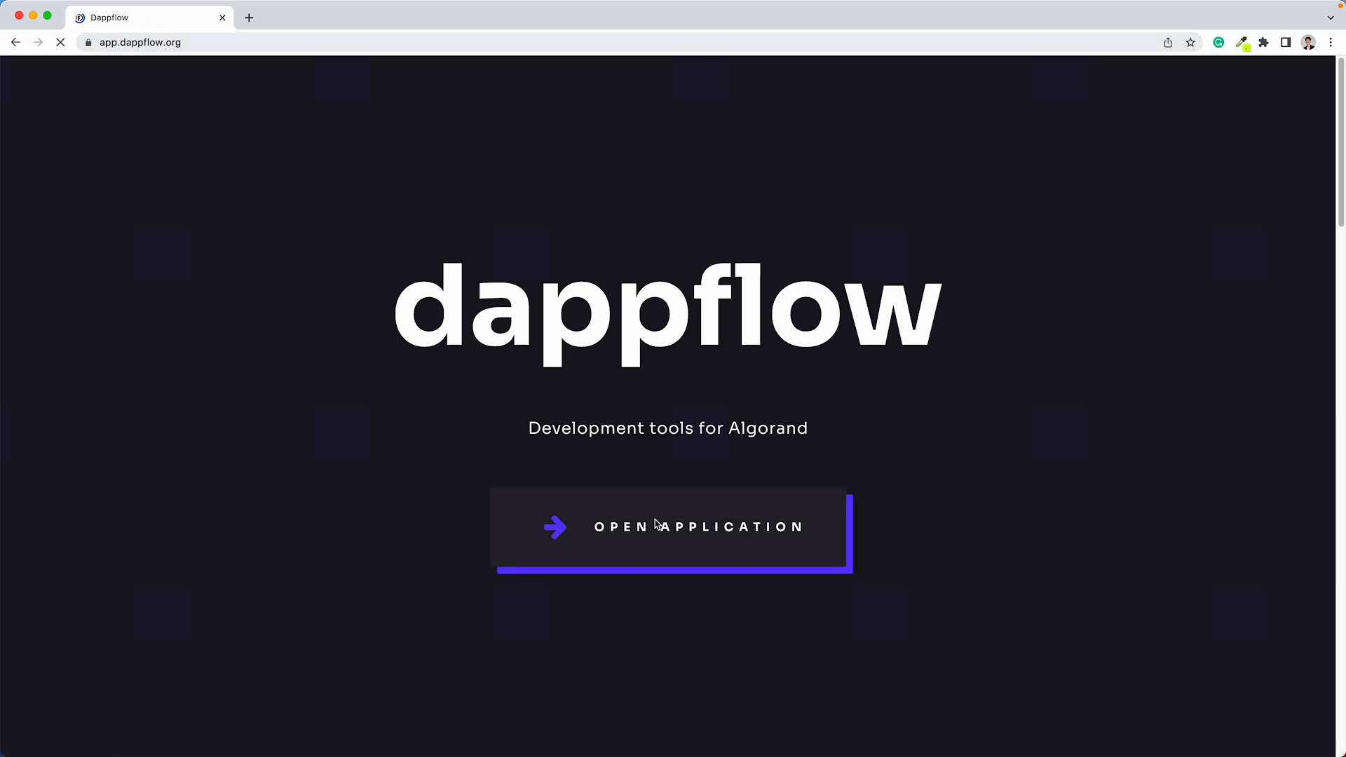
pyautogui.click(699, 525)
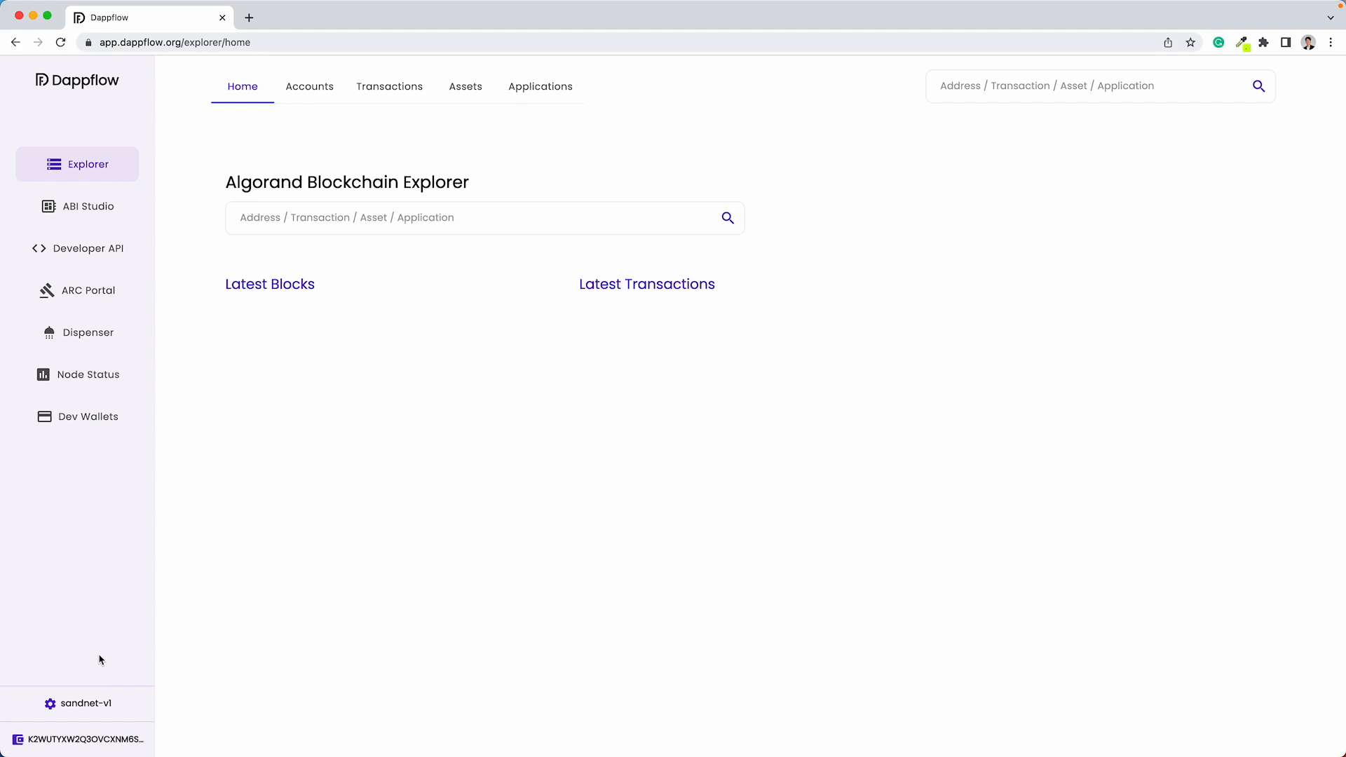
pyautogui.click(83, 703)
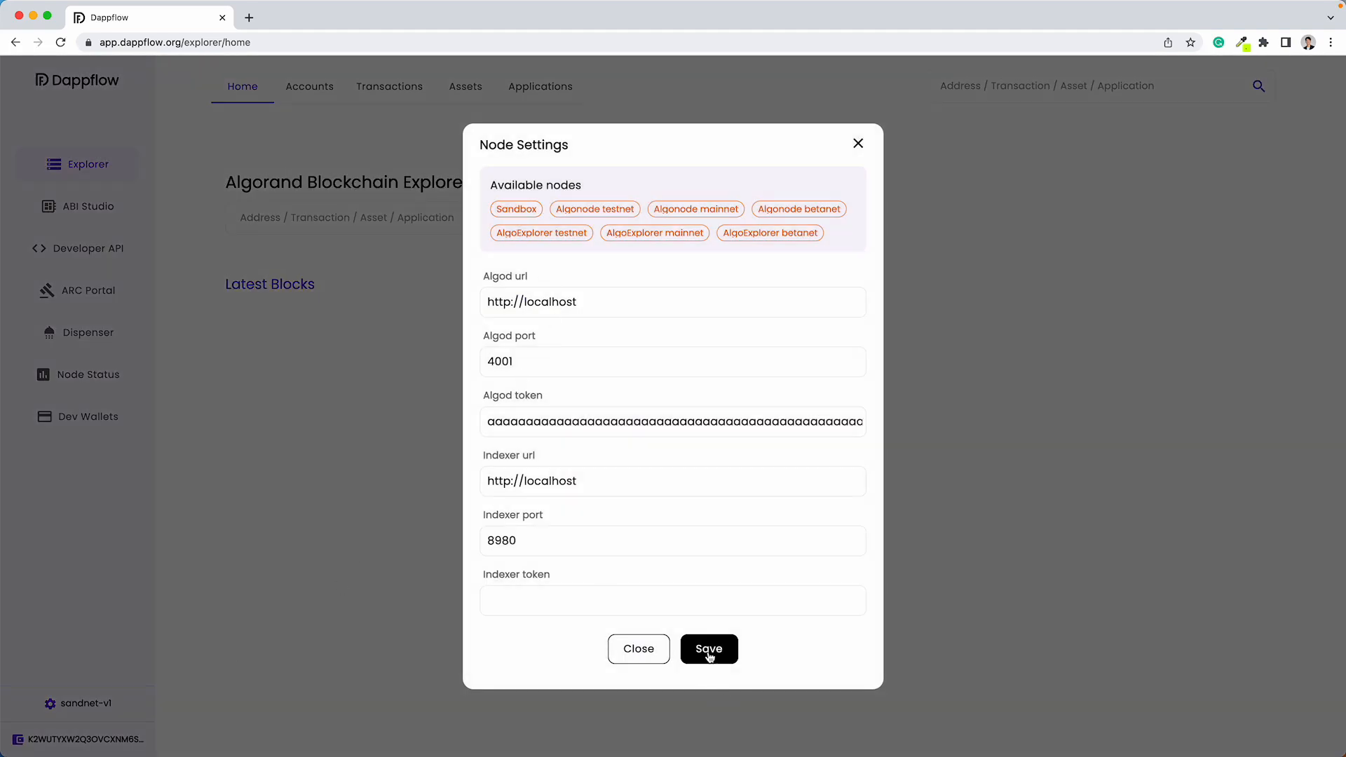
pyautogui.click(708, 648)
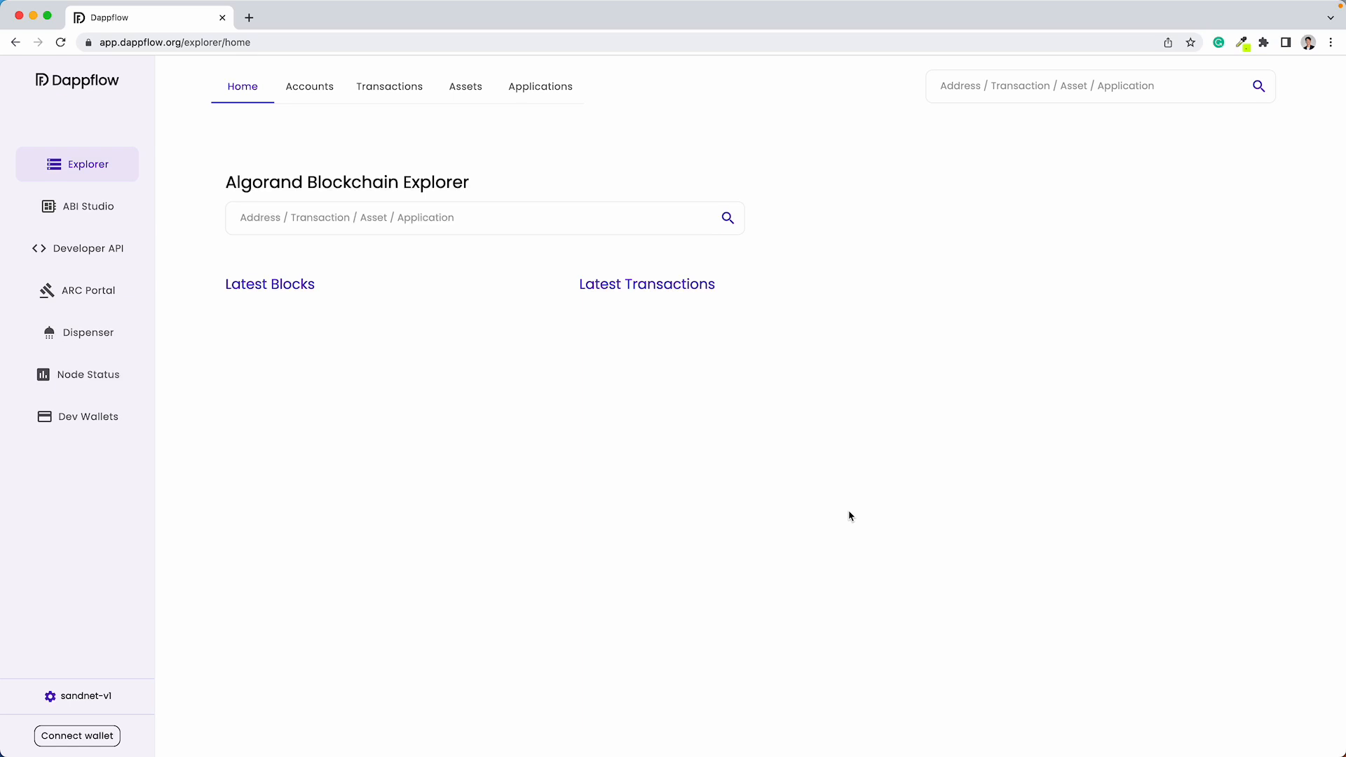
pyautogui.moveTo(85, 435)
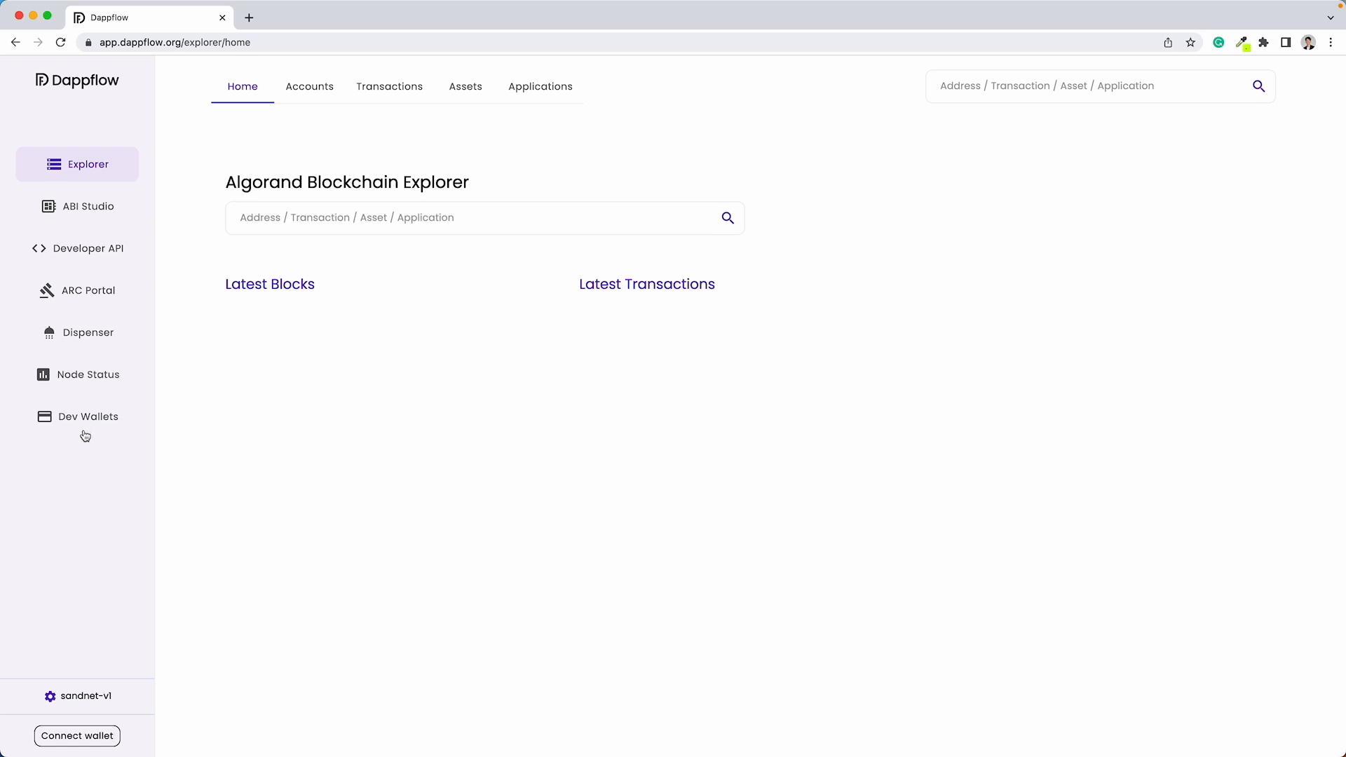
# Create a new dev wallet and dispense 10 Algo of test funds to it.
pyautogui.click(87, 416)
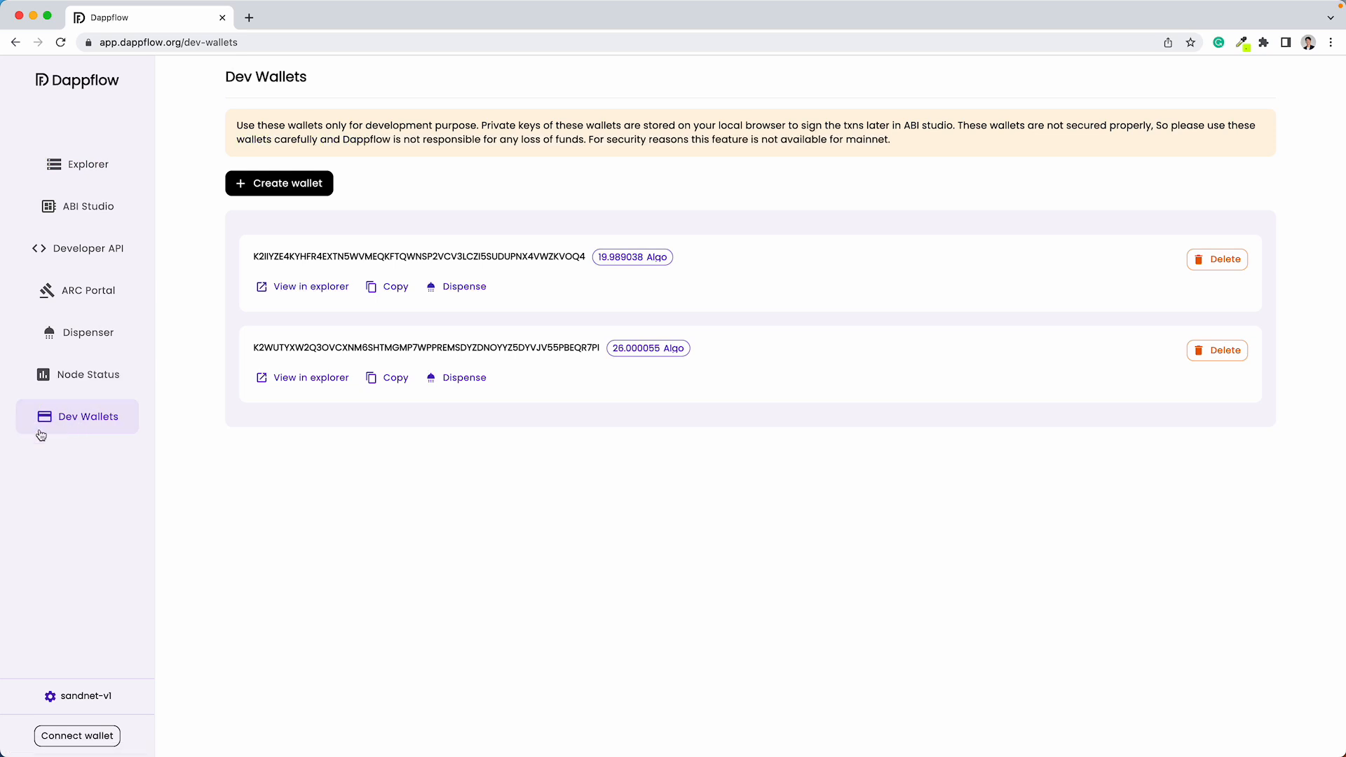
pyautogui.click(289, 182)
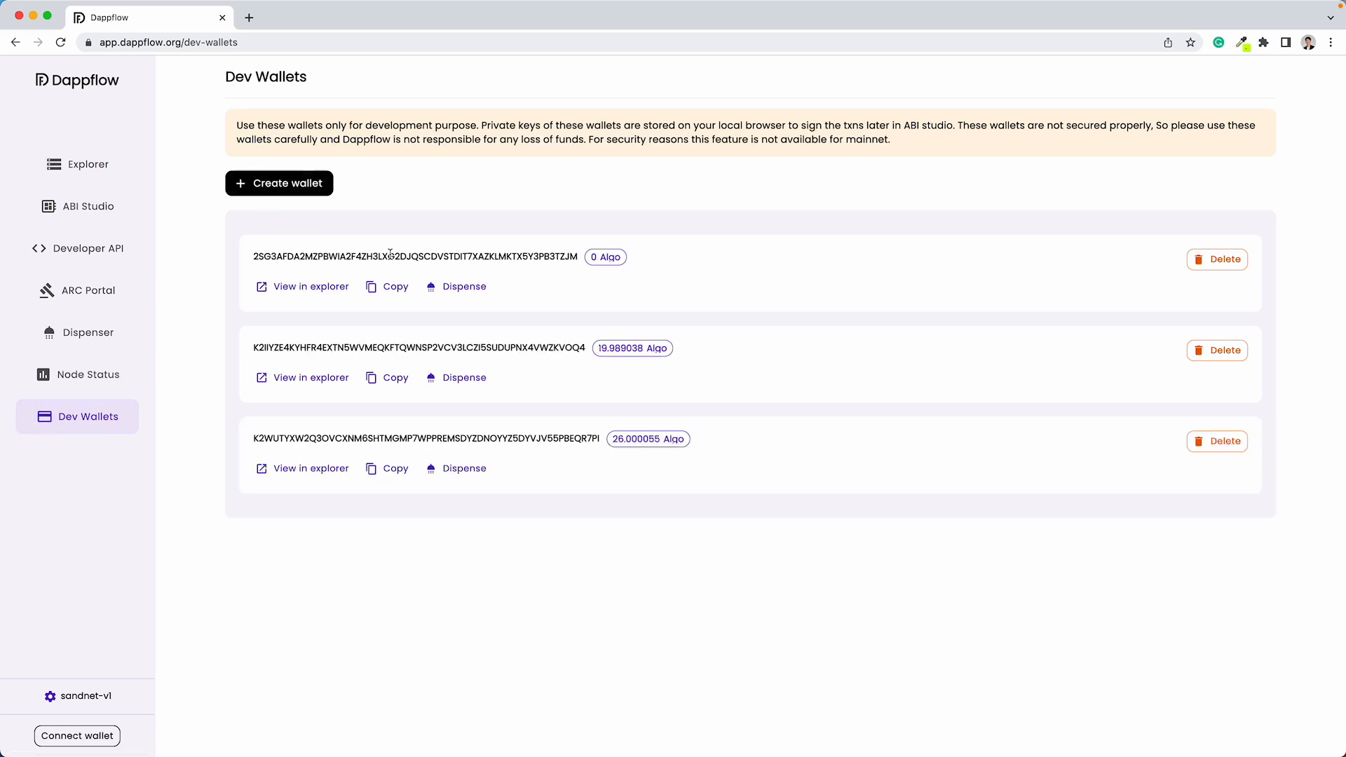
pyautogui.moveTo(644, 280)
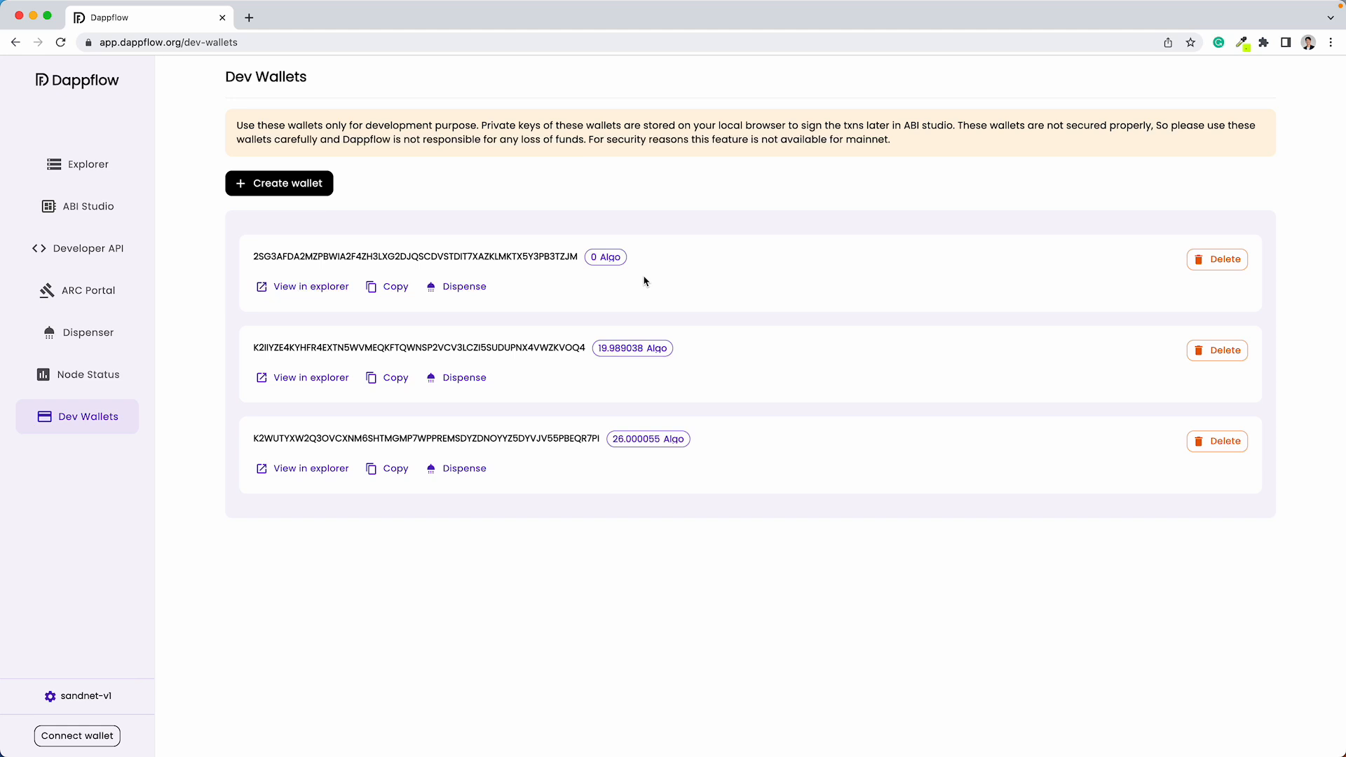
pyautogui.moveTo(464, 286)
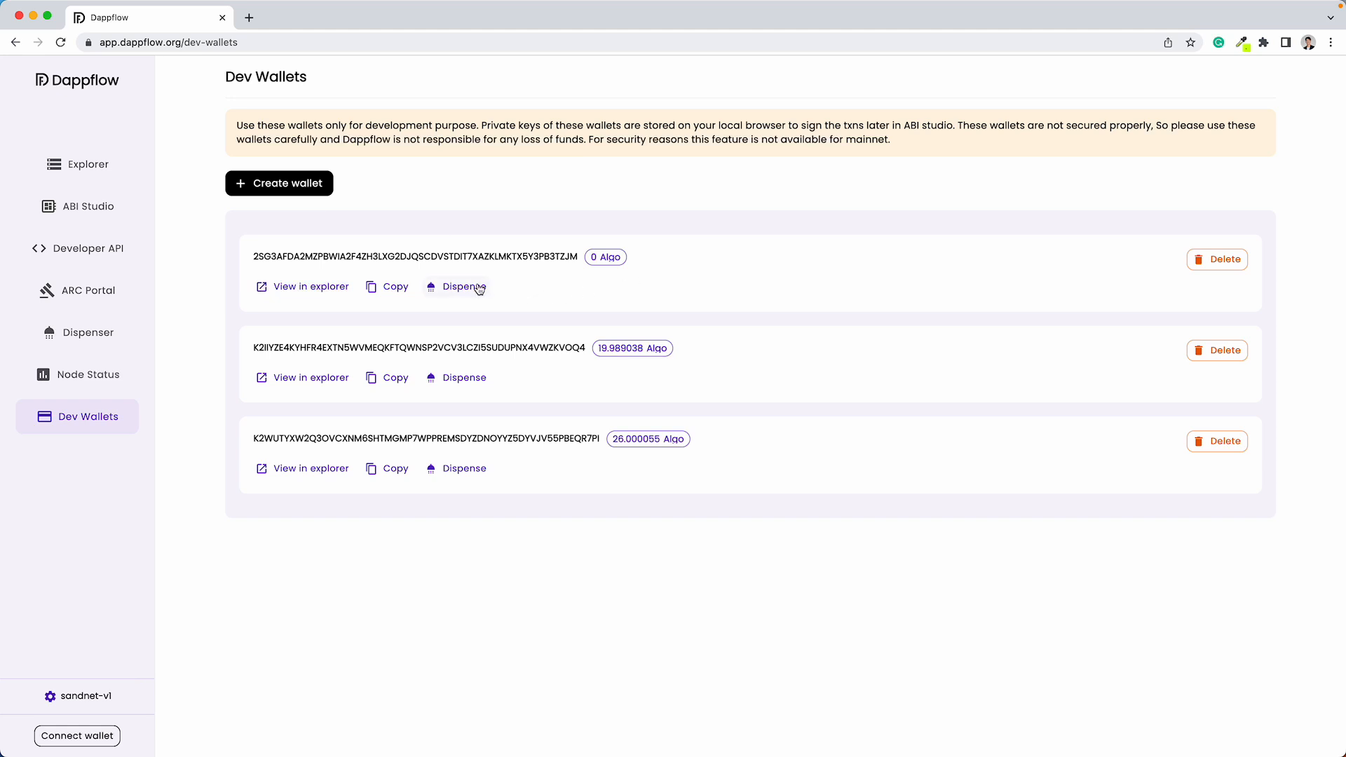
pyautogui.click(464, 287)
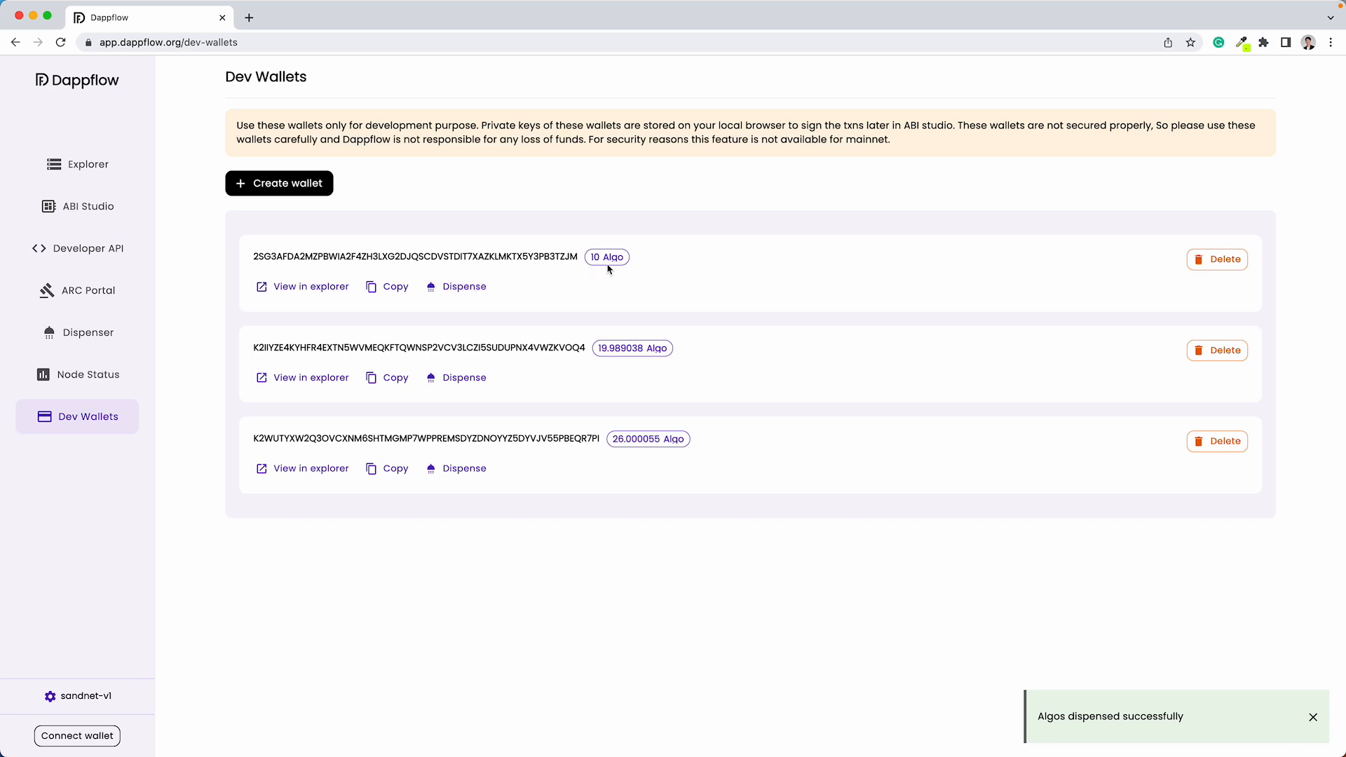
pyautogui.moveTo(382, 345)
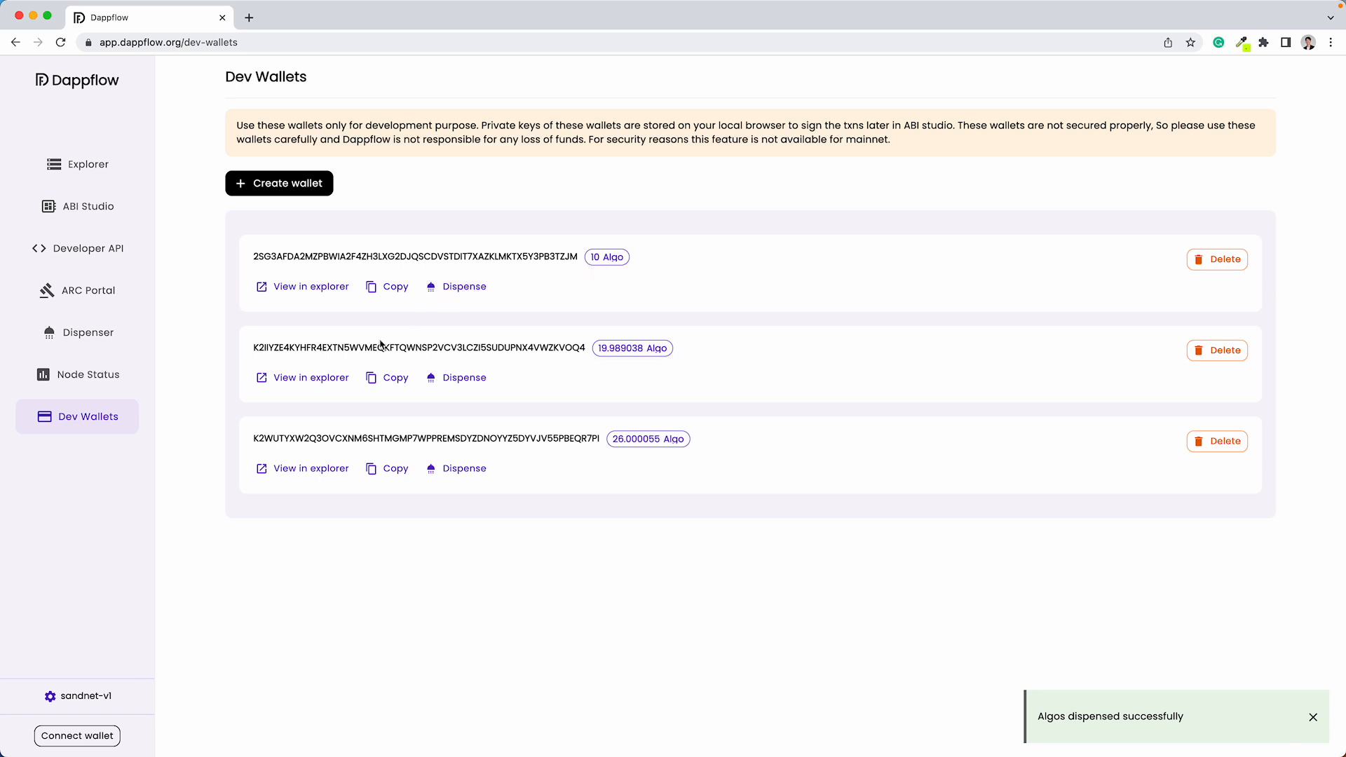
# Connect the new 10-Algo dev wallet, then go to ABI Studio.
pyautogui.click(75, 736)
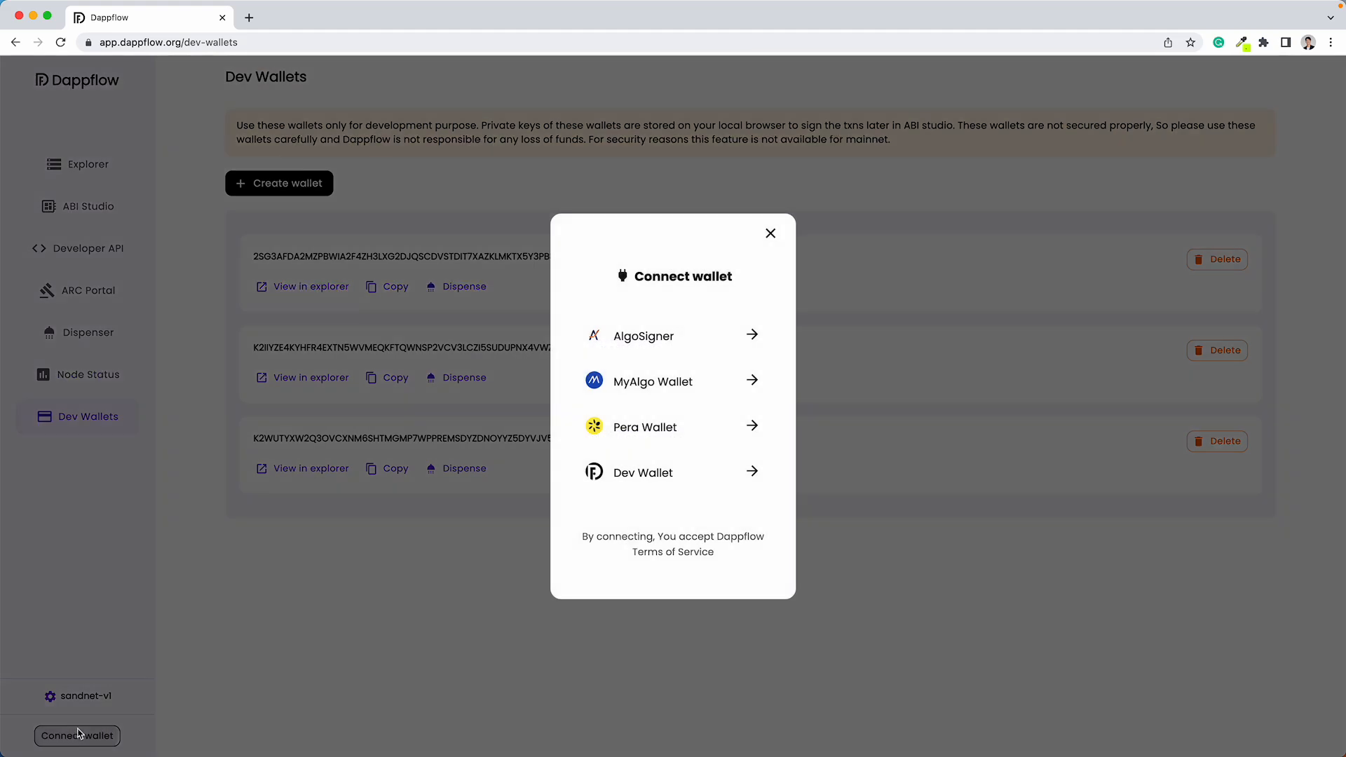
pyautogui.click(643, 473)
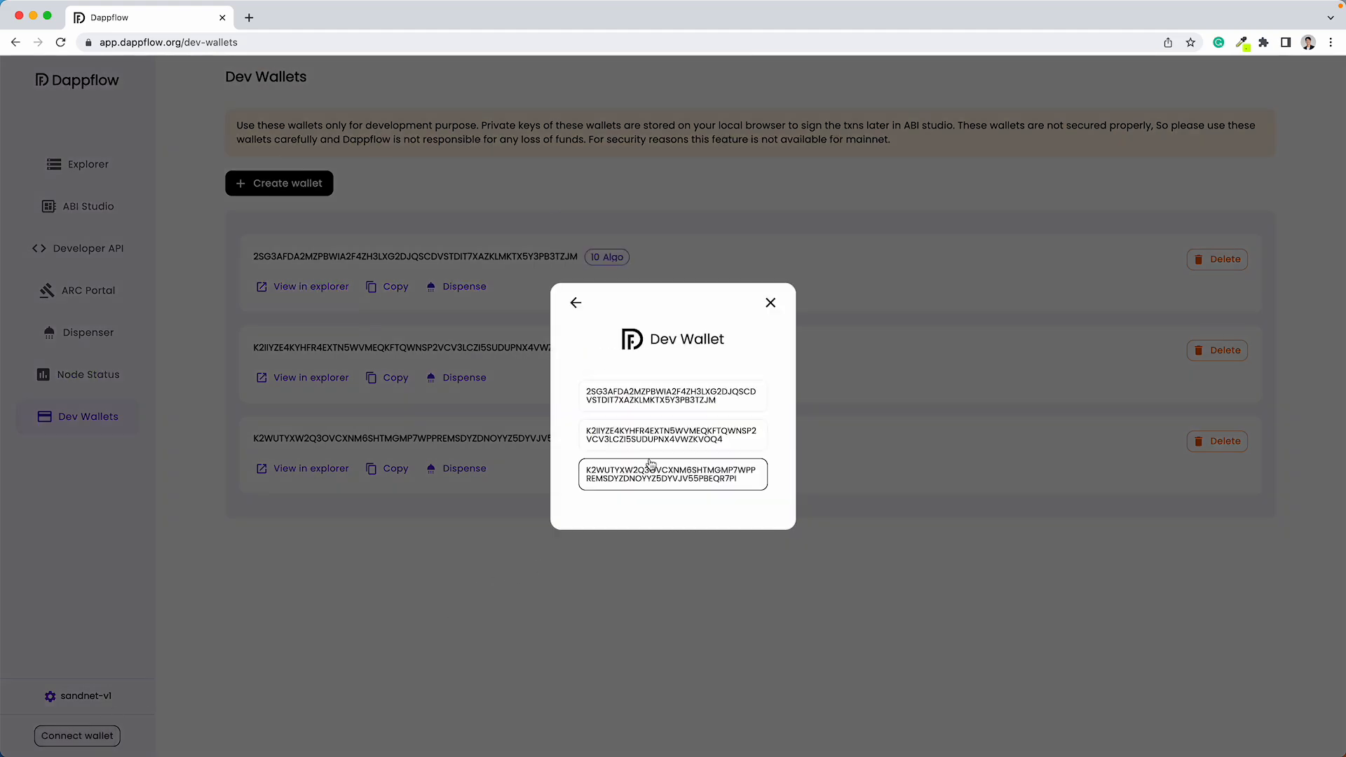
pyautogui.click(770, 303)
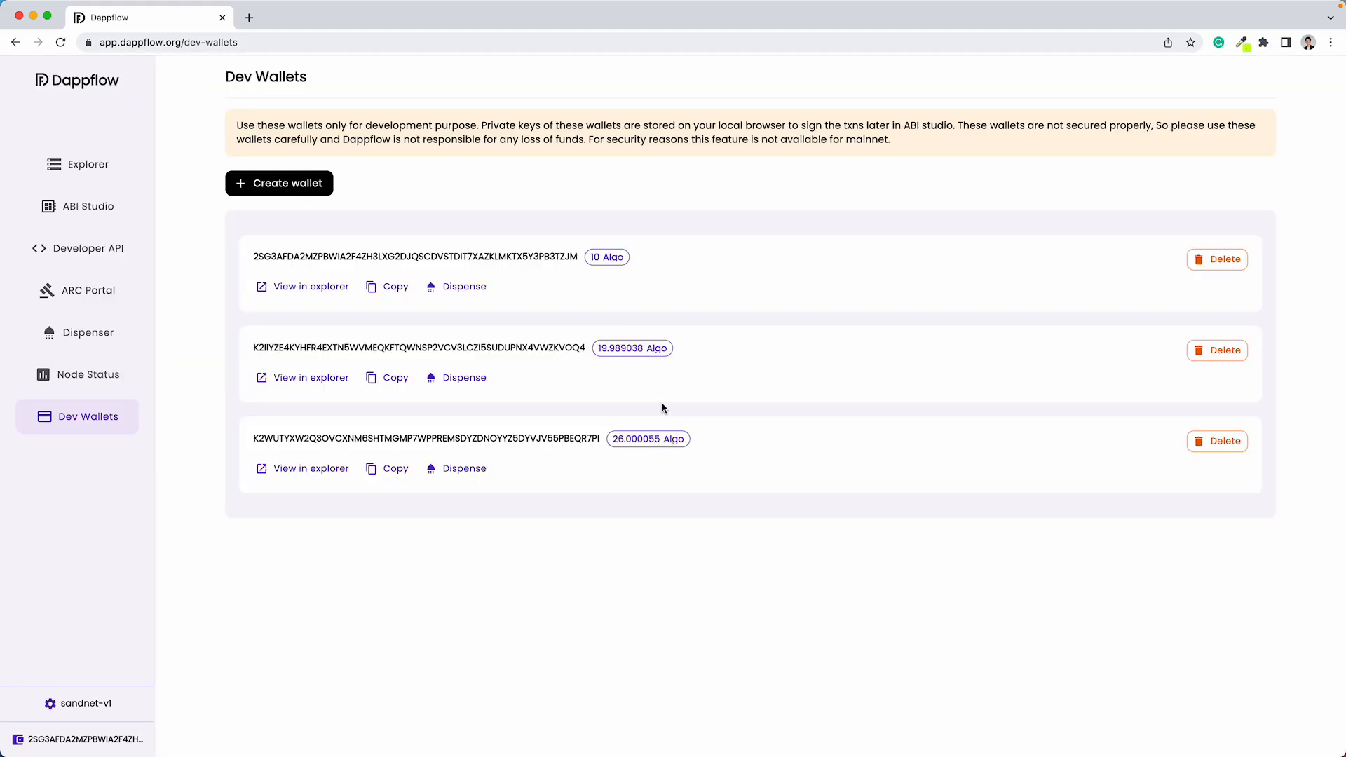
pyautogui.click(87, 206)
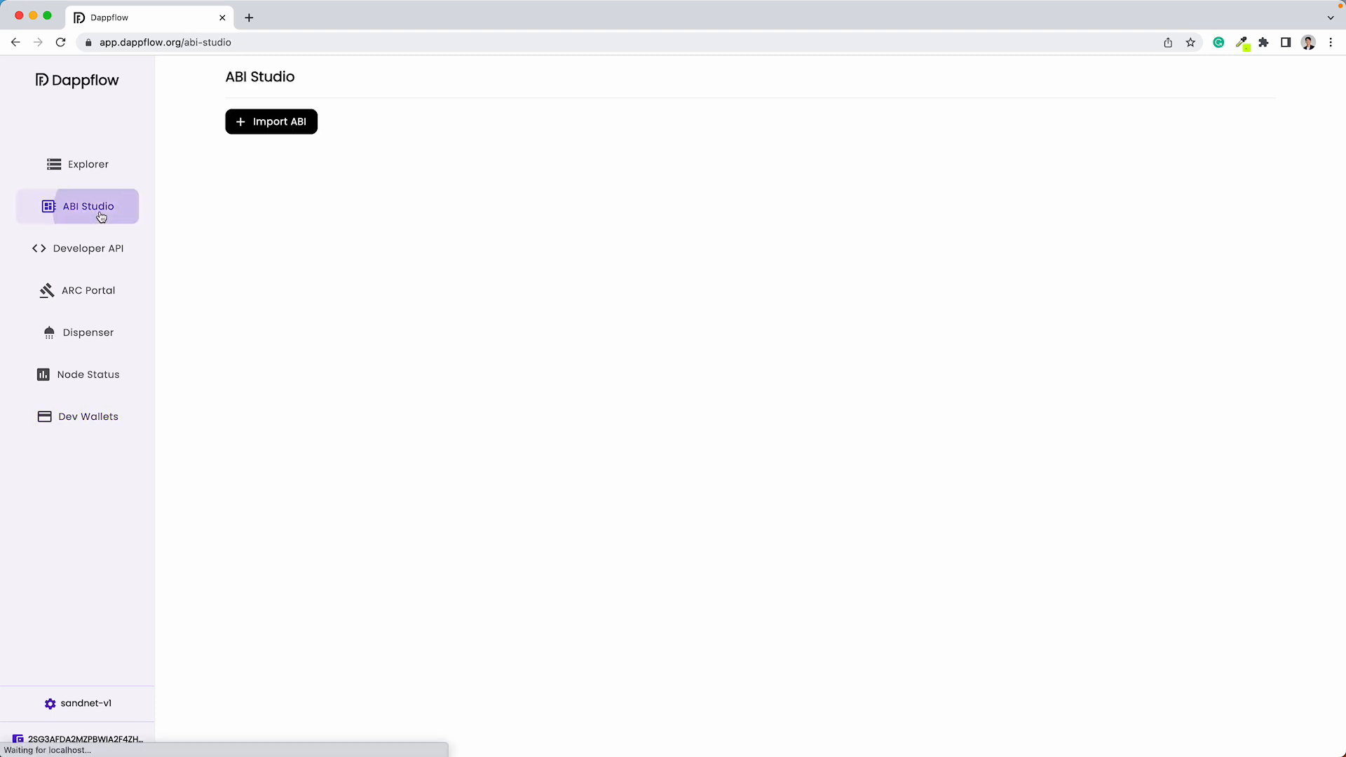
pyautogui.moveTo(705, 271)
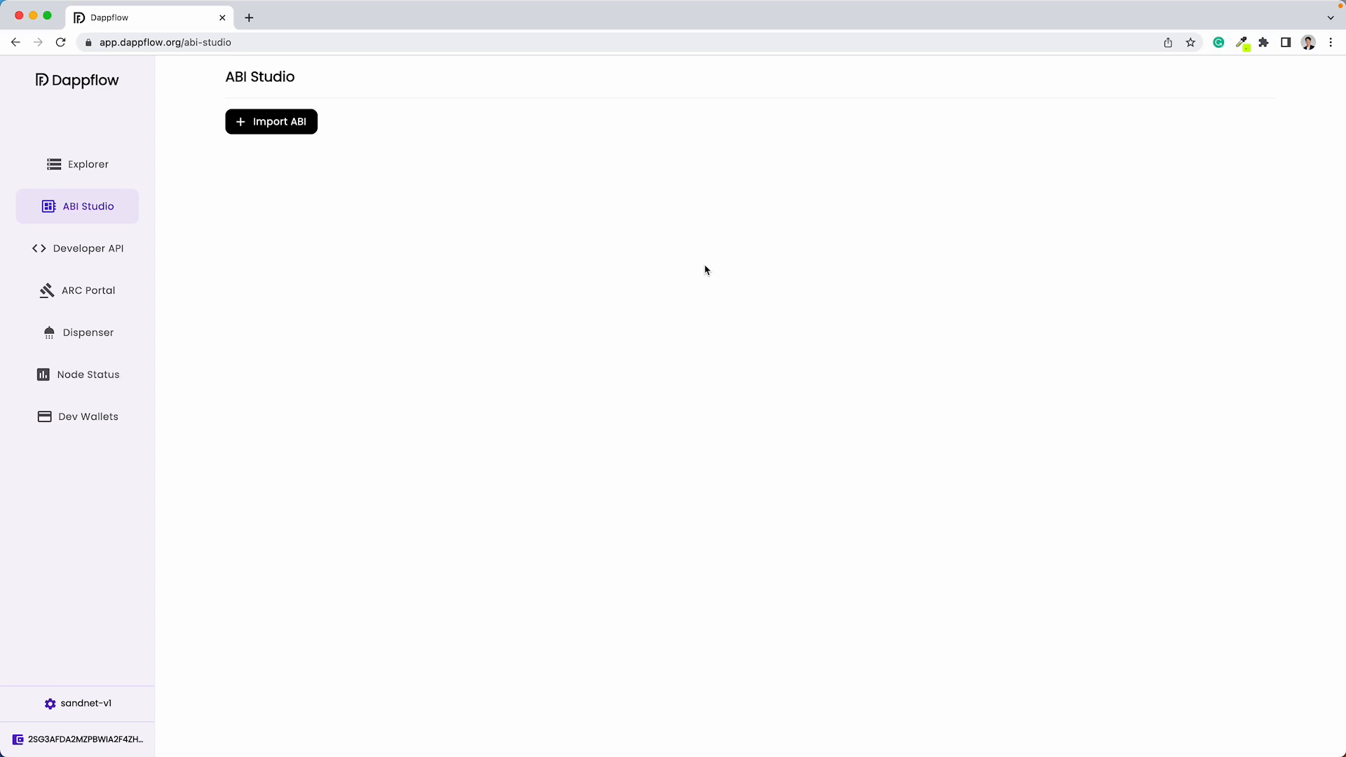
pyautogui.moveTo(651, 254)
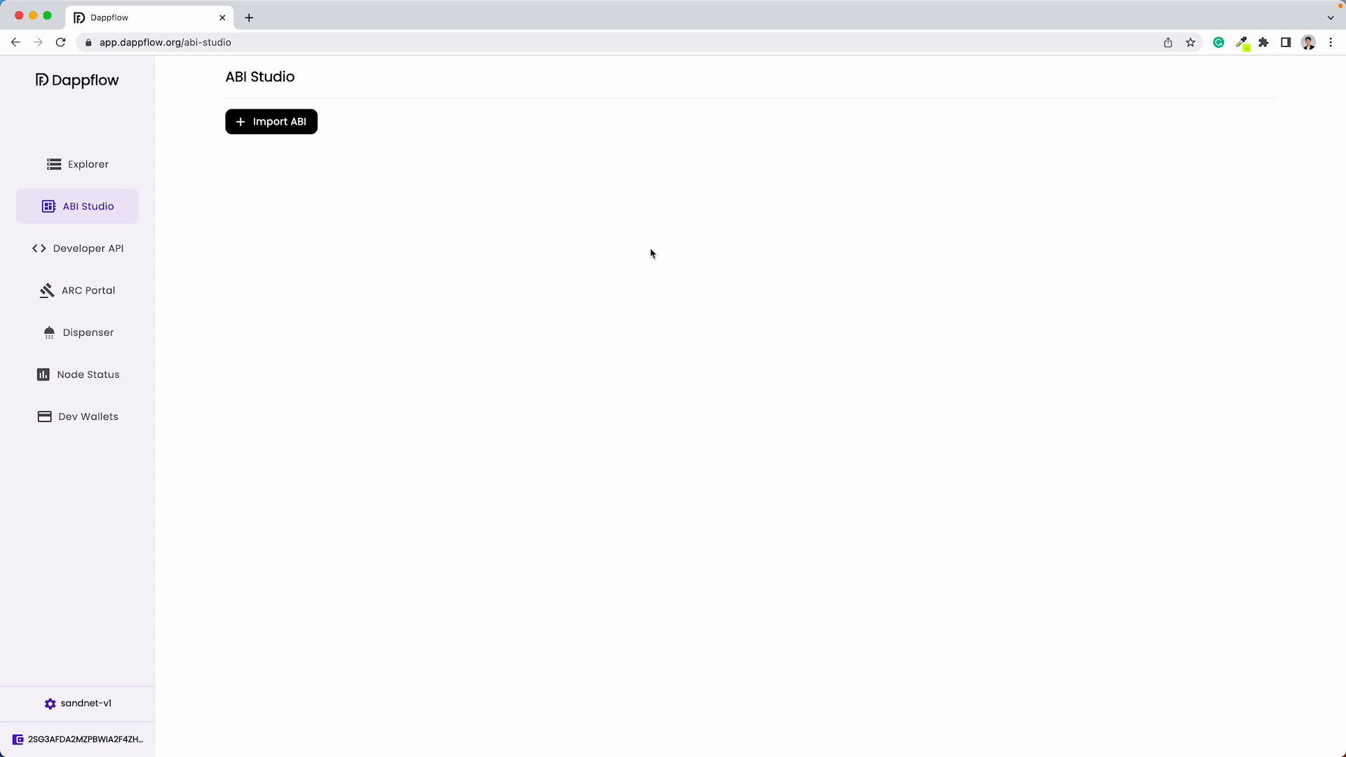
# Bring up the Import ABI dialog in ABI Studio.
pyautogui.click(271, 121)
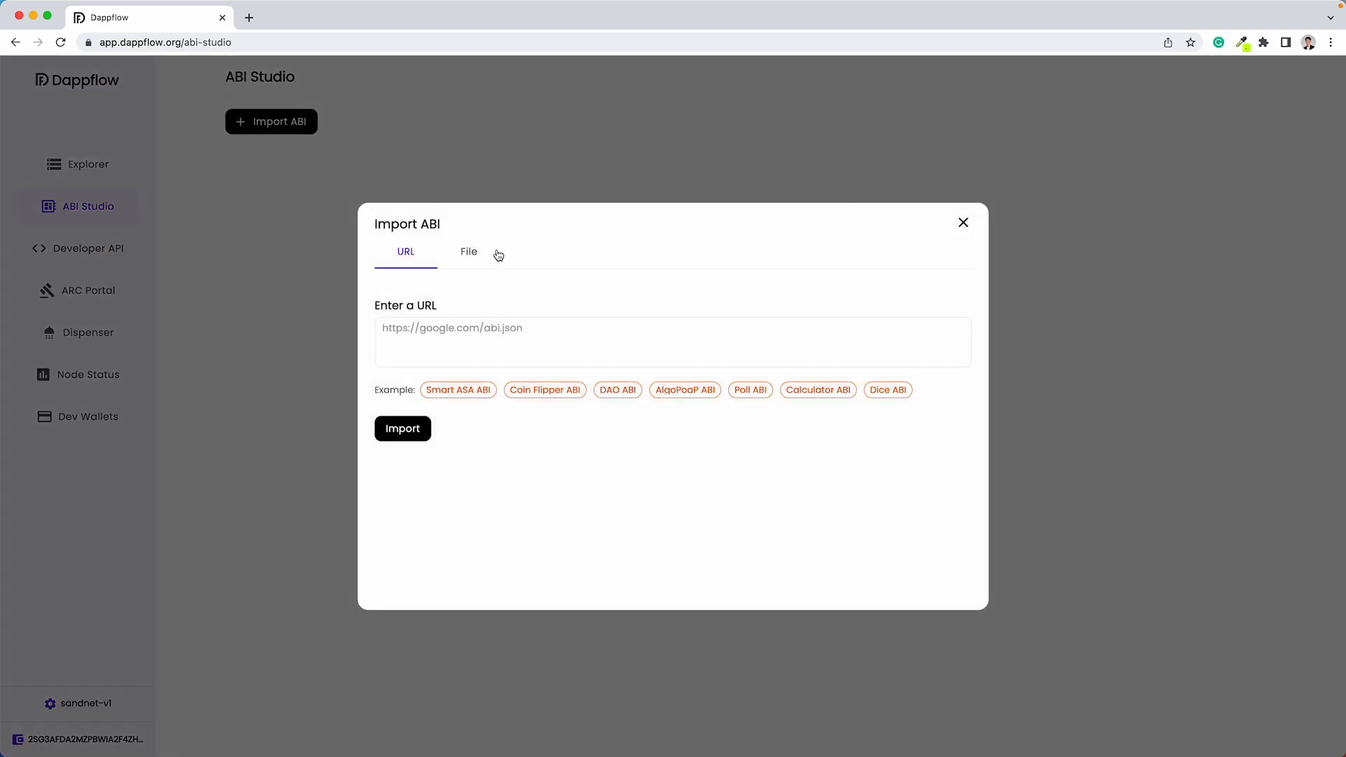
# Import the Simple Counter ABI from artifacts/contract.json, listing increment and read_count.
pyautogui.click(469, 251)
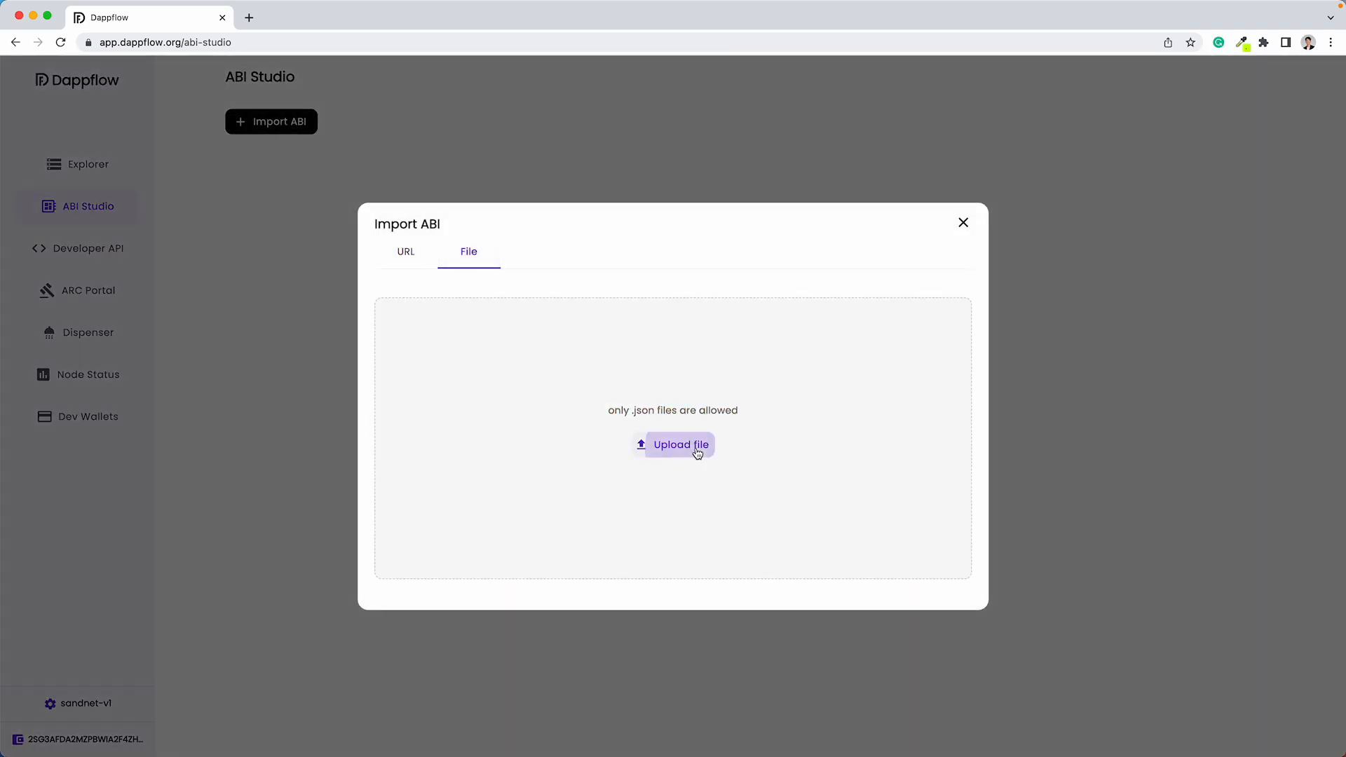
pyautogui.click(673, 445)
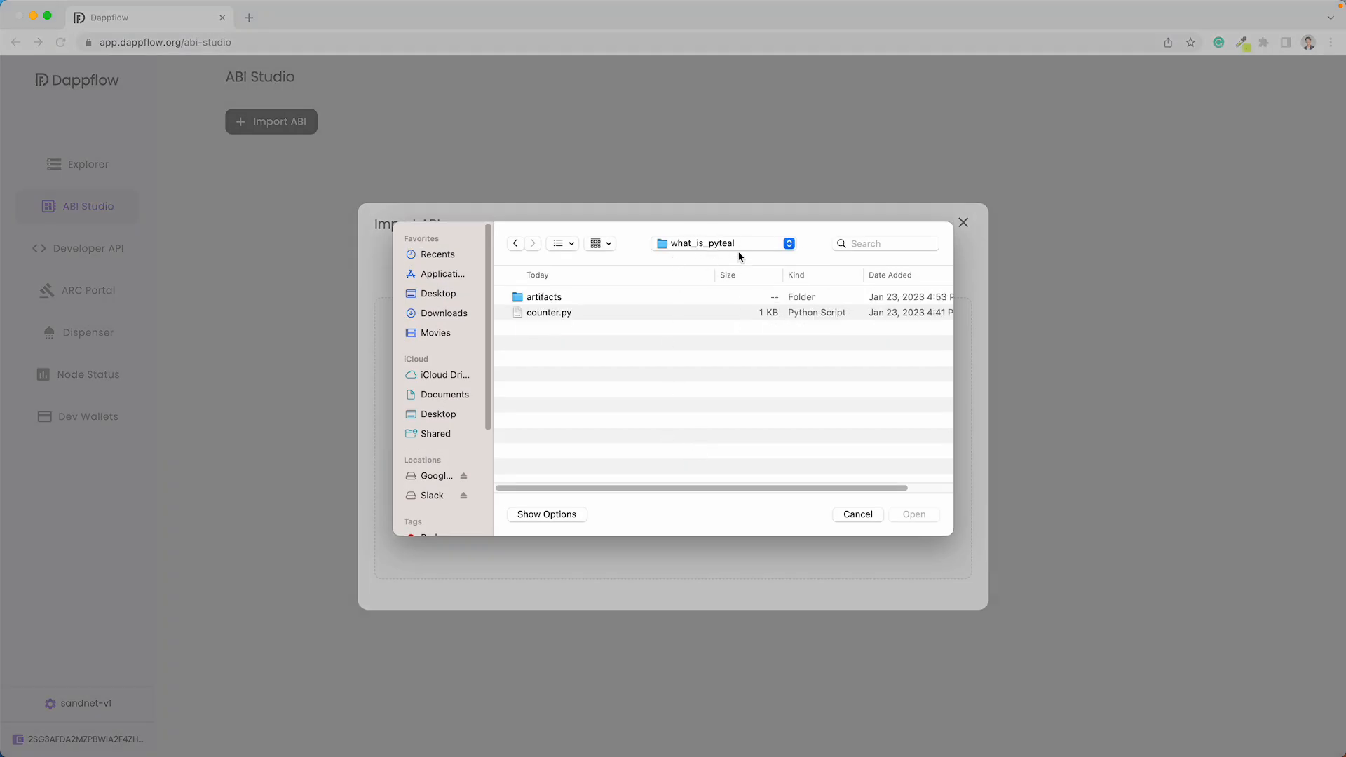
pyautogui.click(543, 296)
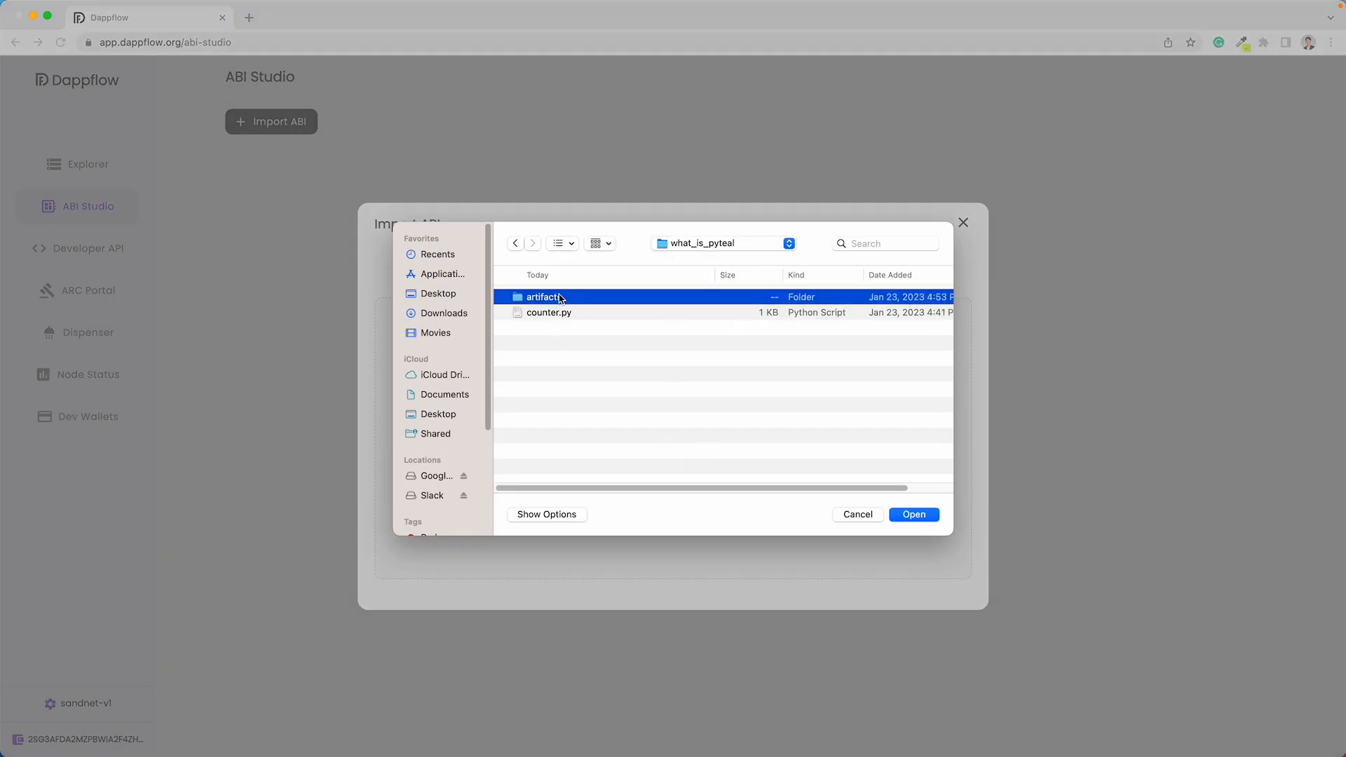
pyautogui.click(913, 515)
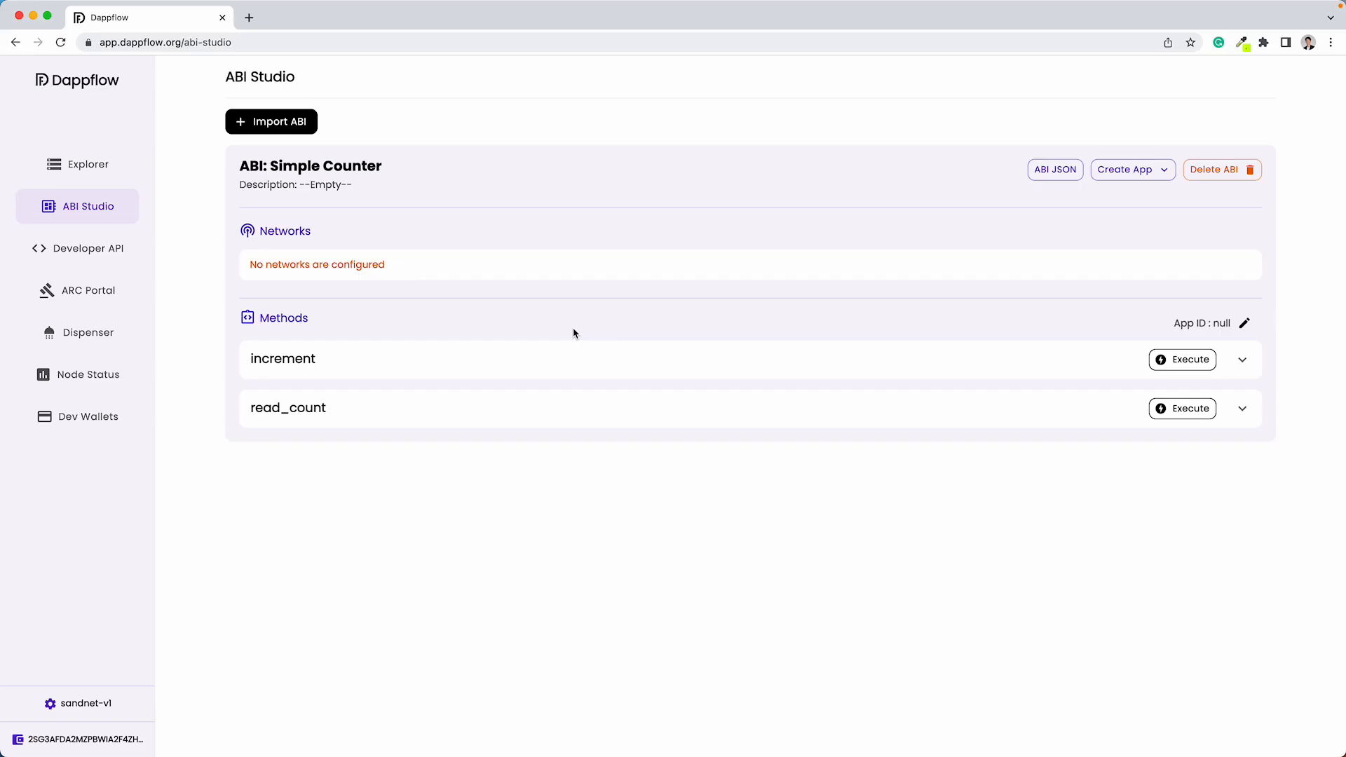
pyautogui.moveTo(336, 220)
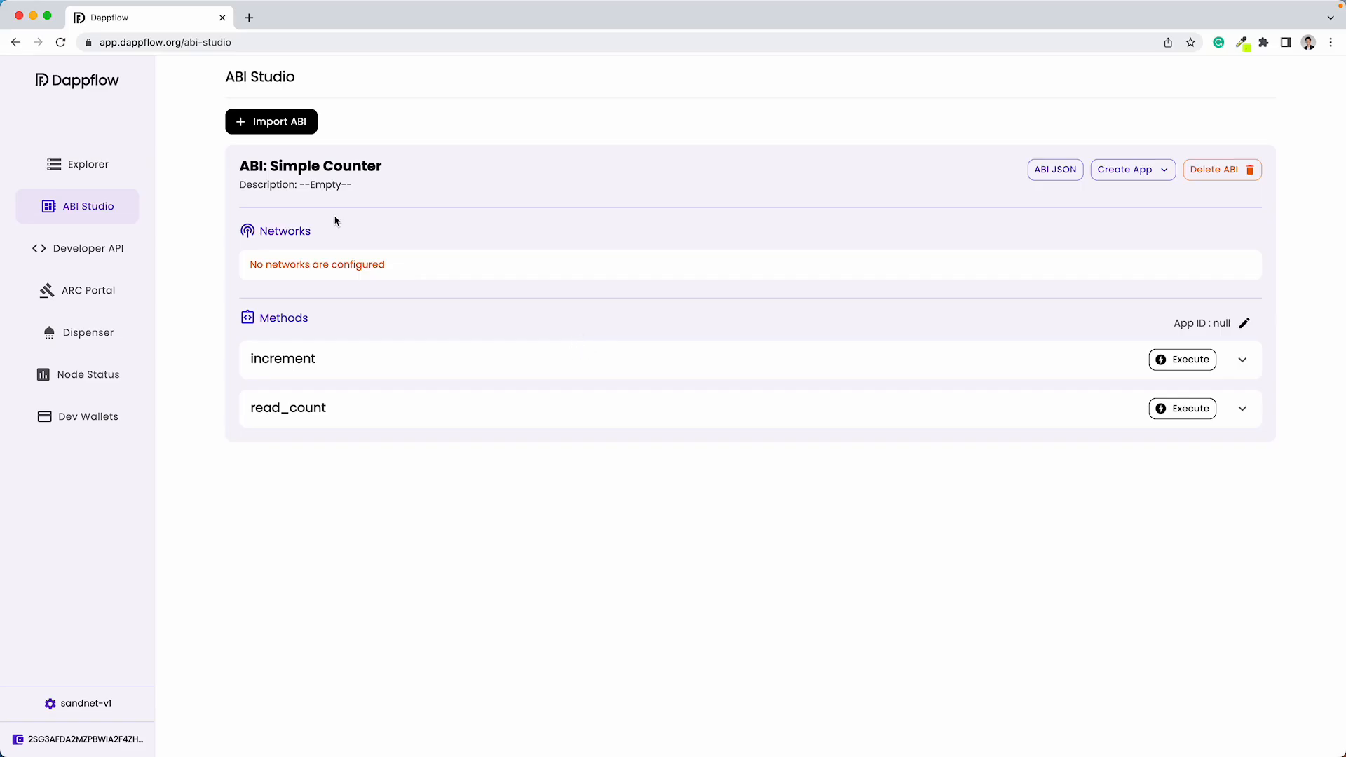
pyautogui.doubleClick(324, 165)
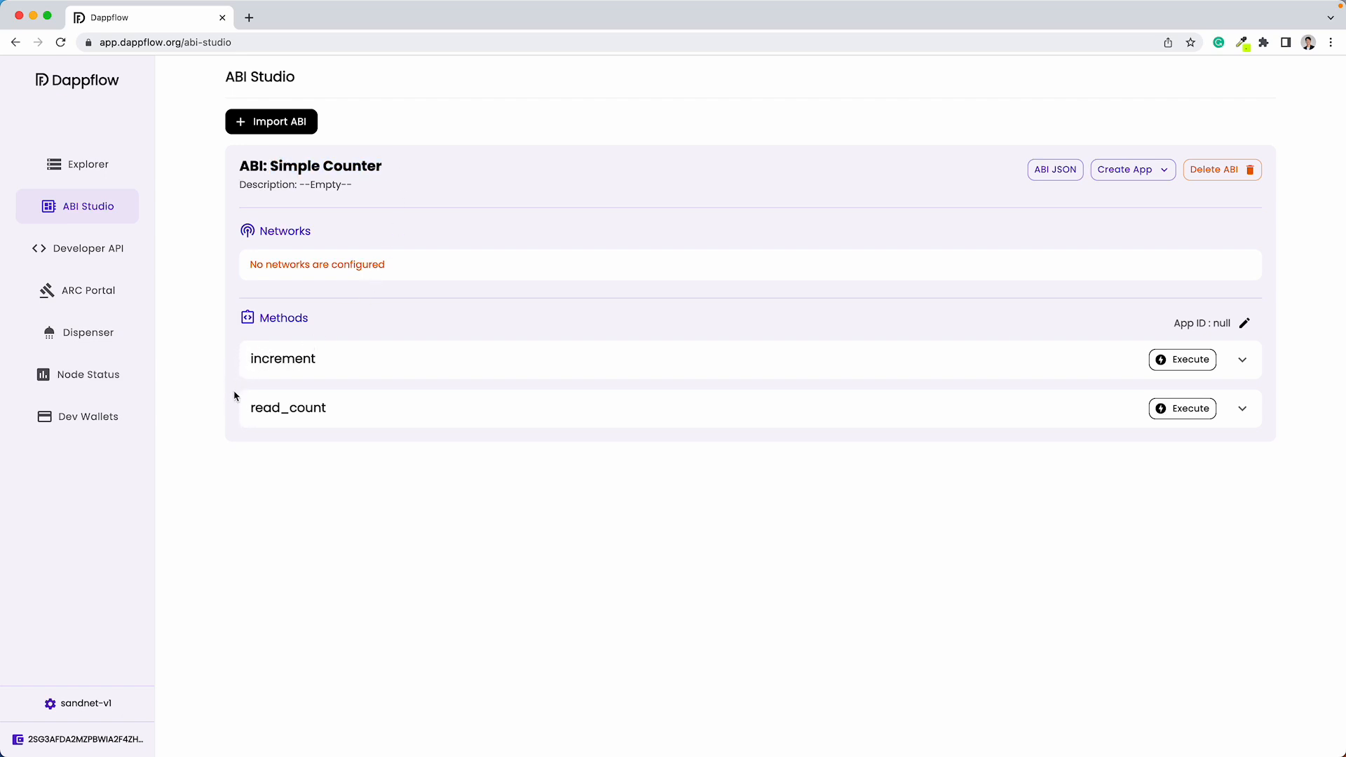
pyautogui.moveTo(268, 420)
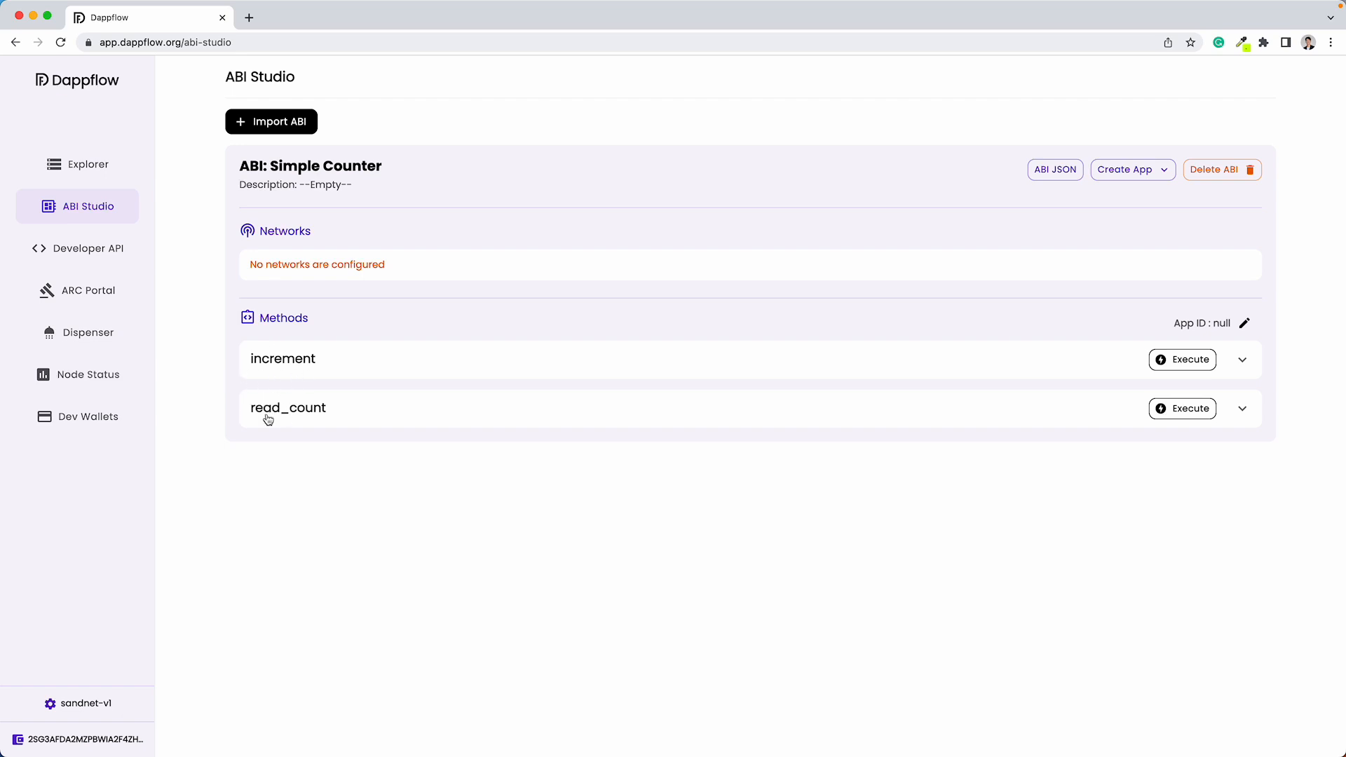
pyautogui.moveTo(240, 388)
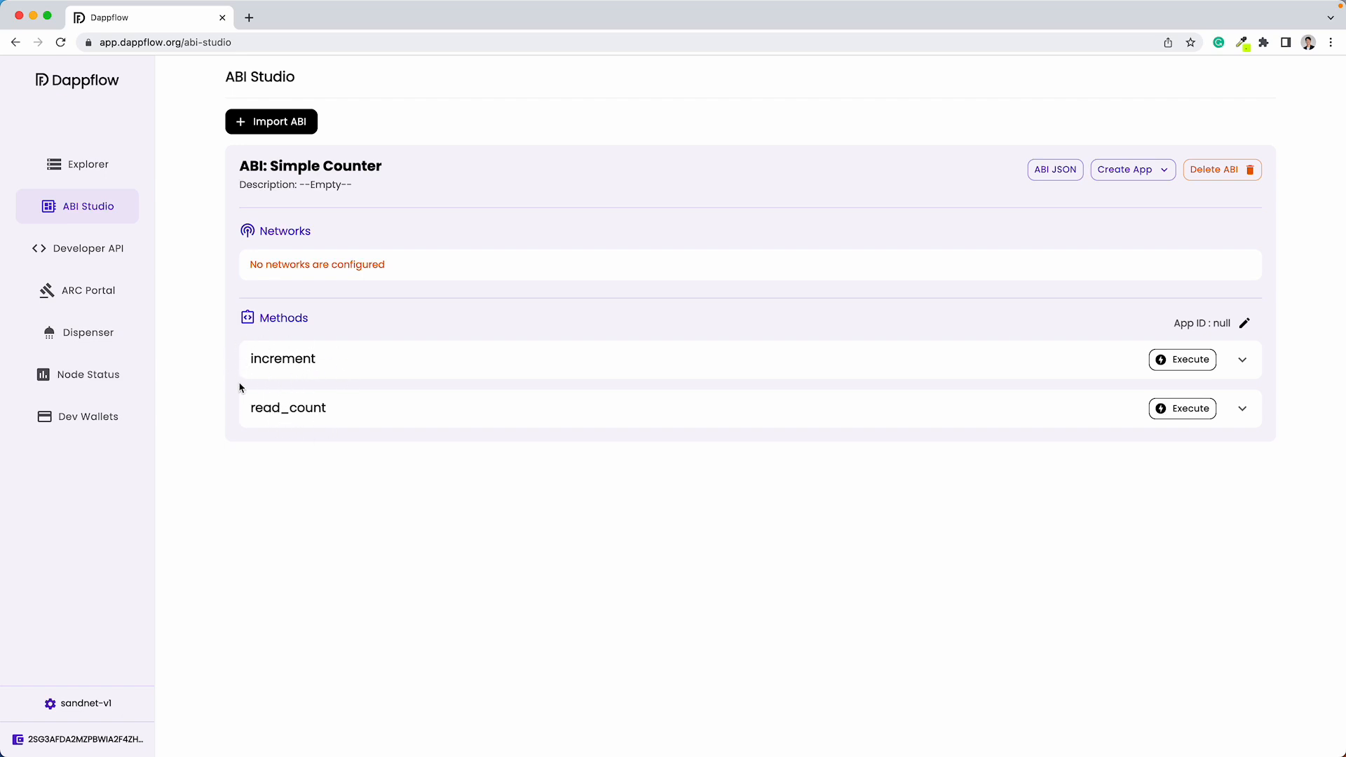
pyautogui.moveTo(732, 392)
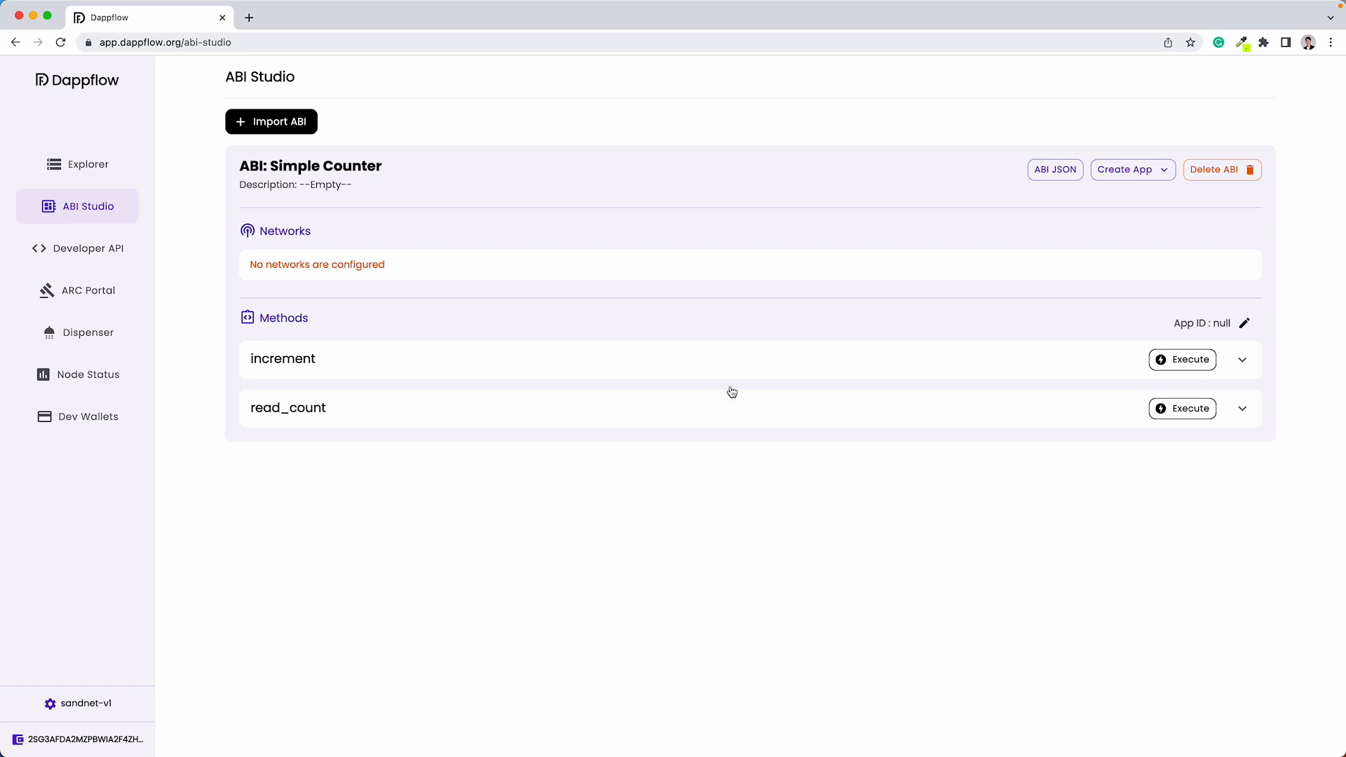
# Start a Bare app creation with 1 global int and 0 local ints.
pyautogui.click(1128, 170)
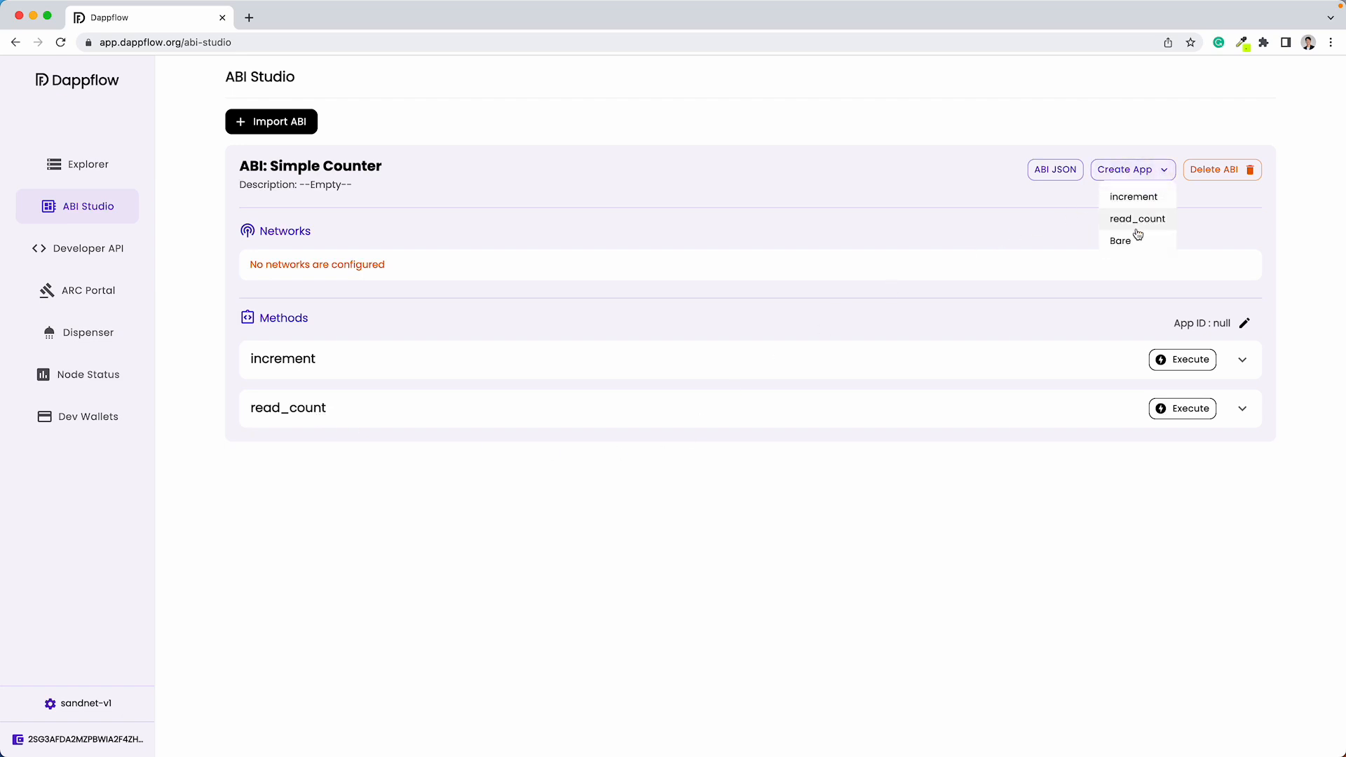
pyautogui.click(1121, 240)
pyautogui.write('1')
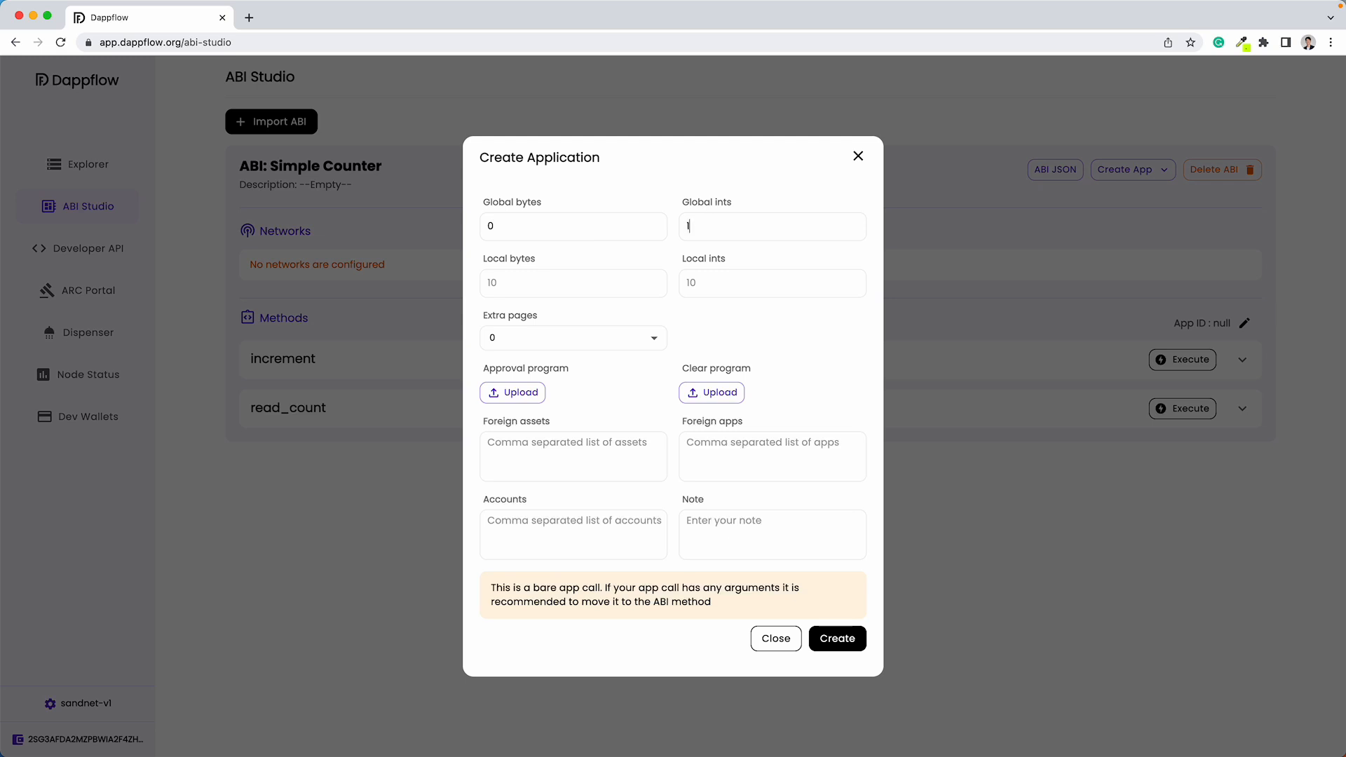
pyautogui.write('0')
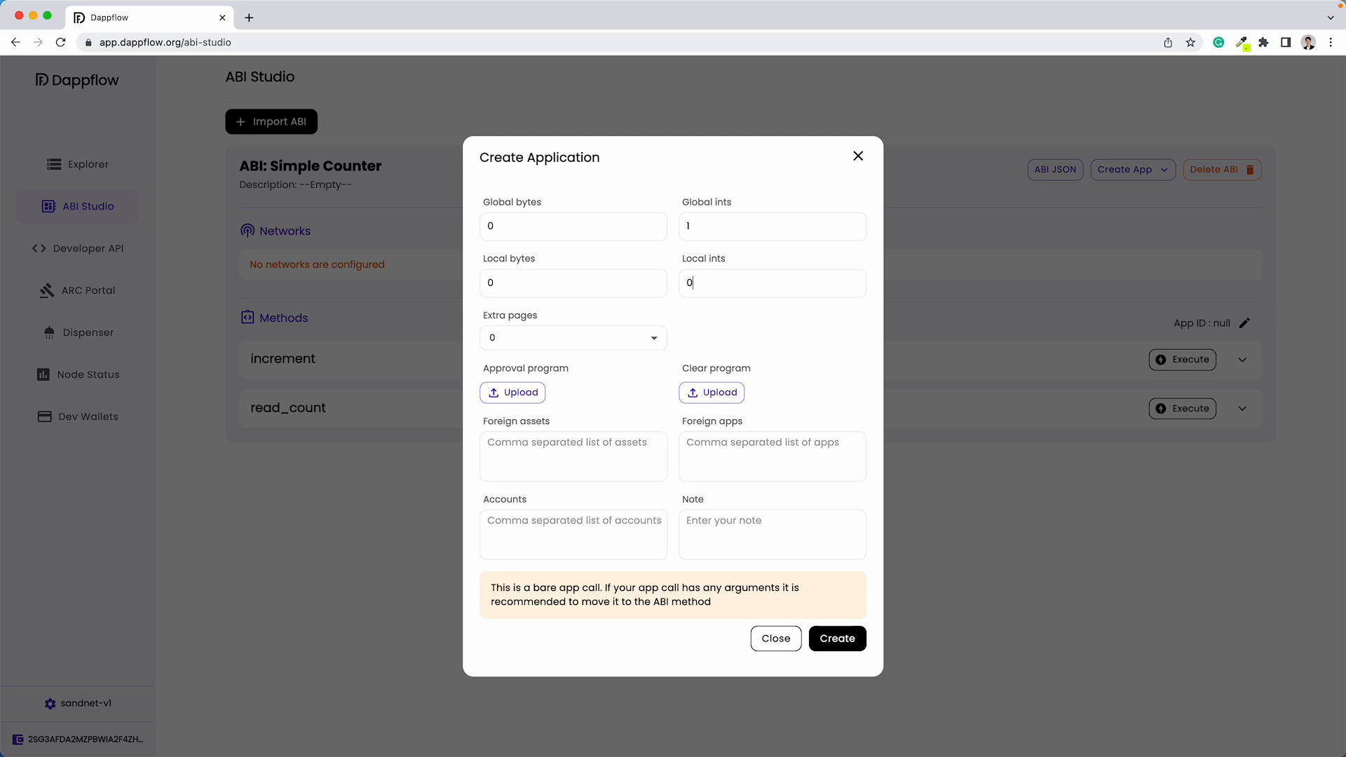
pyautogui.moveTo(565, 409)
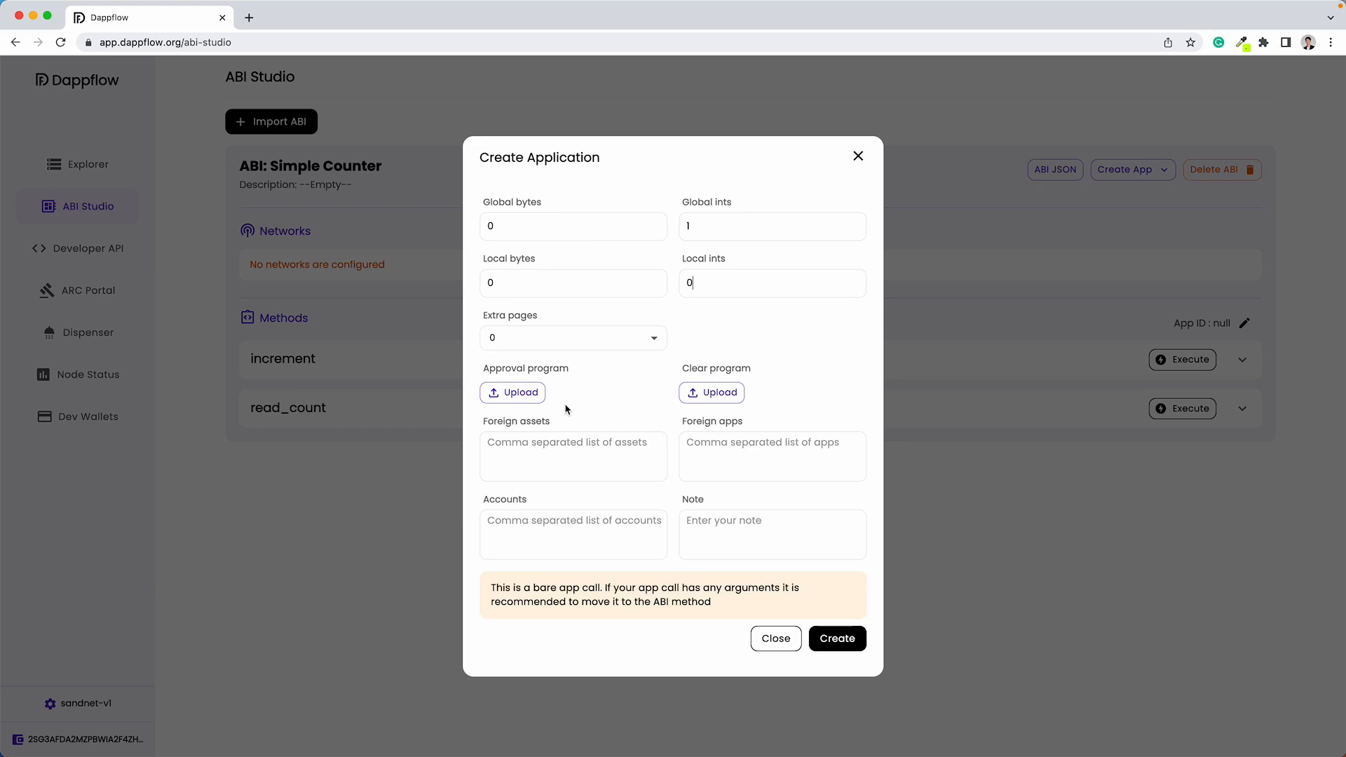
# Load approval.teal and clear.teal and create the application, getting App ID 161.
pyautogui.click(512, 392)
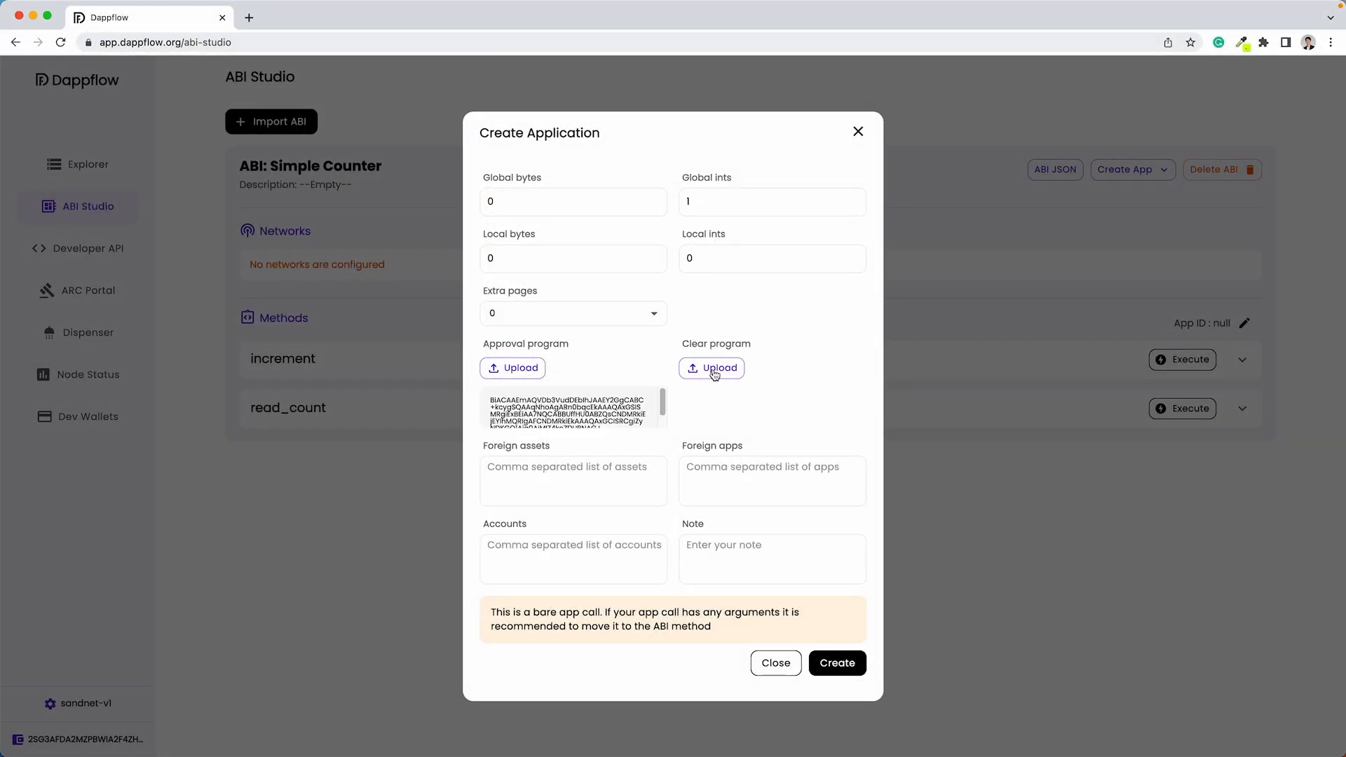
pyautogui.click(711, 367)
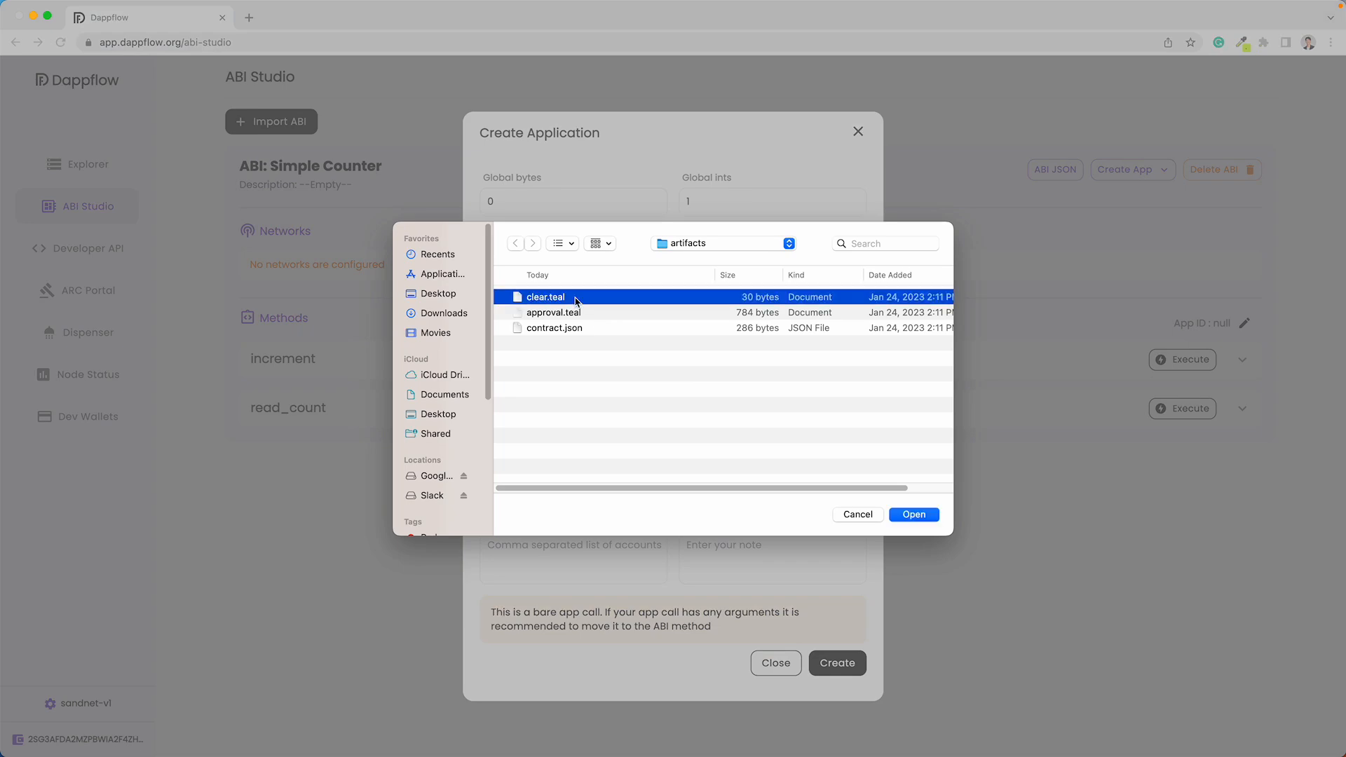
pyautogui.click(913, 515)
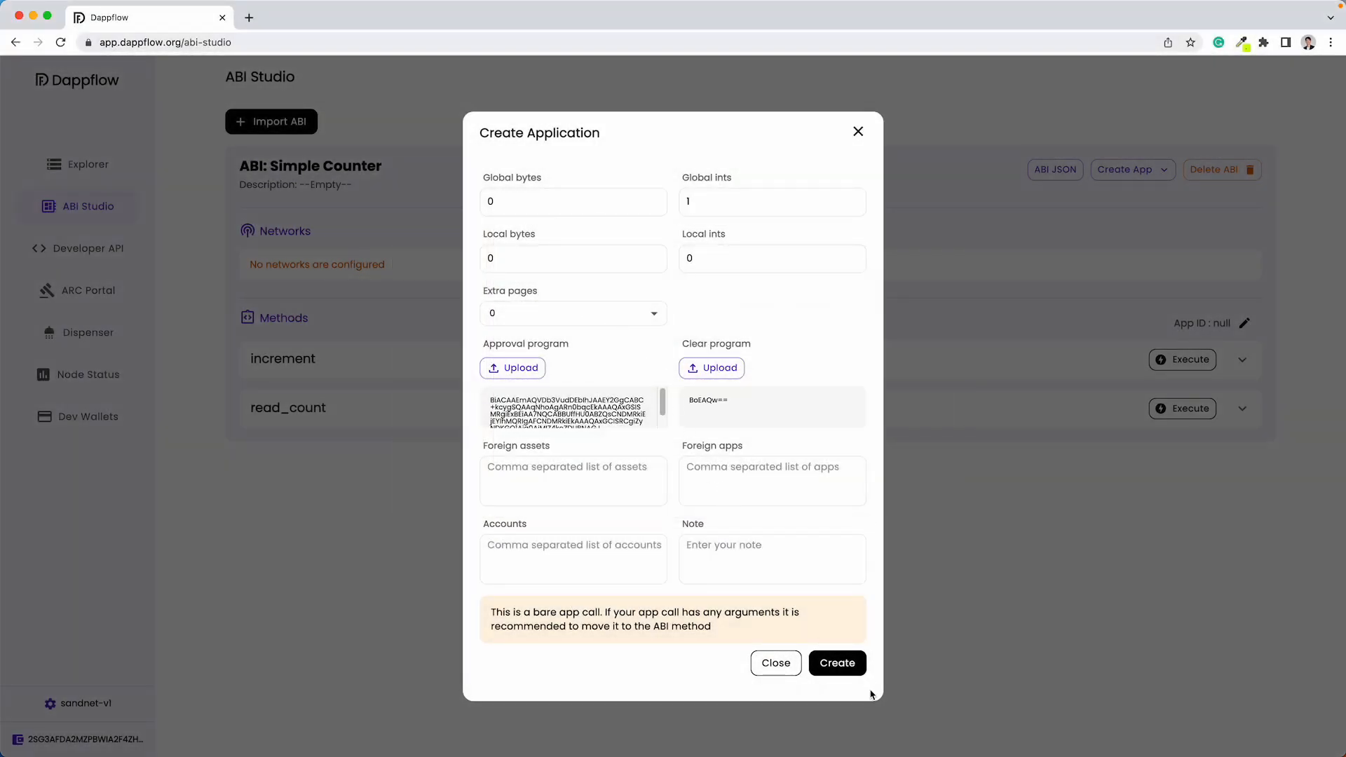
pyautogui.click(836, 663)
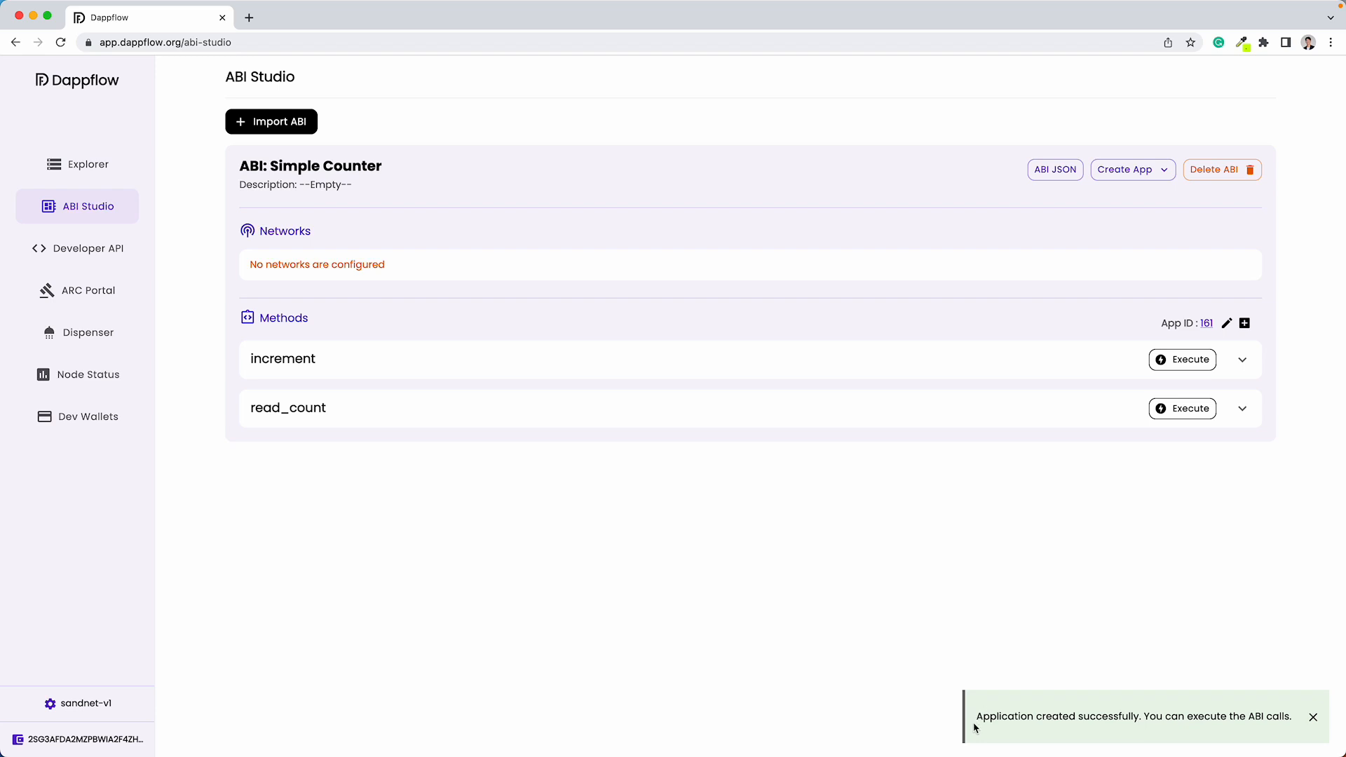
pyautogui.moveTo(1279, 712)
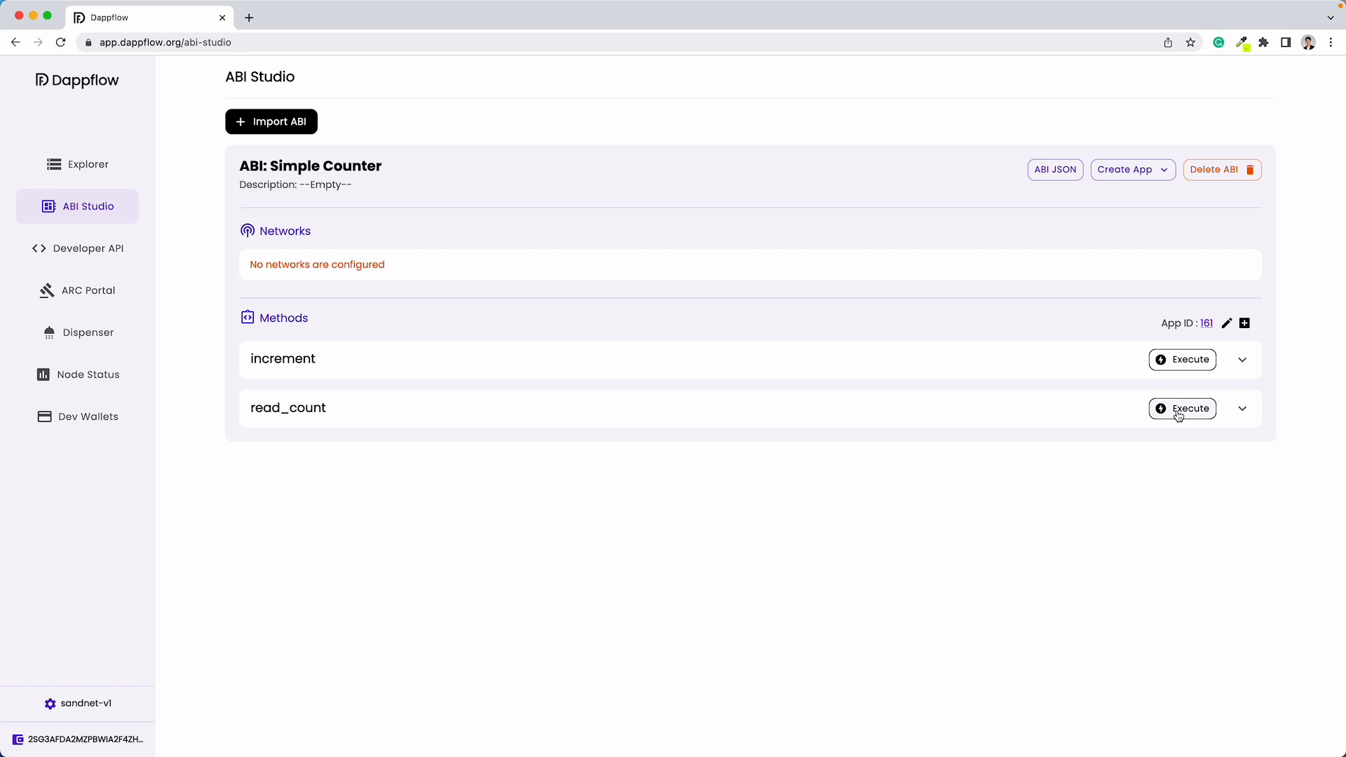
# Execute read_count on app 161, confirm it returns uint64 0, and close the results.
pyautogui.click(1182, 408)
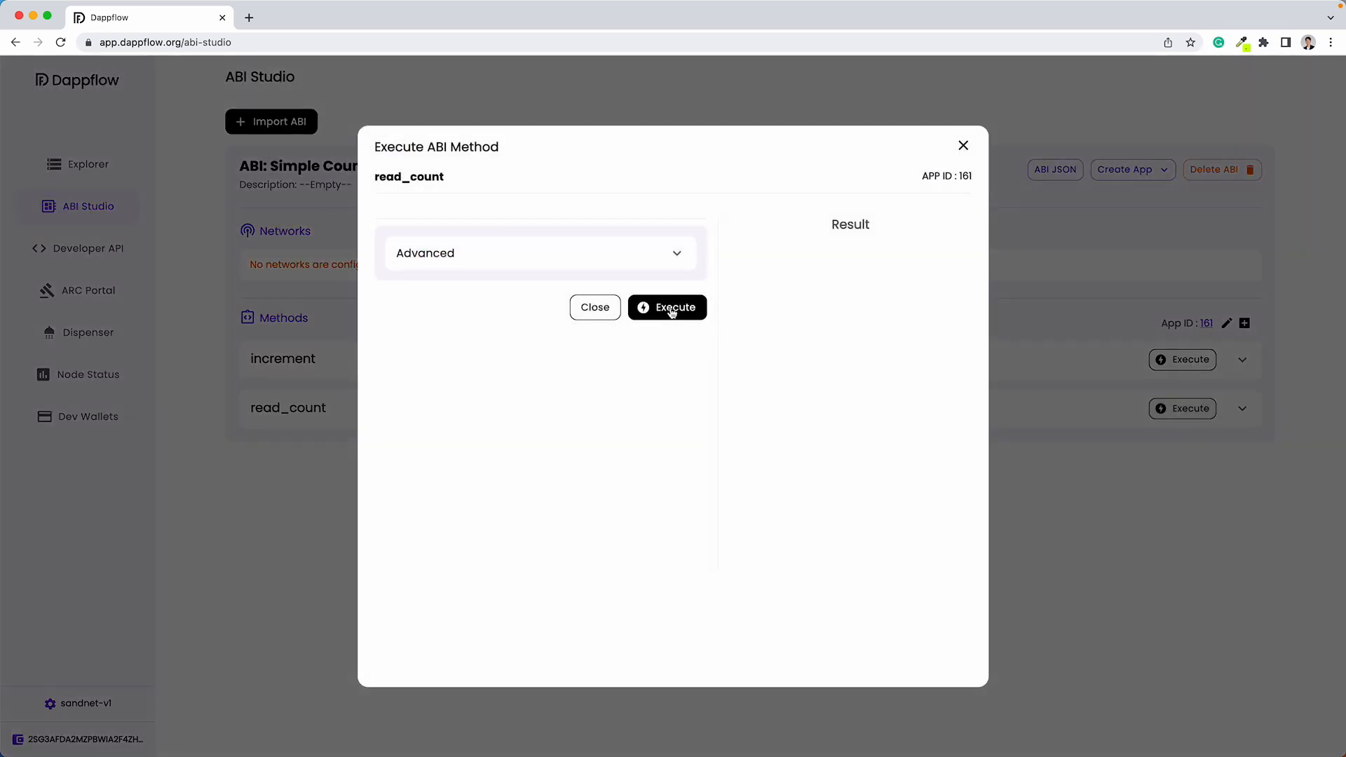
pyautogui.click(666, 307)
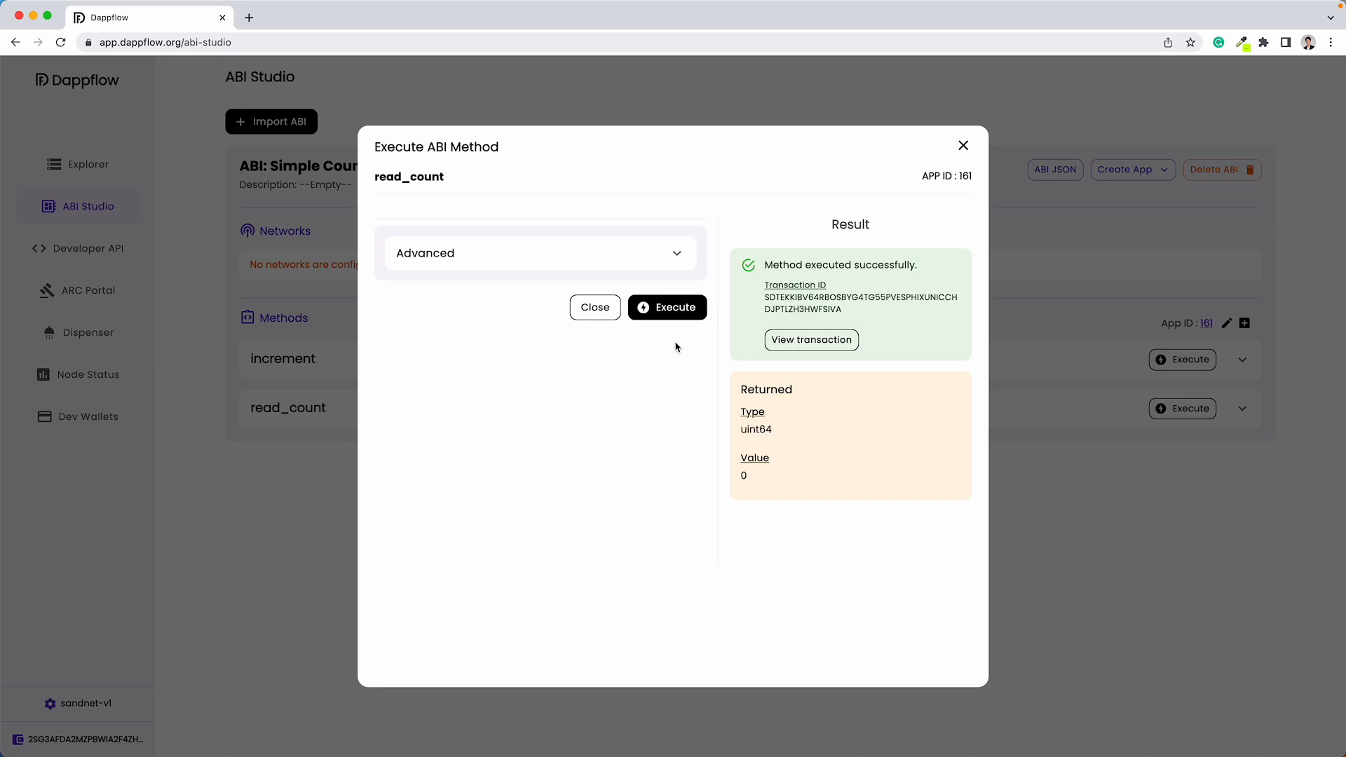
pyautogui.moveTo(749, 484)
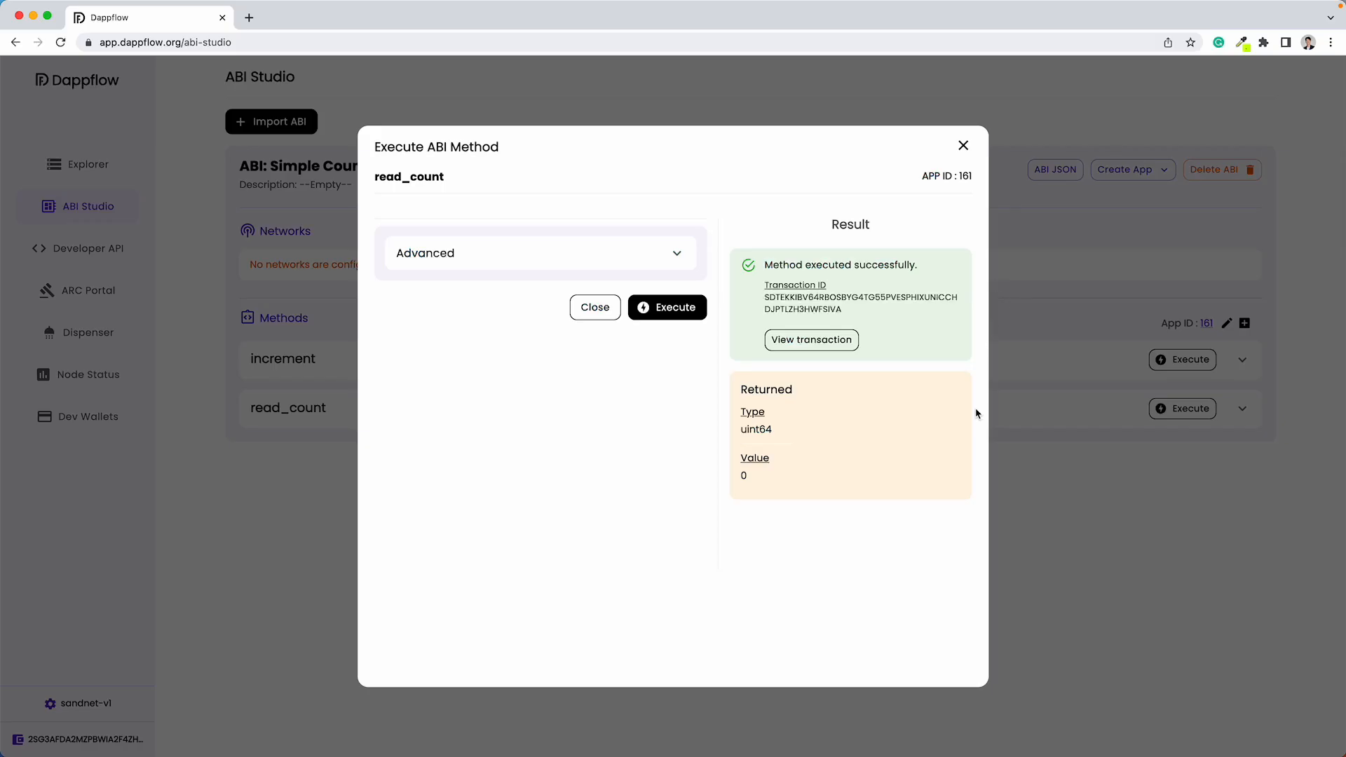
pyautogui.click(595, 307)
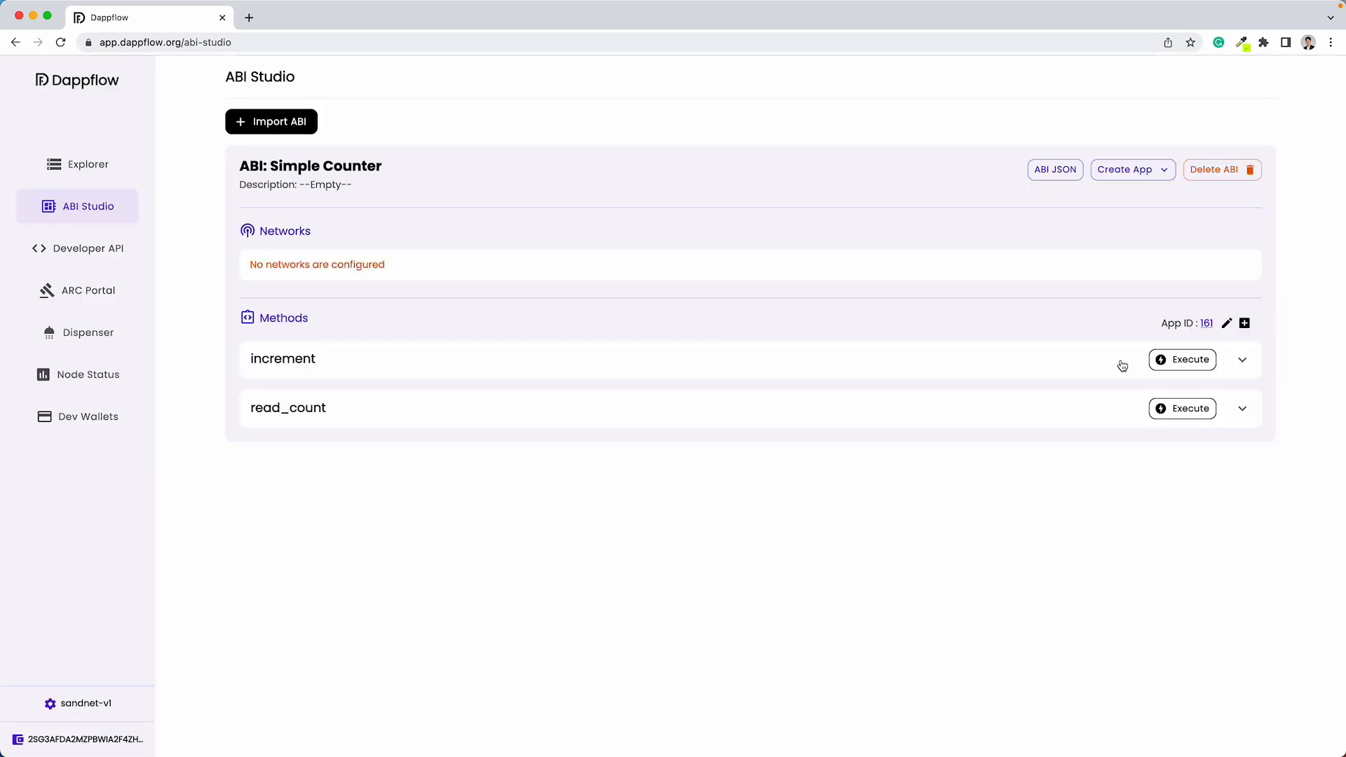
# Execute the increment method on app 161 to bump the counter.
pyautogui.click(1188, 359)
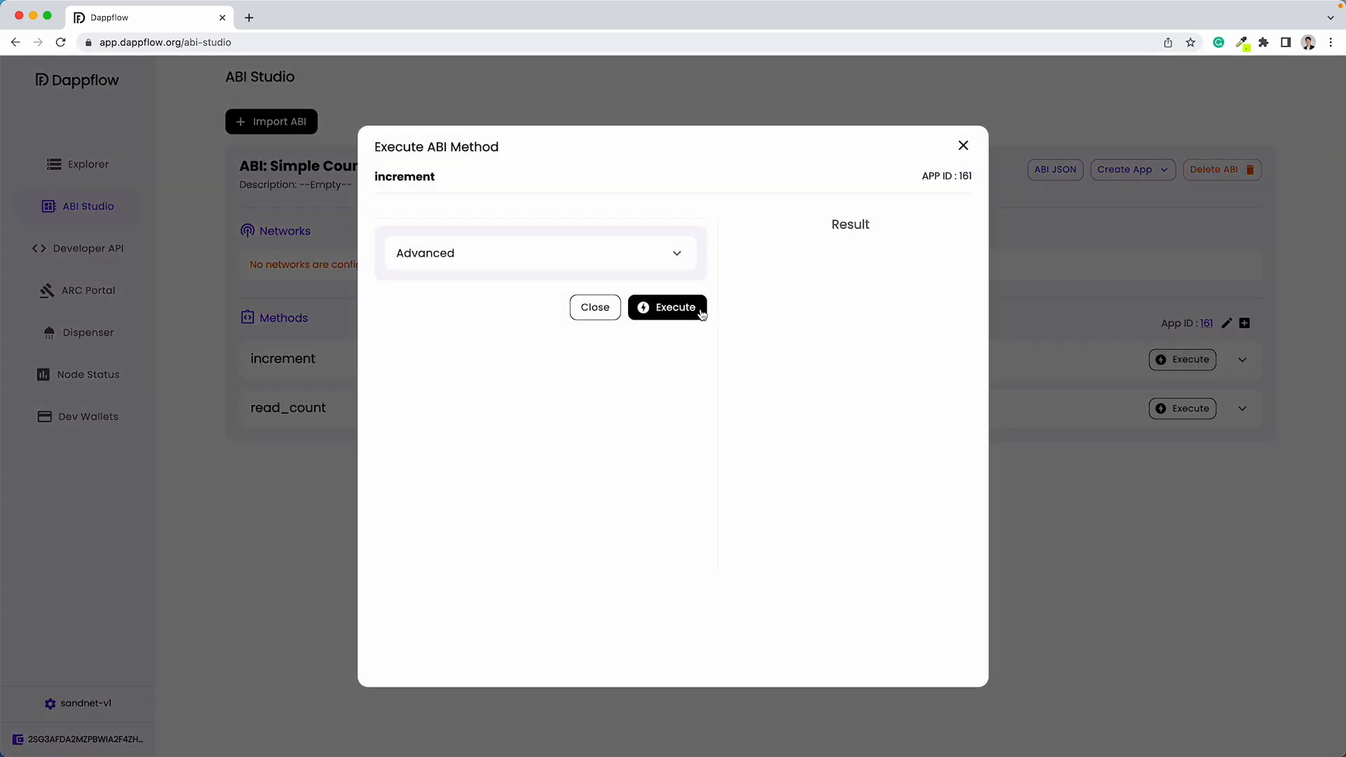
pyautogui.click(666, 308)
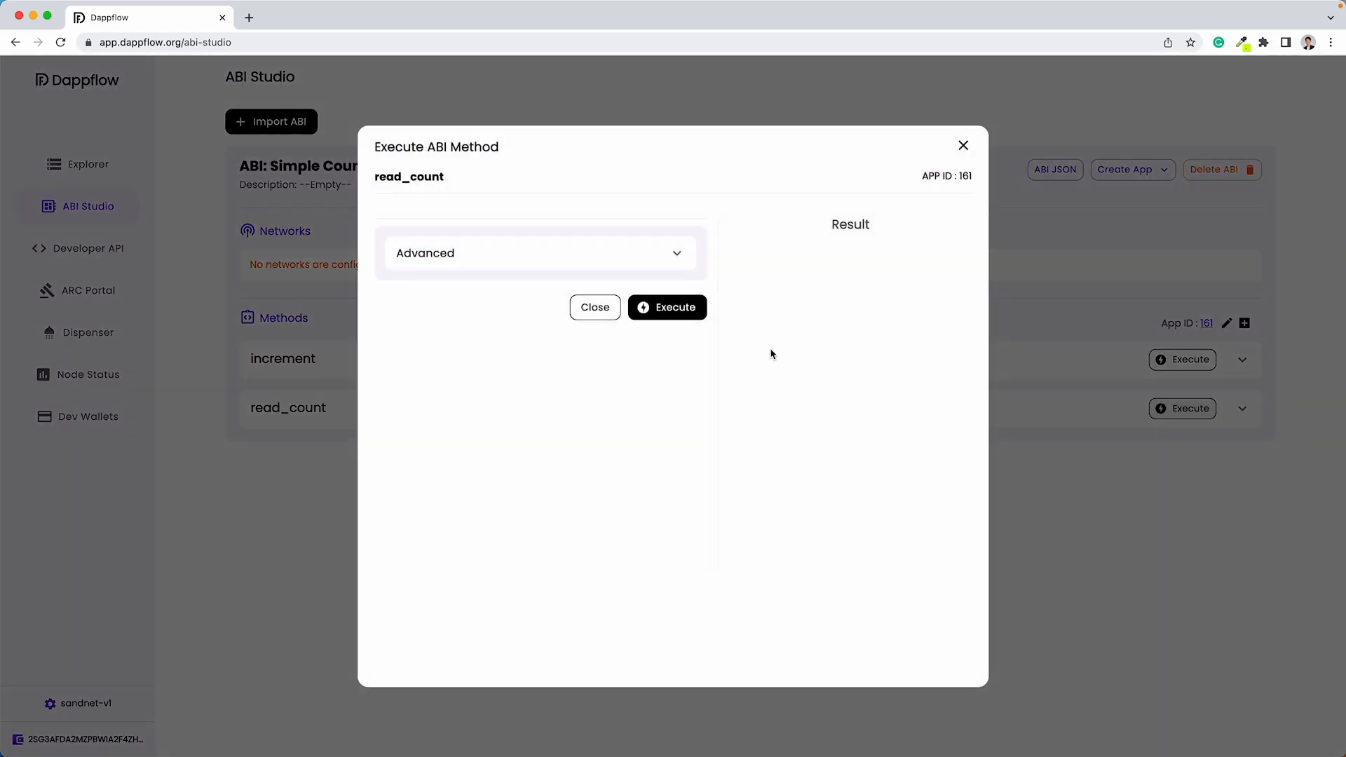
# Execute read_count, confirm it returns 1, and close the results.
pyautogui.click(668, 307)
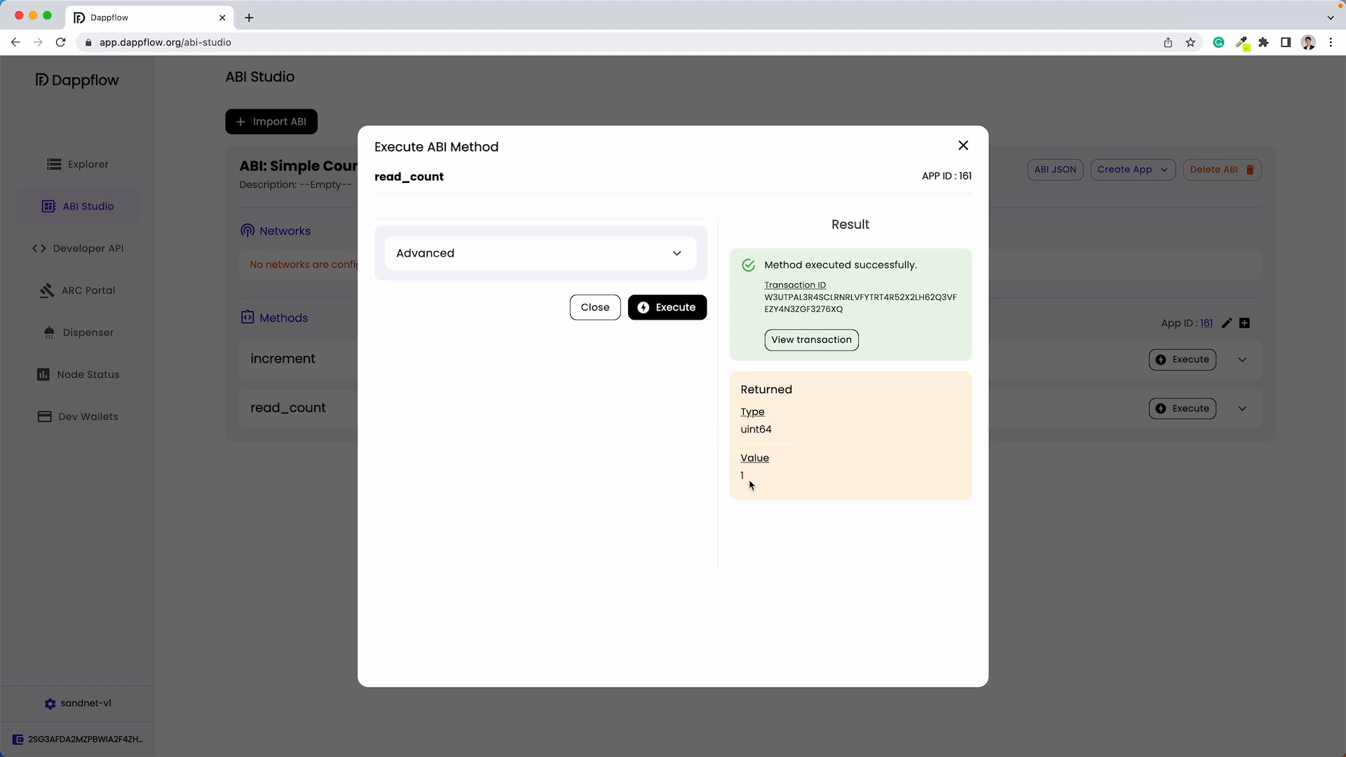
pyautogui.moveTo(756, 471)
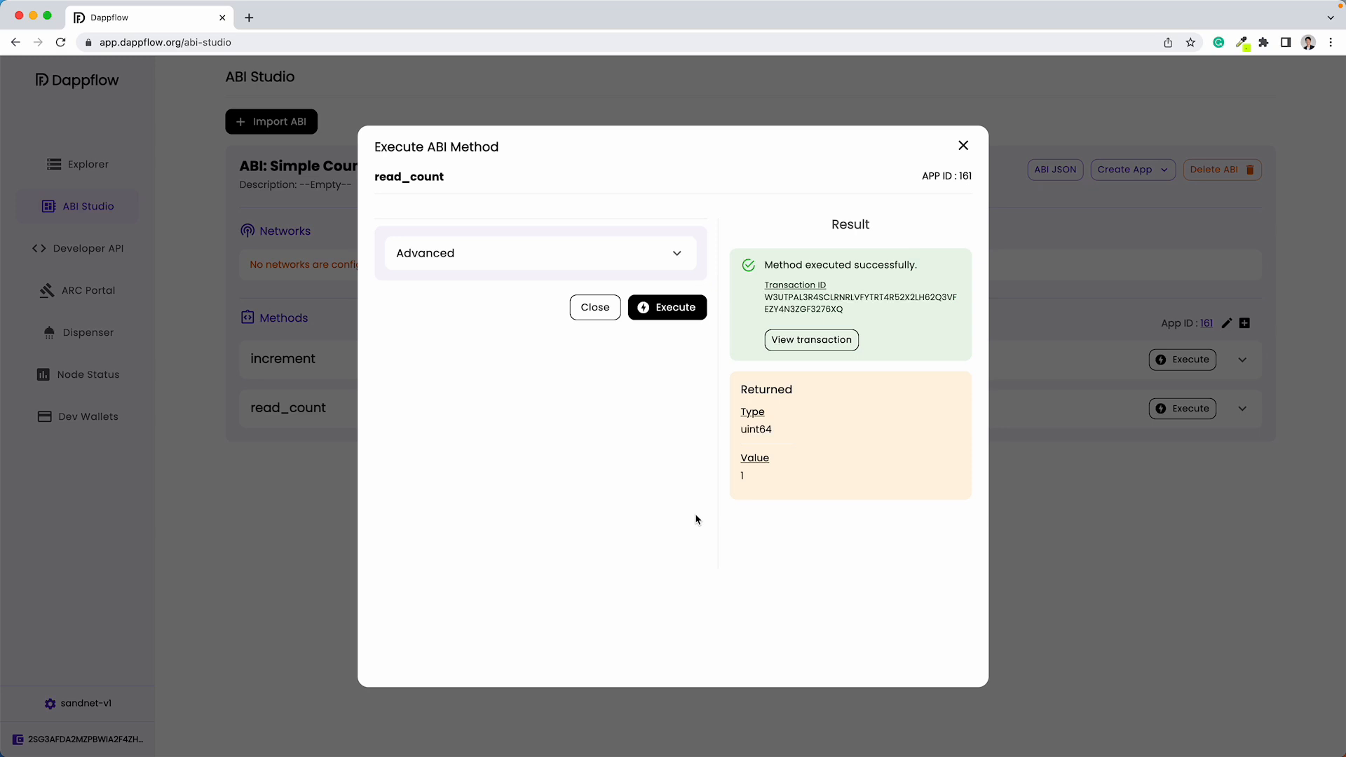
pyautogui.click(595, 307)
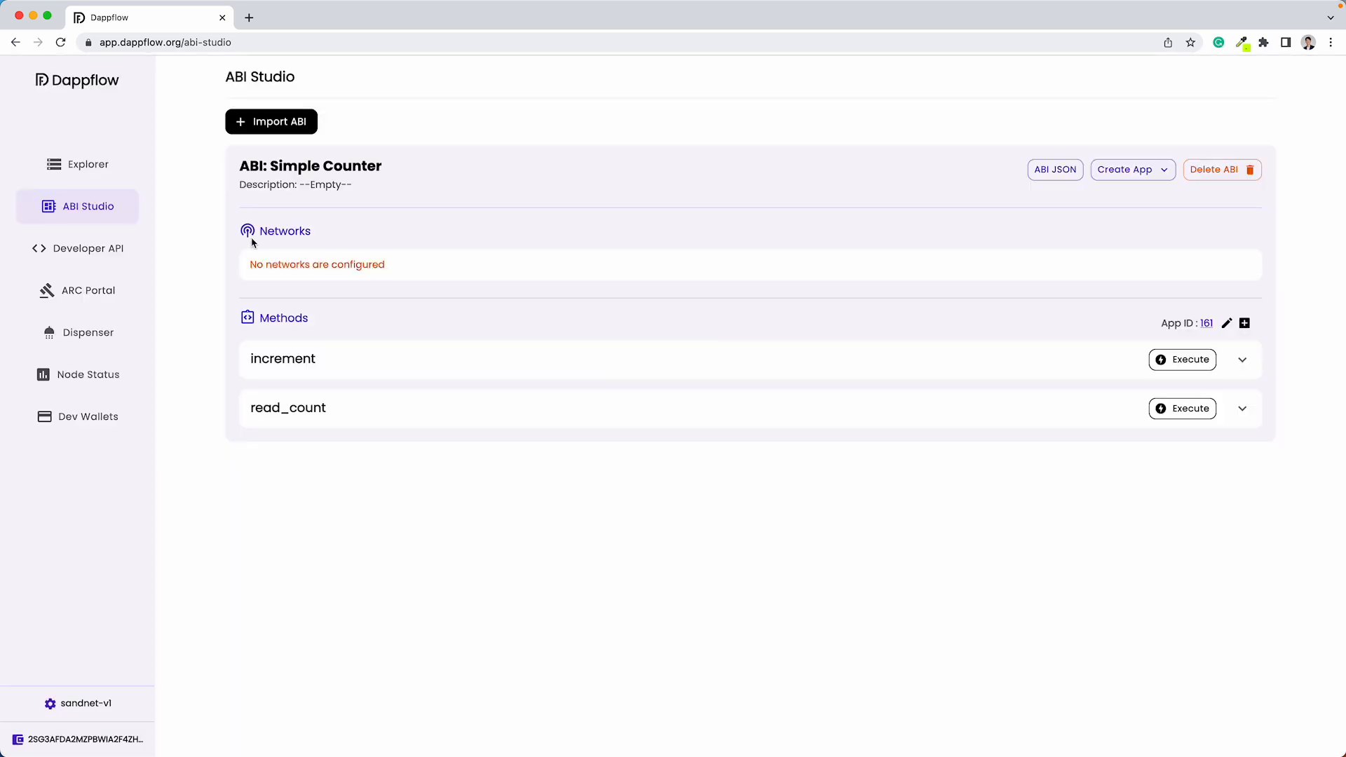
pyautogui.moveTo(944, 429)
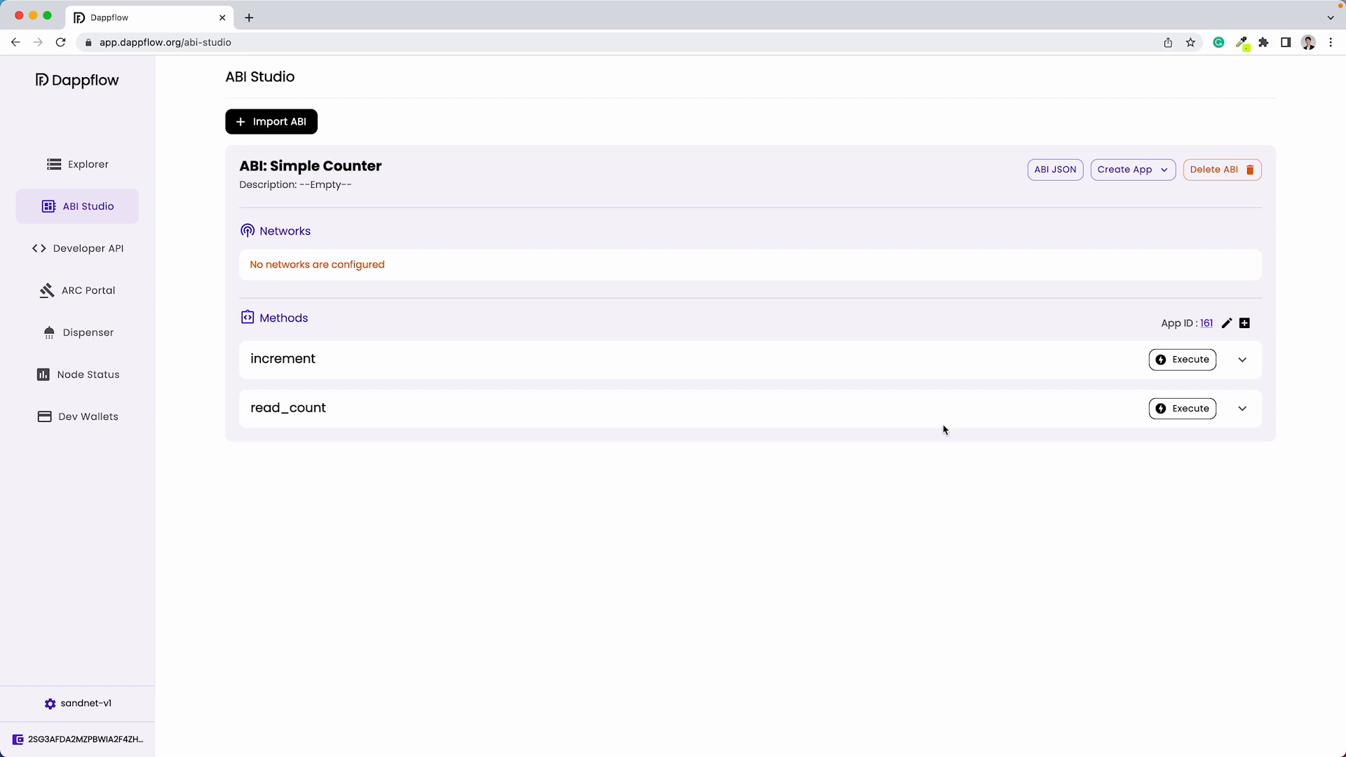